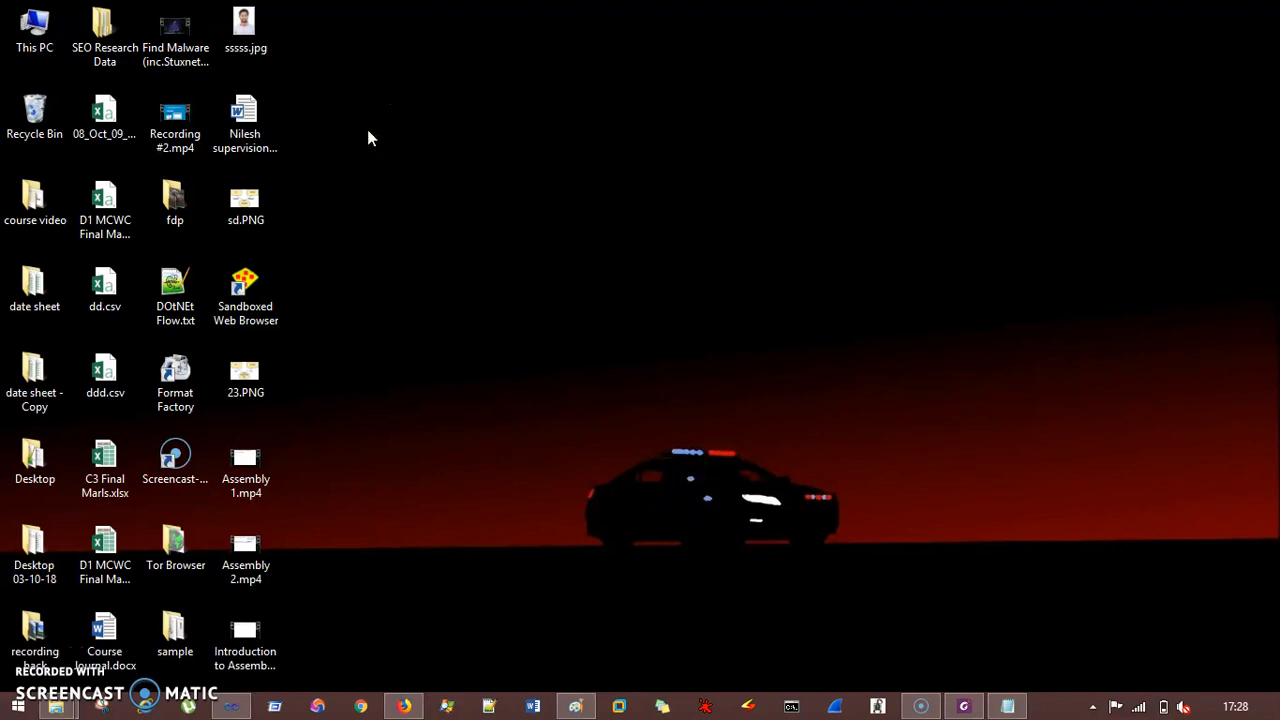
mouse_move(244, 708)
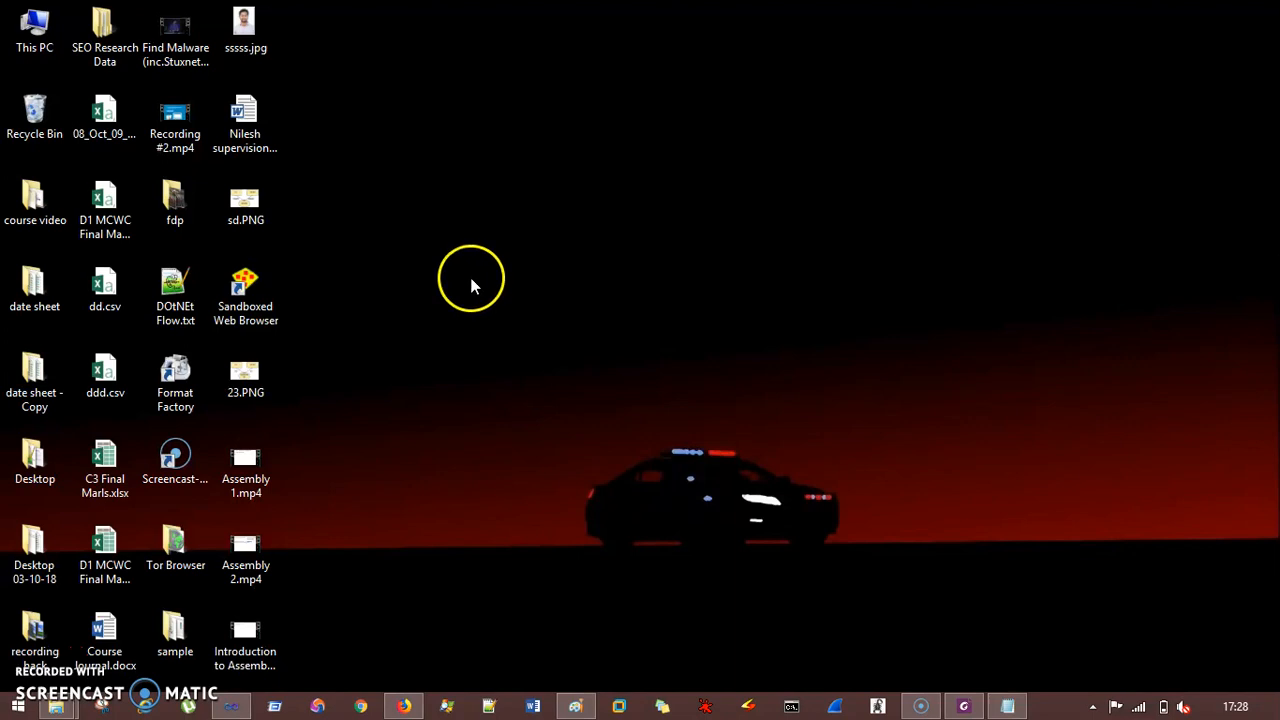
mouse_move(504, 304)
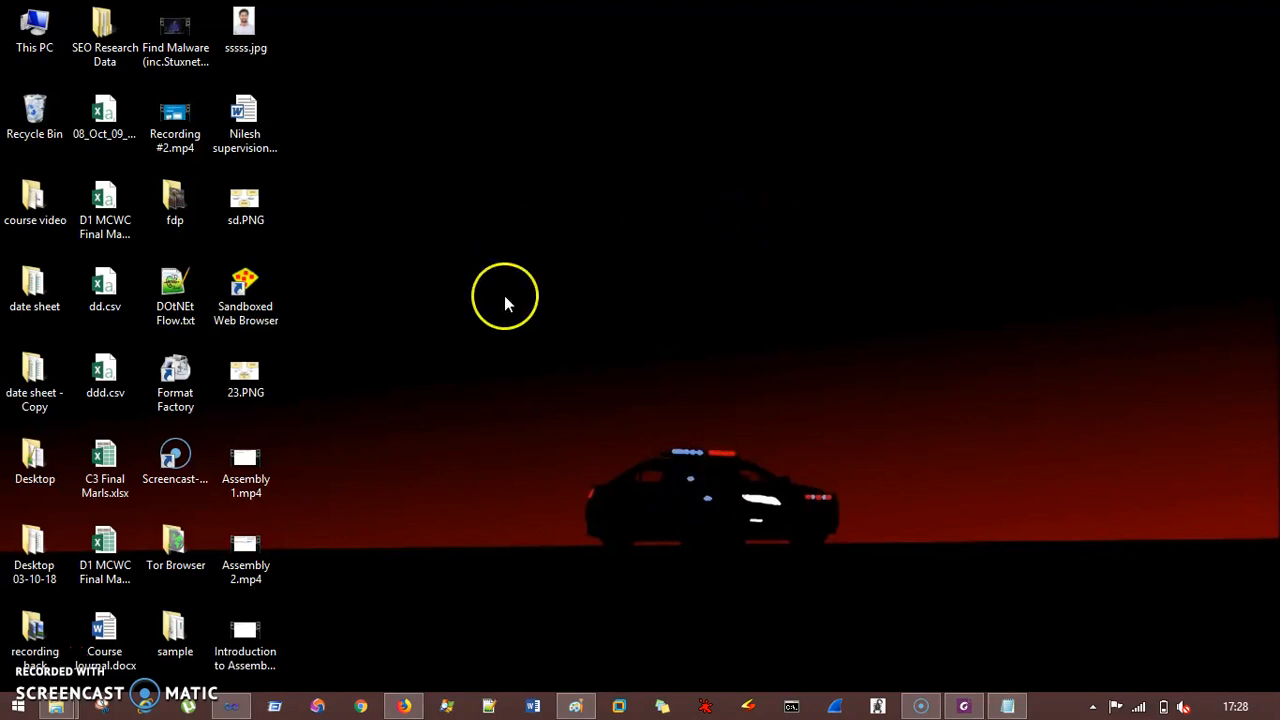
mouse_move(268, 604)
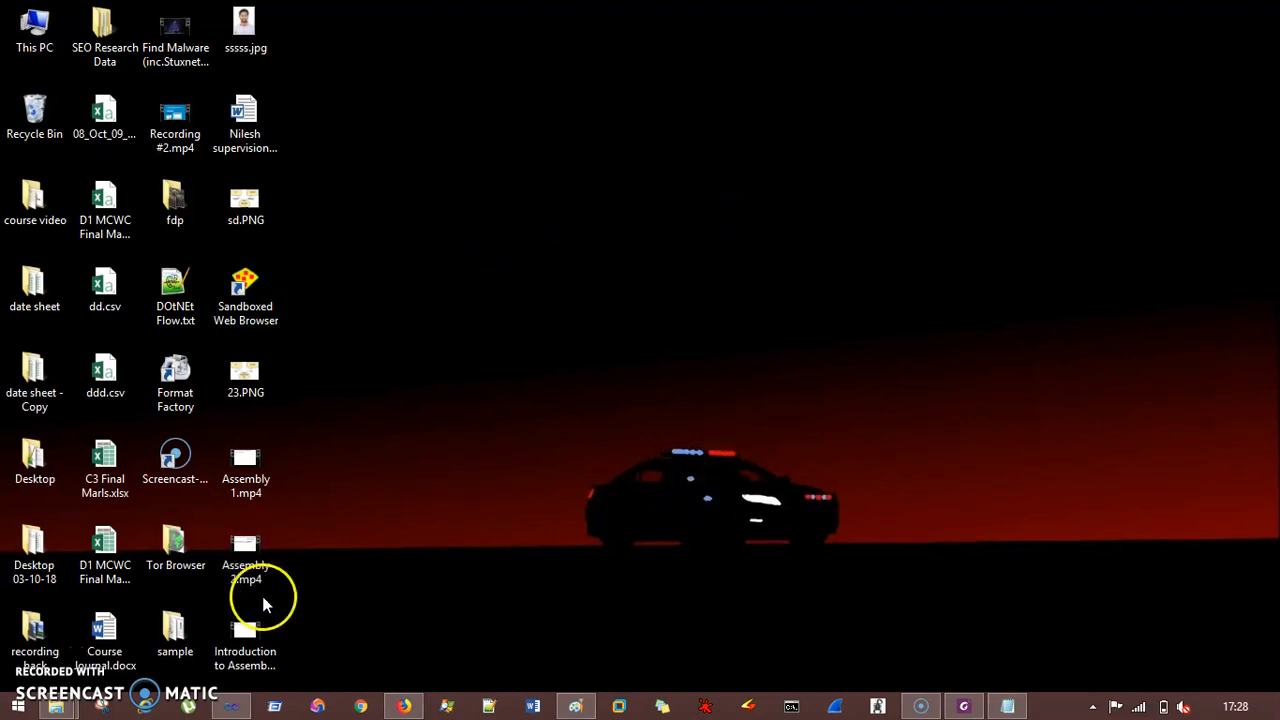
mouse_move(244, 708)
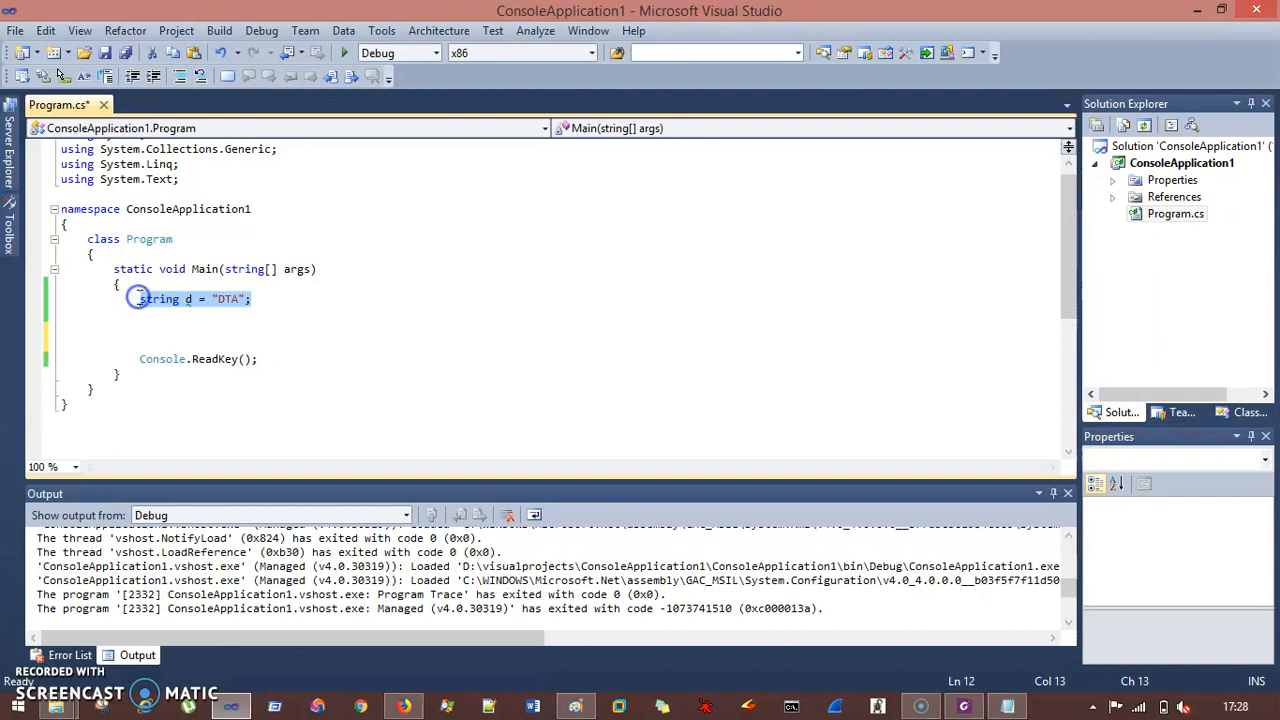
- Remove the placeholder string line and position the cursor in Main's empty body
key(Delete)
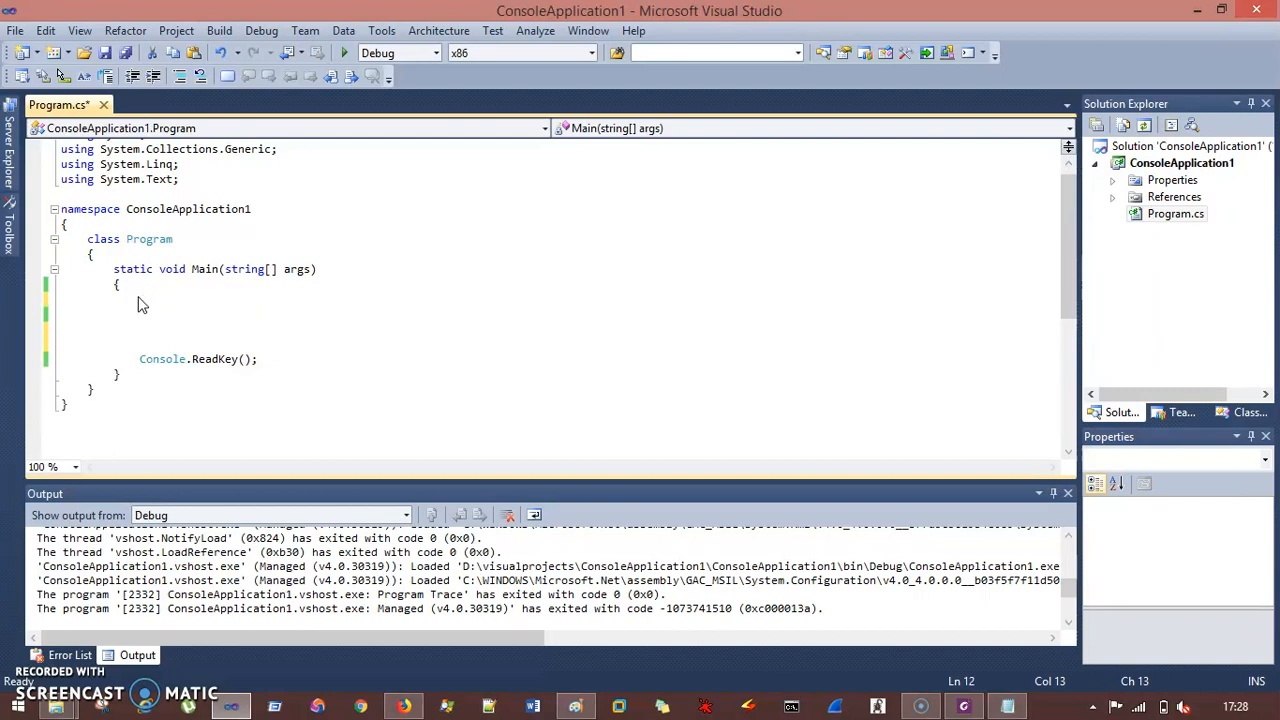
click(1182, 162)
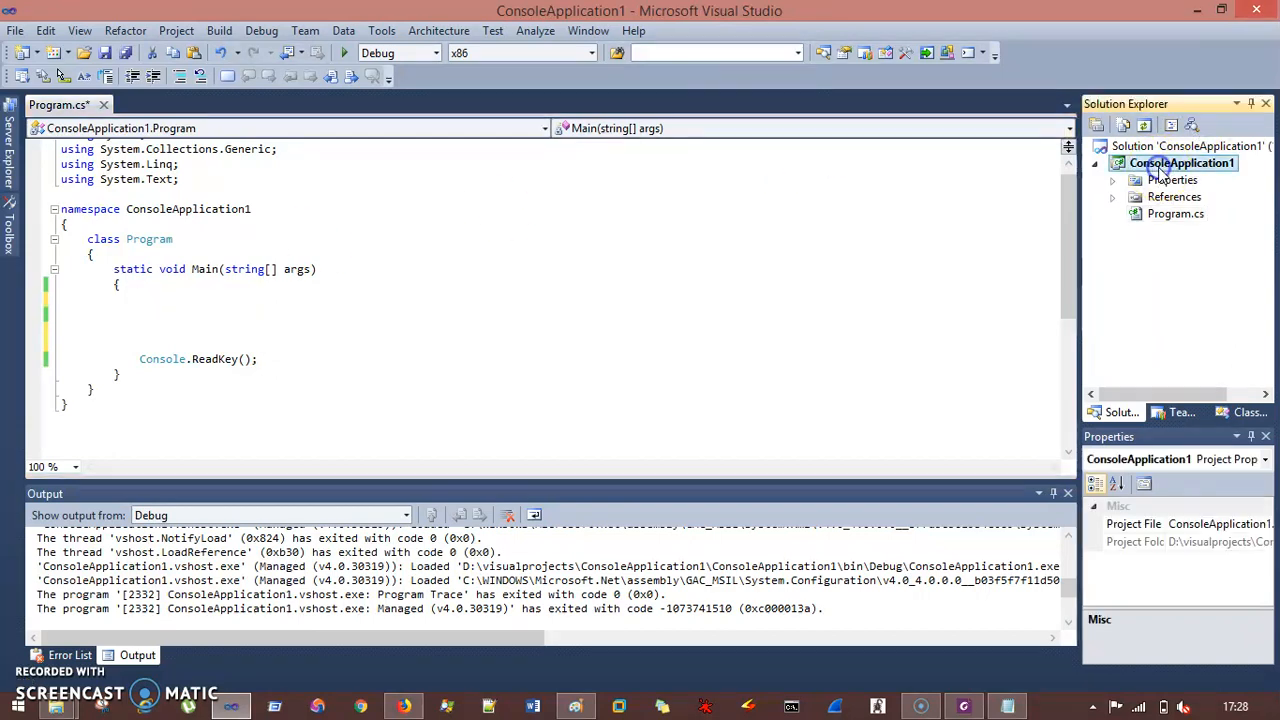
click(1176, 212)
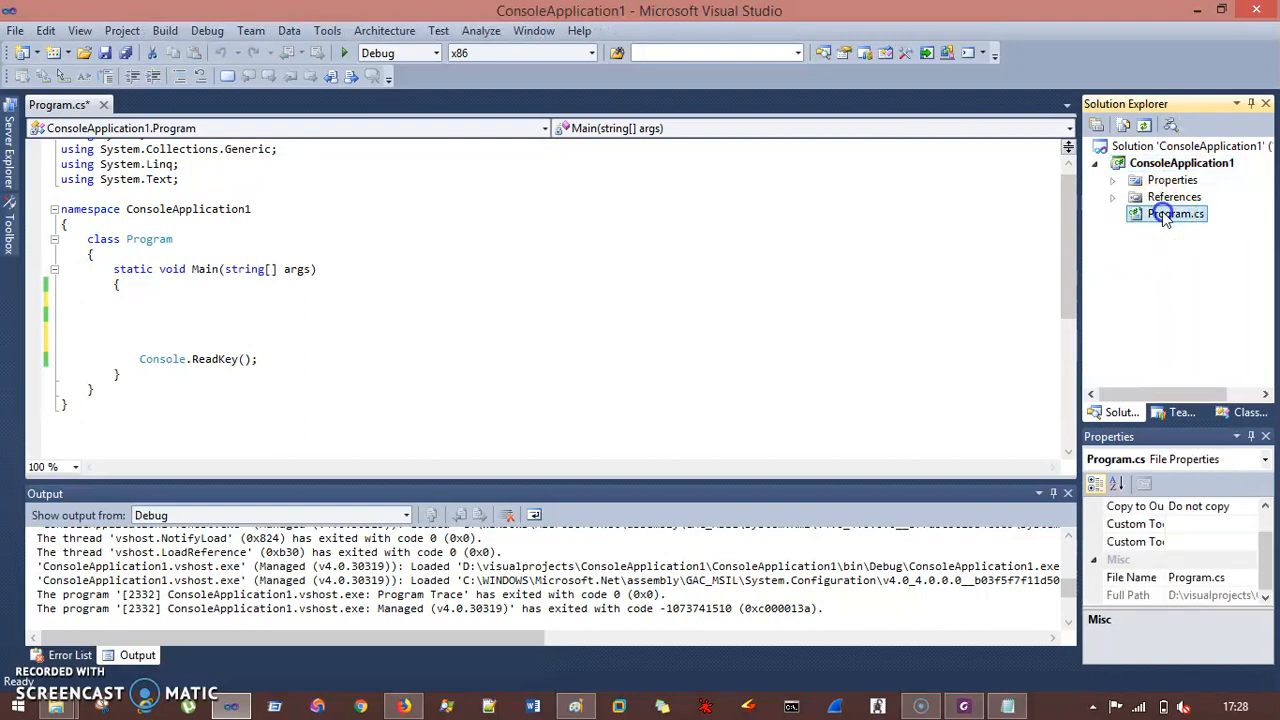
click(156, 304)
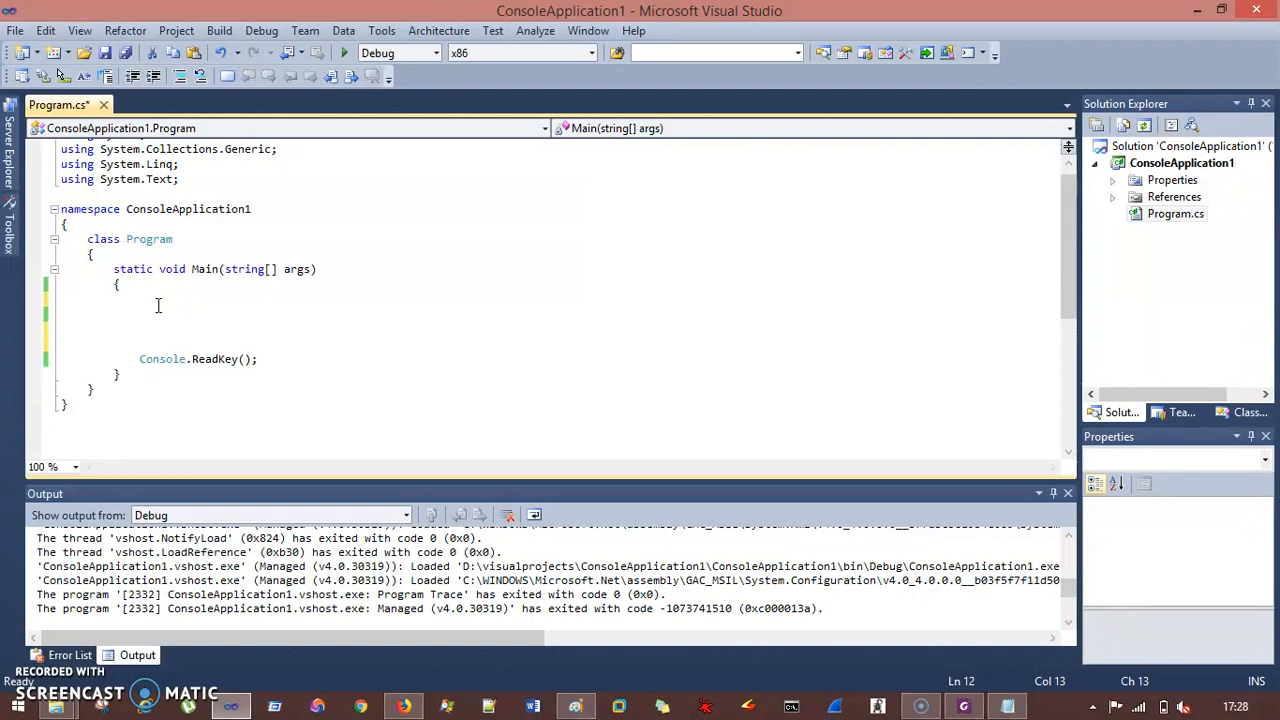
- Write Console.WriteLine("This is my first .net program"); in Main and run the program
text(const)
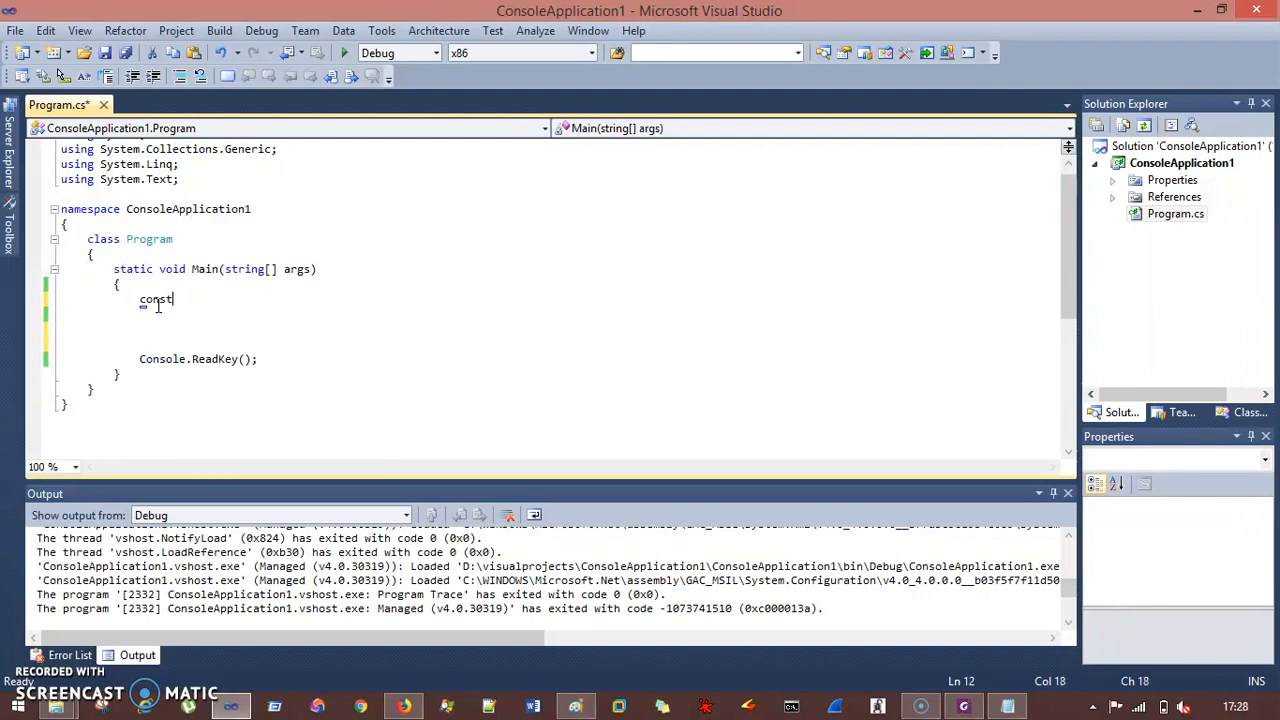
key(BackSpace)
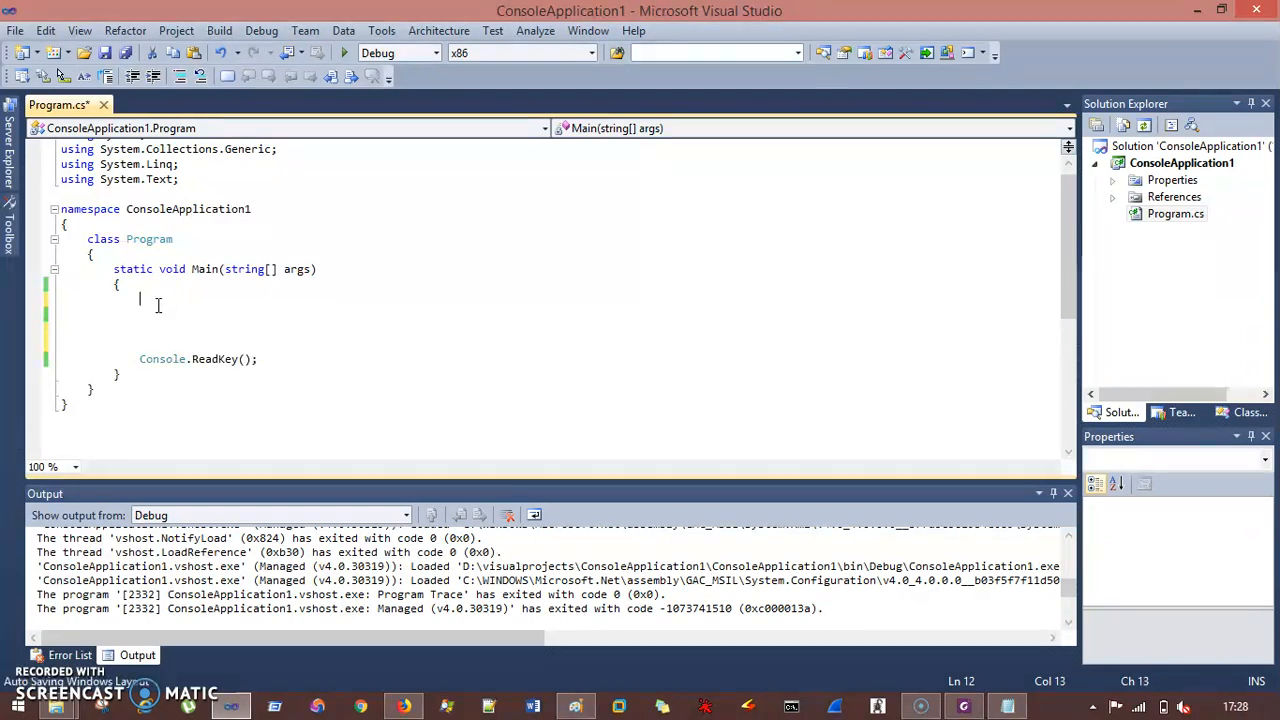
text(Console.)
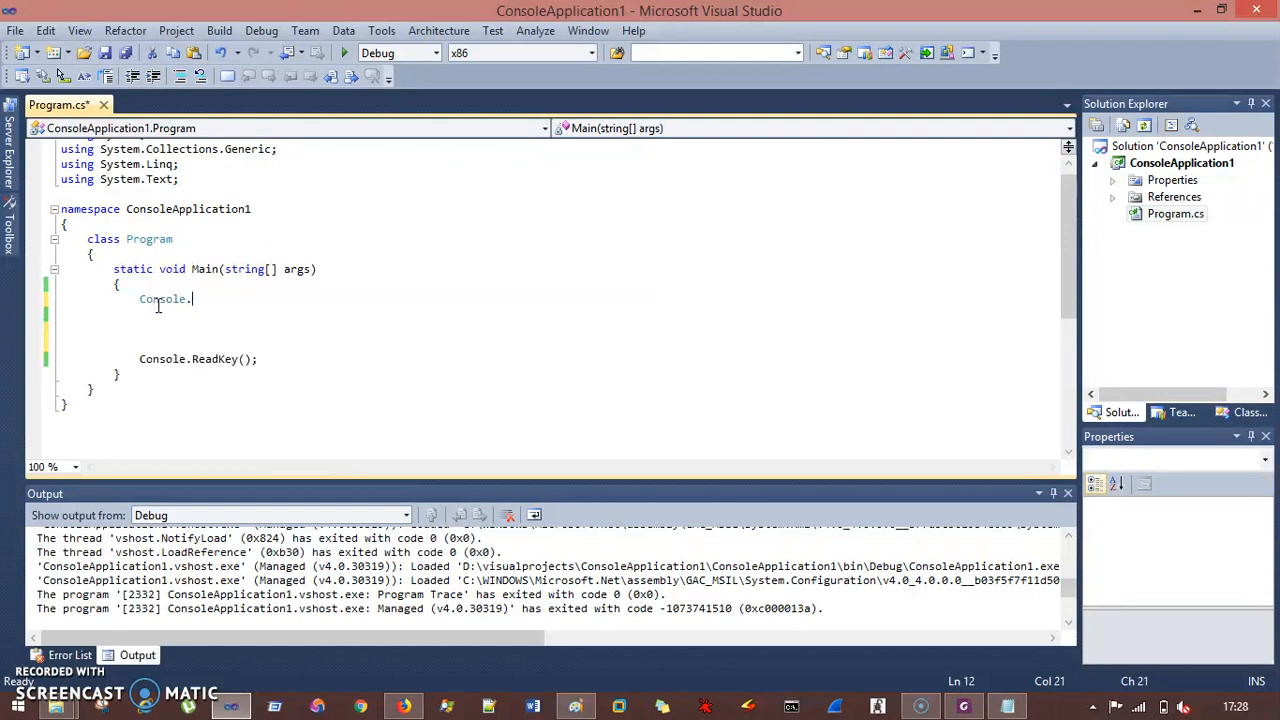
text(WriteLine())
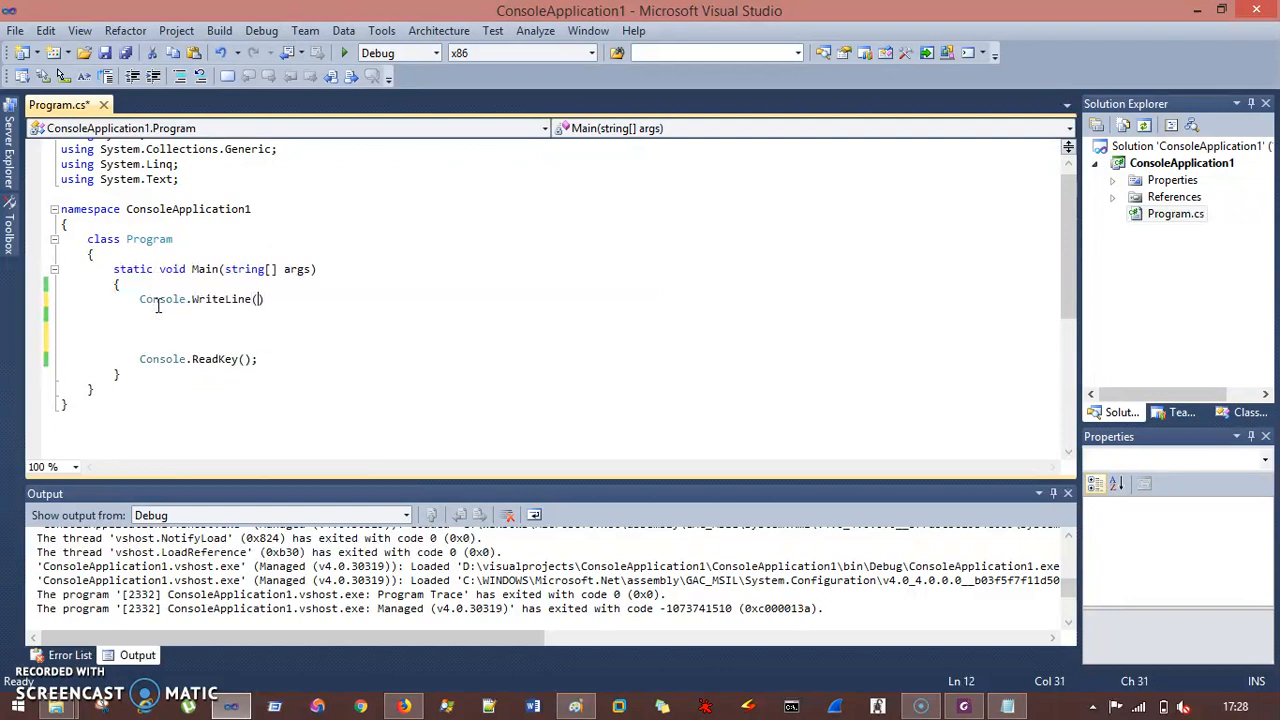
text("This is")
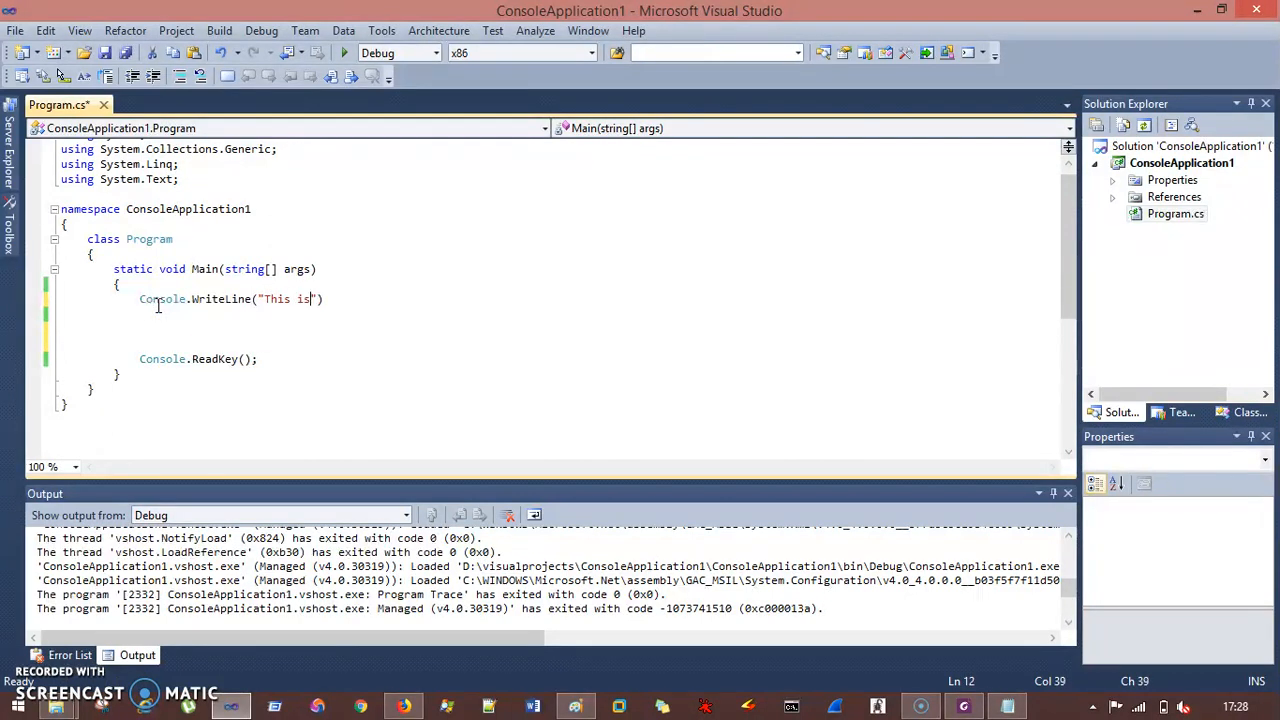
text(my first .net)
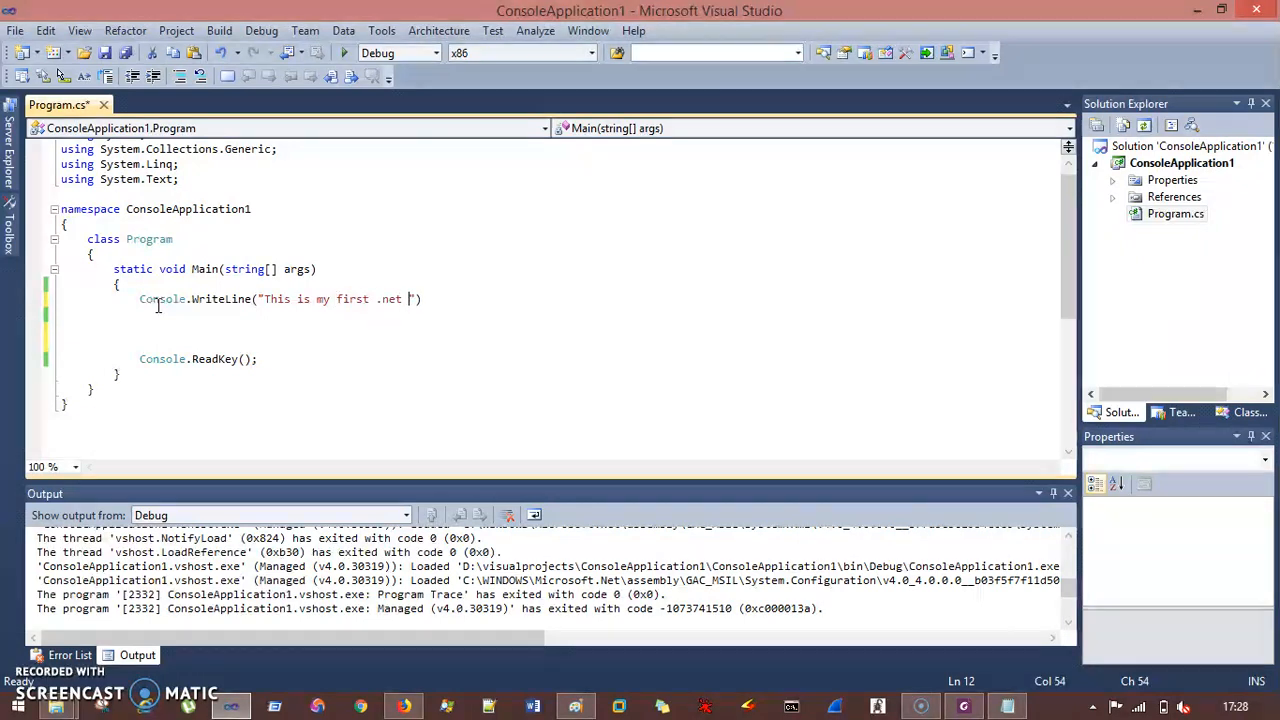
text(program)
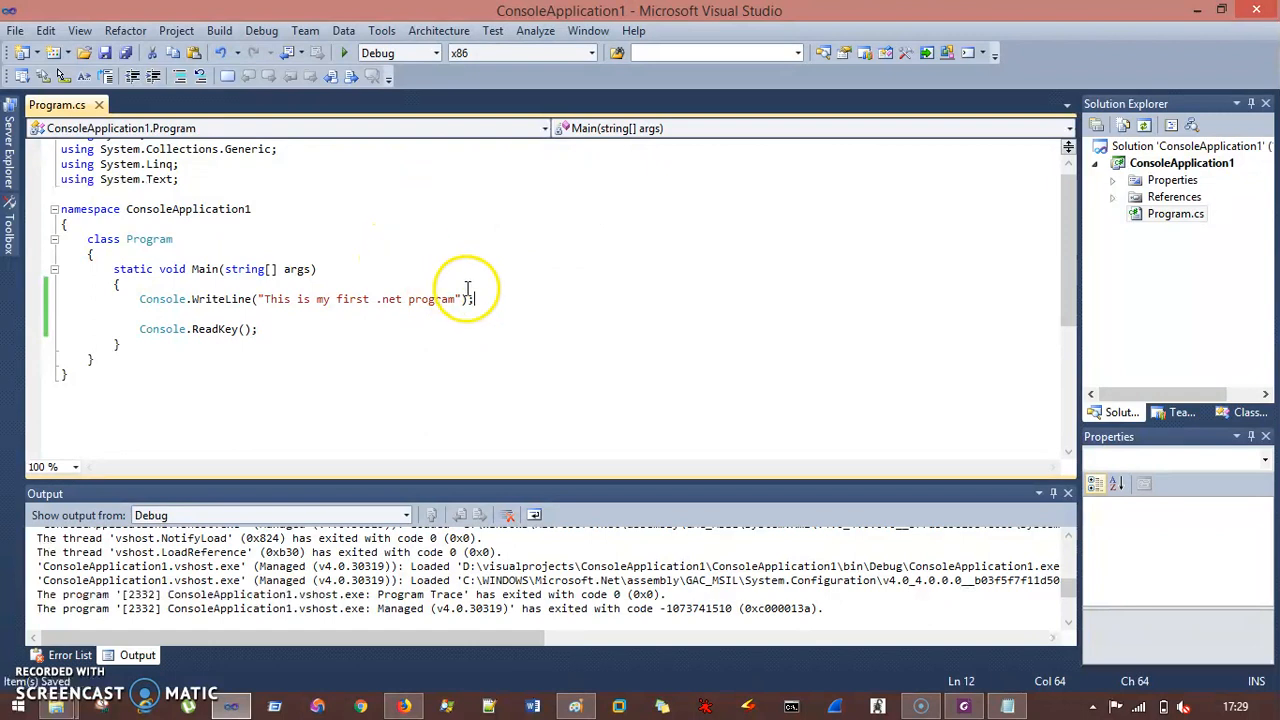
key(ctrl+a)
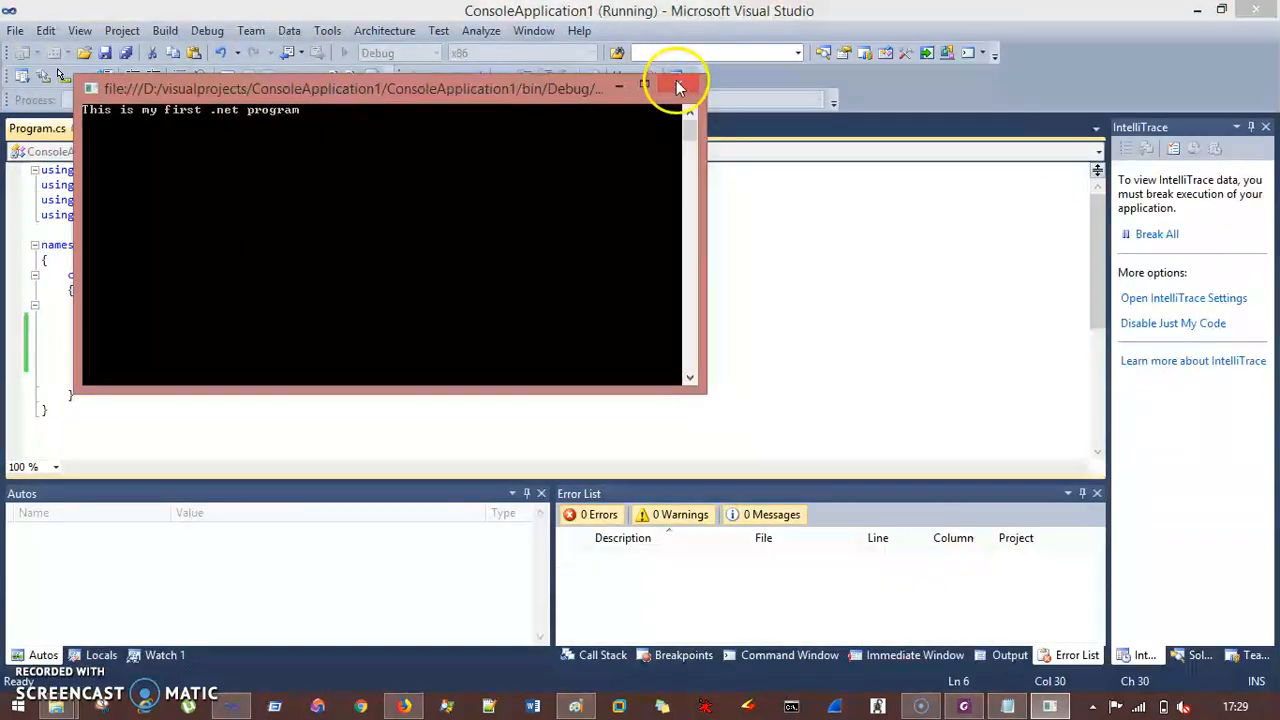
- Close the console output and show the ConsoleApplication1 project folder in Windows Explorer
click(678, 88)
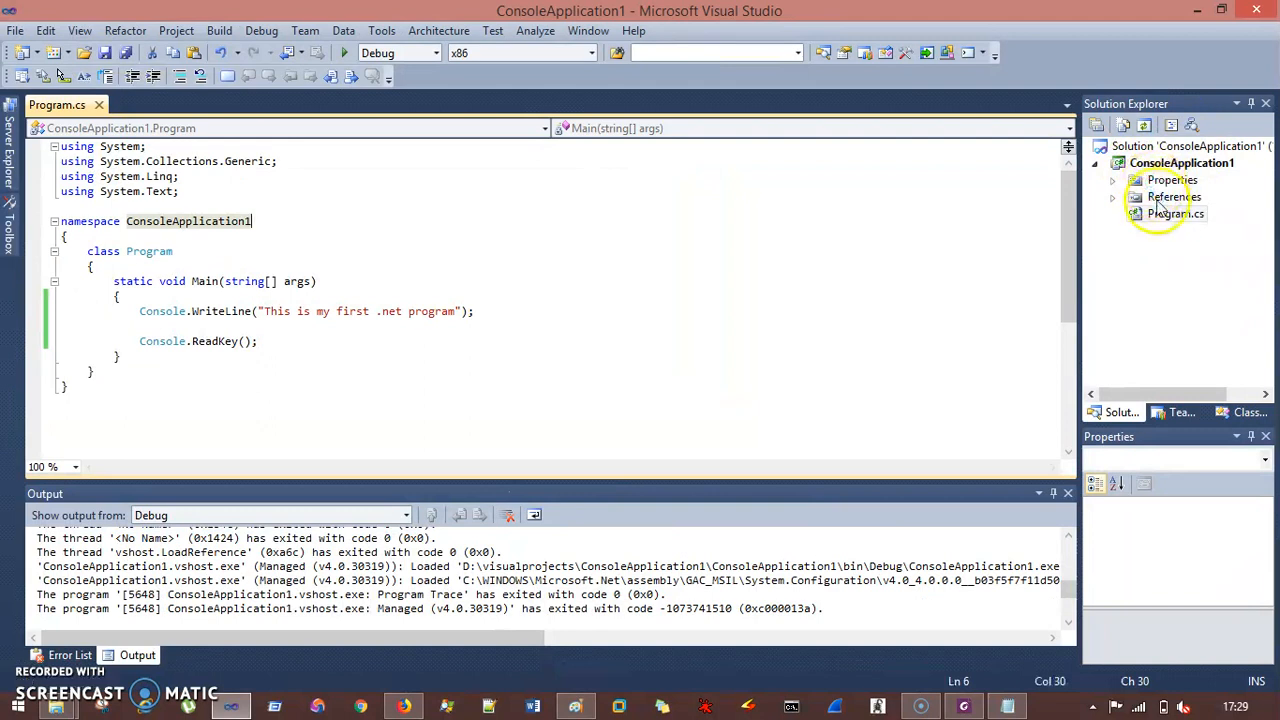
right_click(1182, 162)
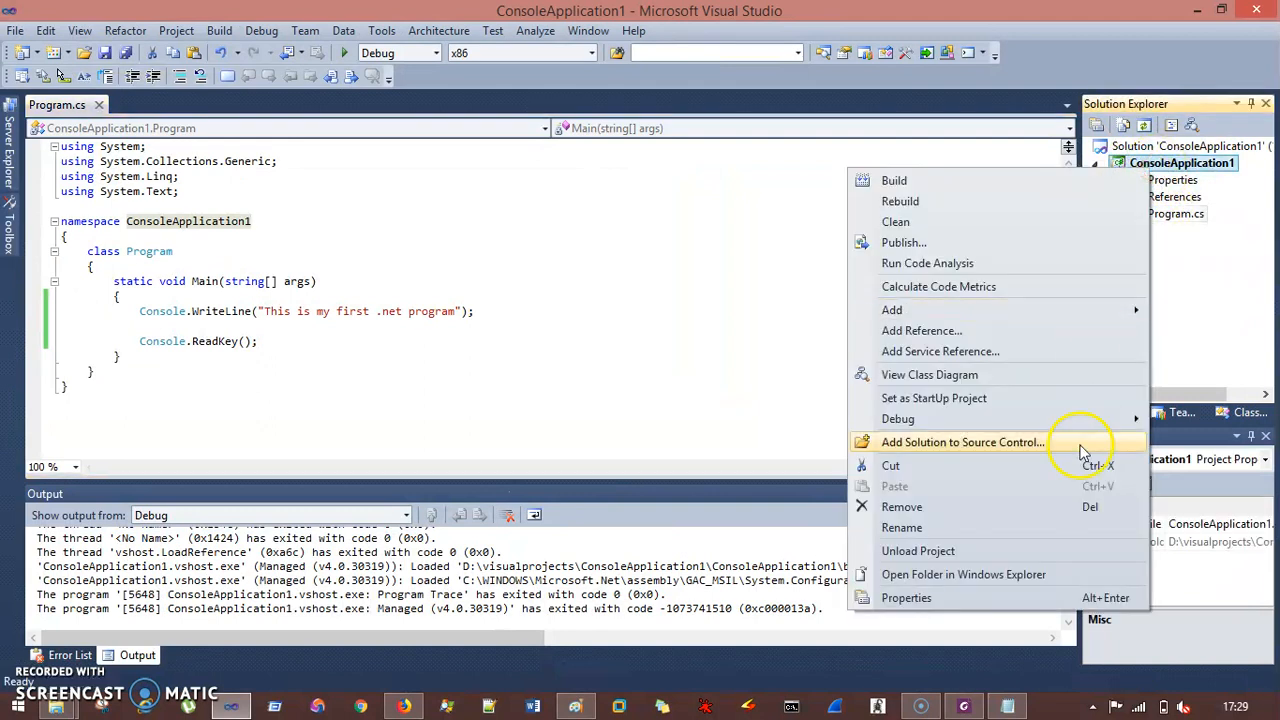
click(964, 574)
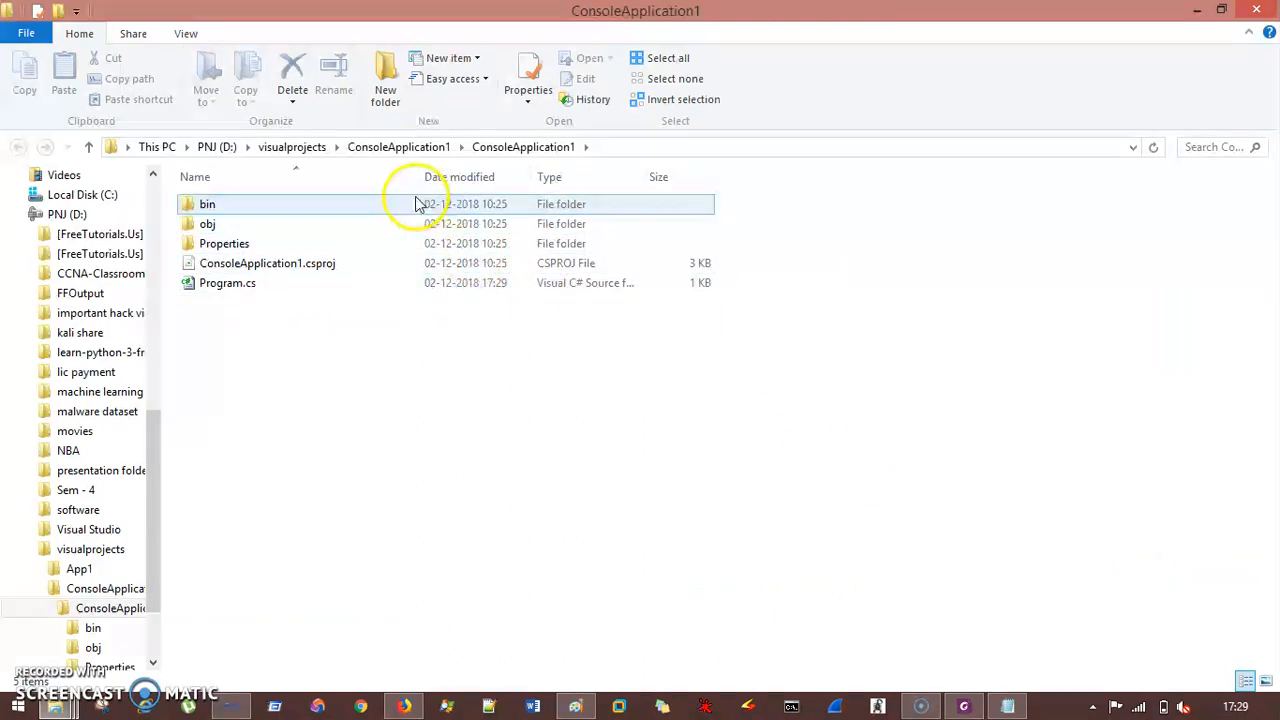
- Enter the bin folder of the ConsoleApplication1 project
double_click(208, 204)
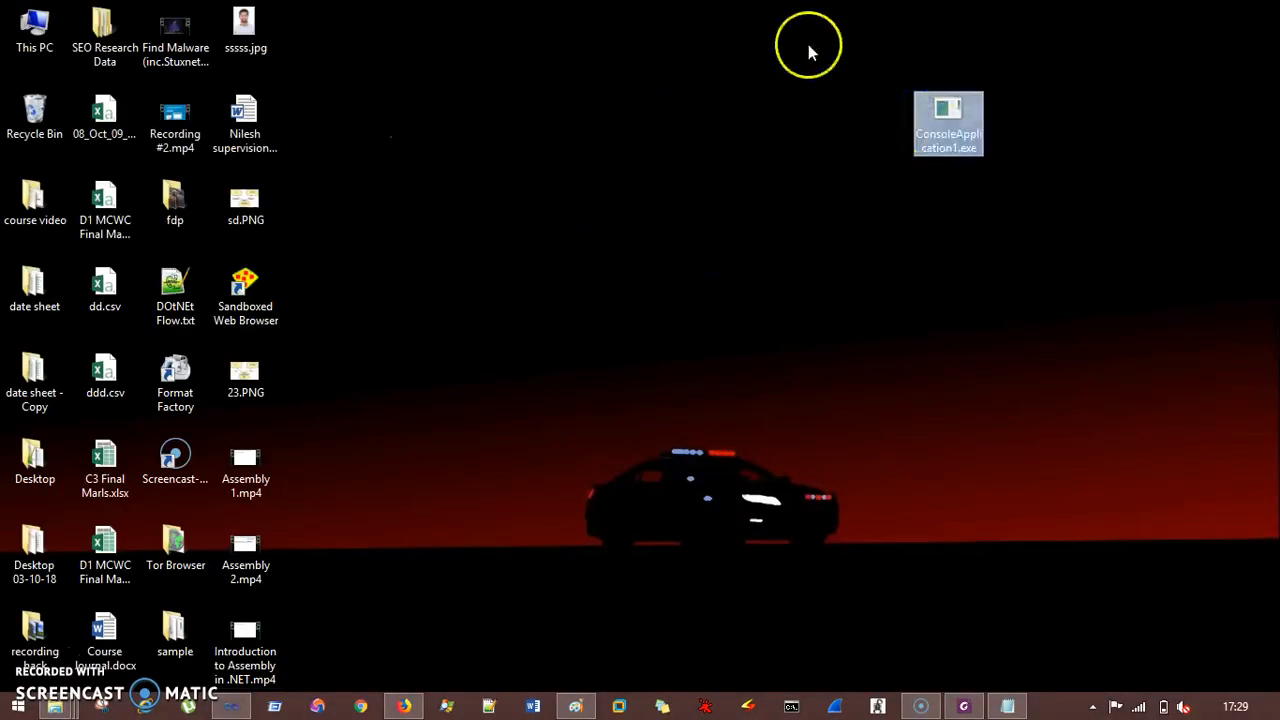
- Run ConsoleApplication1.exe from the desktop, arrange the console windows and close one
click(948, 120)
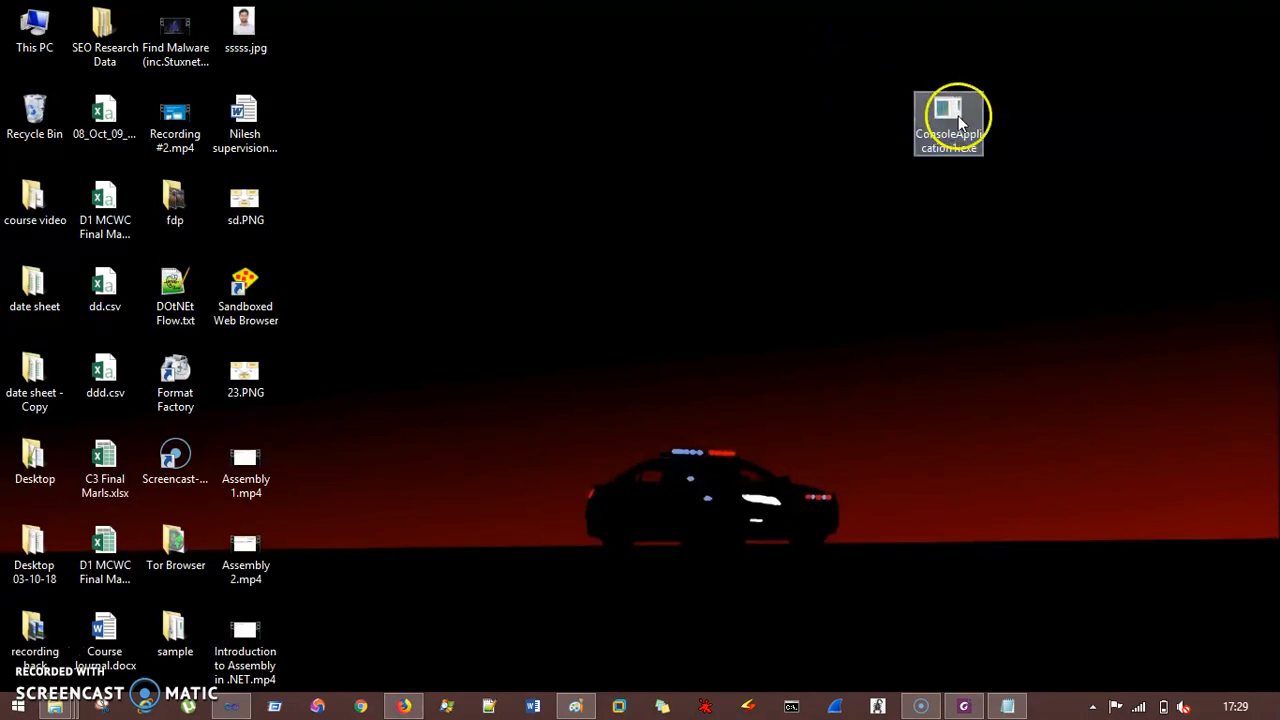
double_click(948, 120)
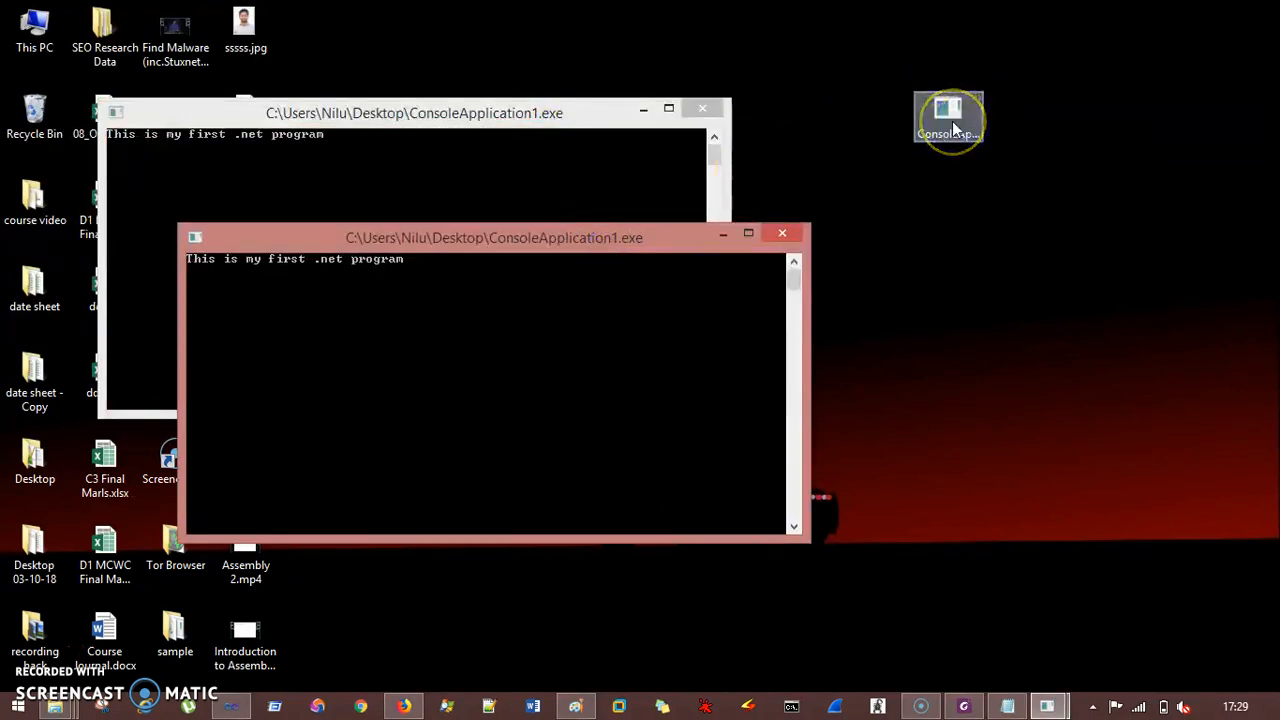
drag(492, 236, 464, 160)
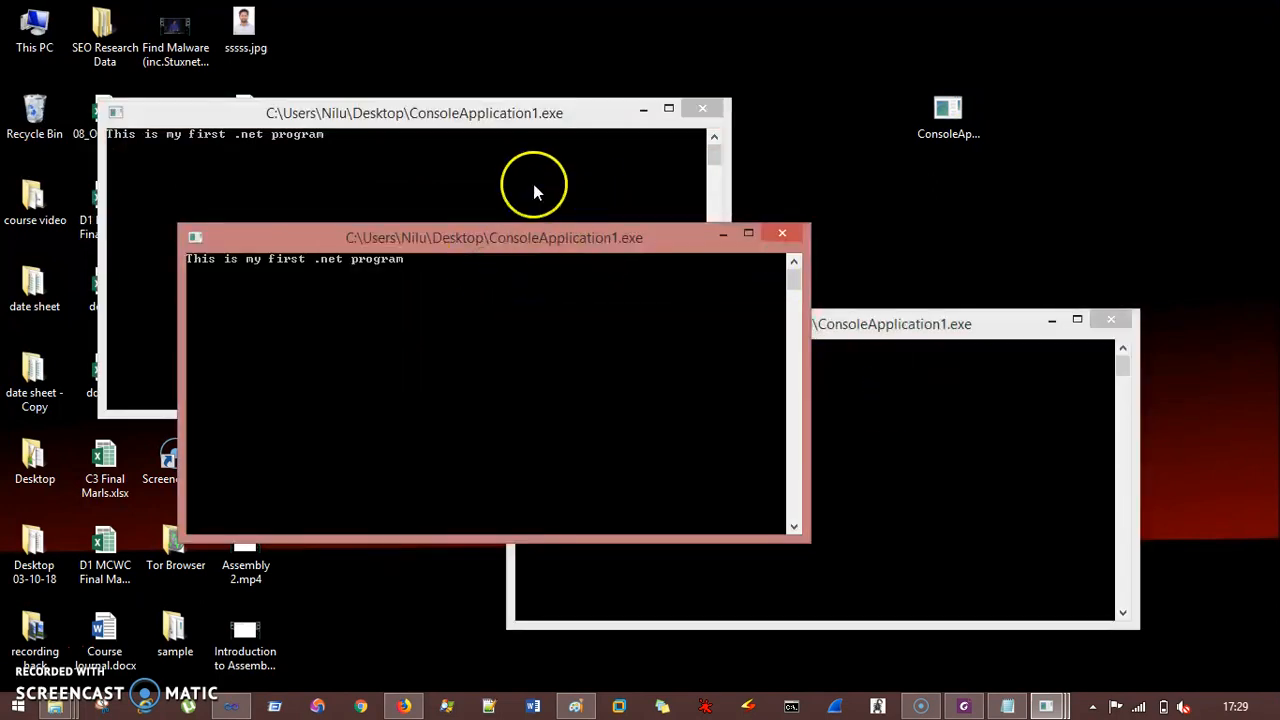
click(414, 112)
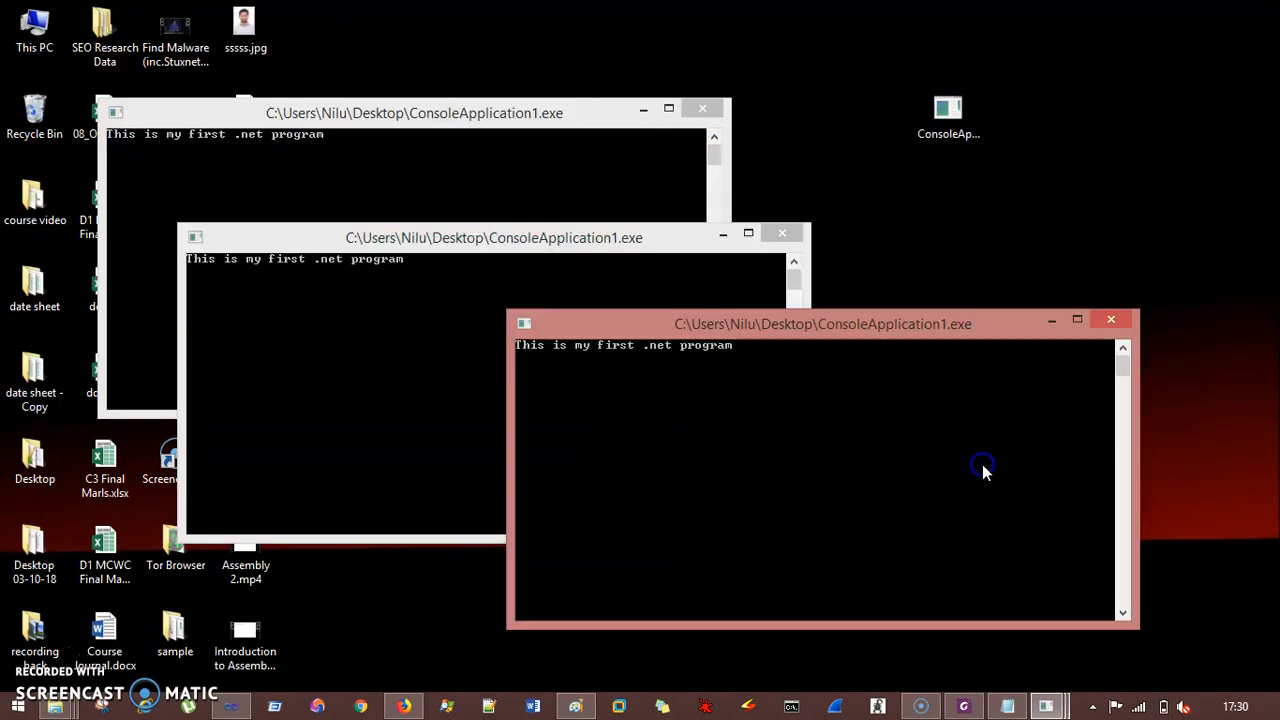
mouse_move(500, 160)
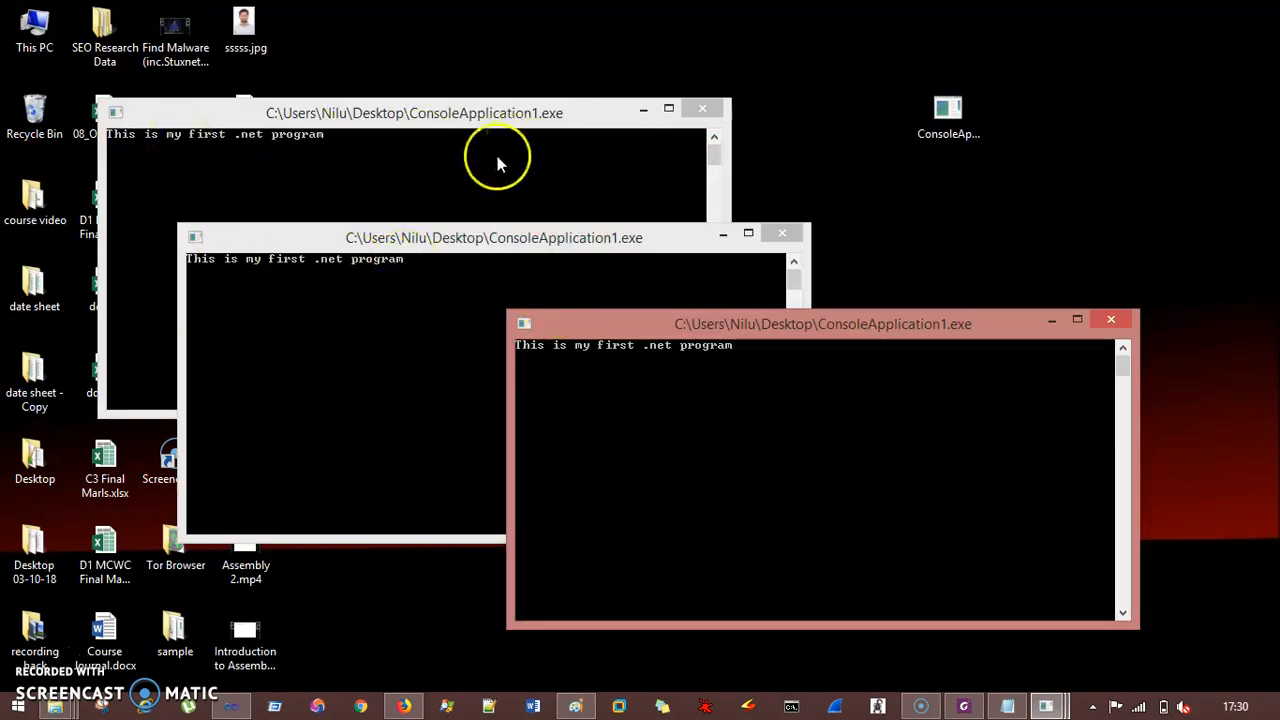
click(414, 112)
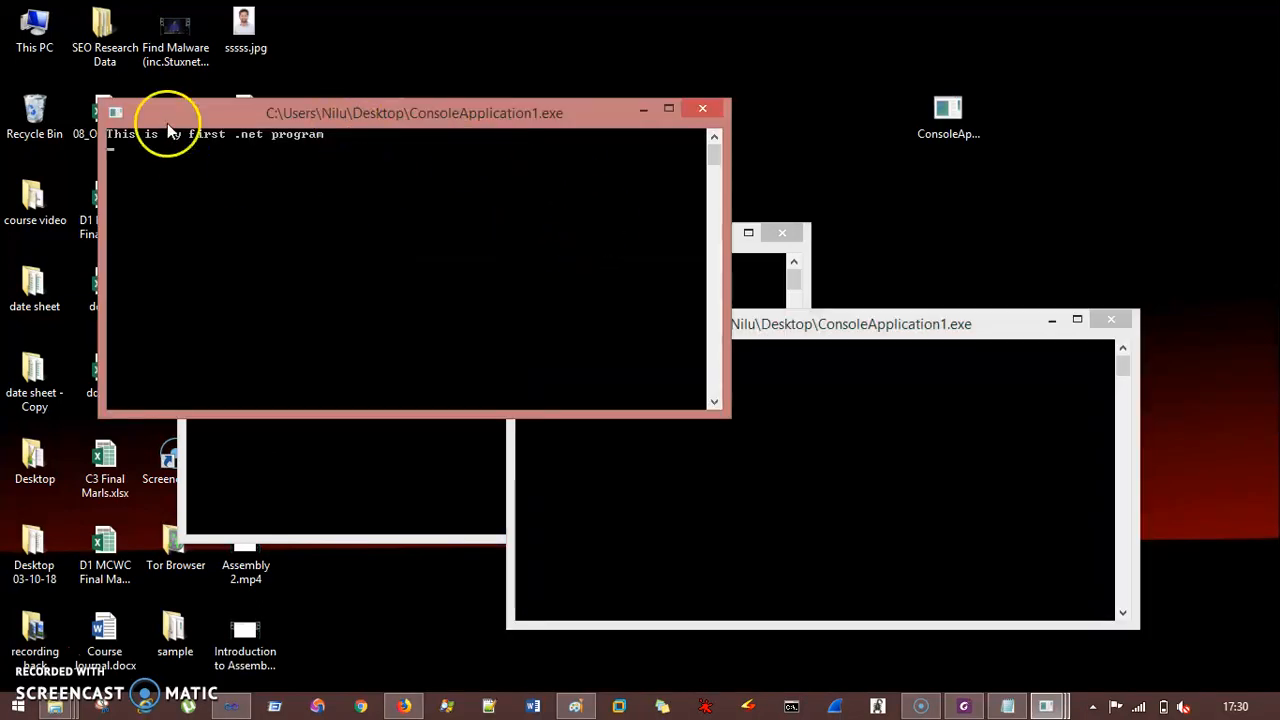
mouse_move(1250, 224)
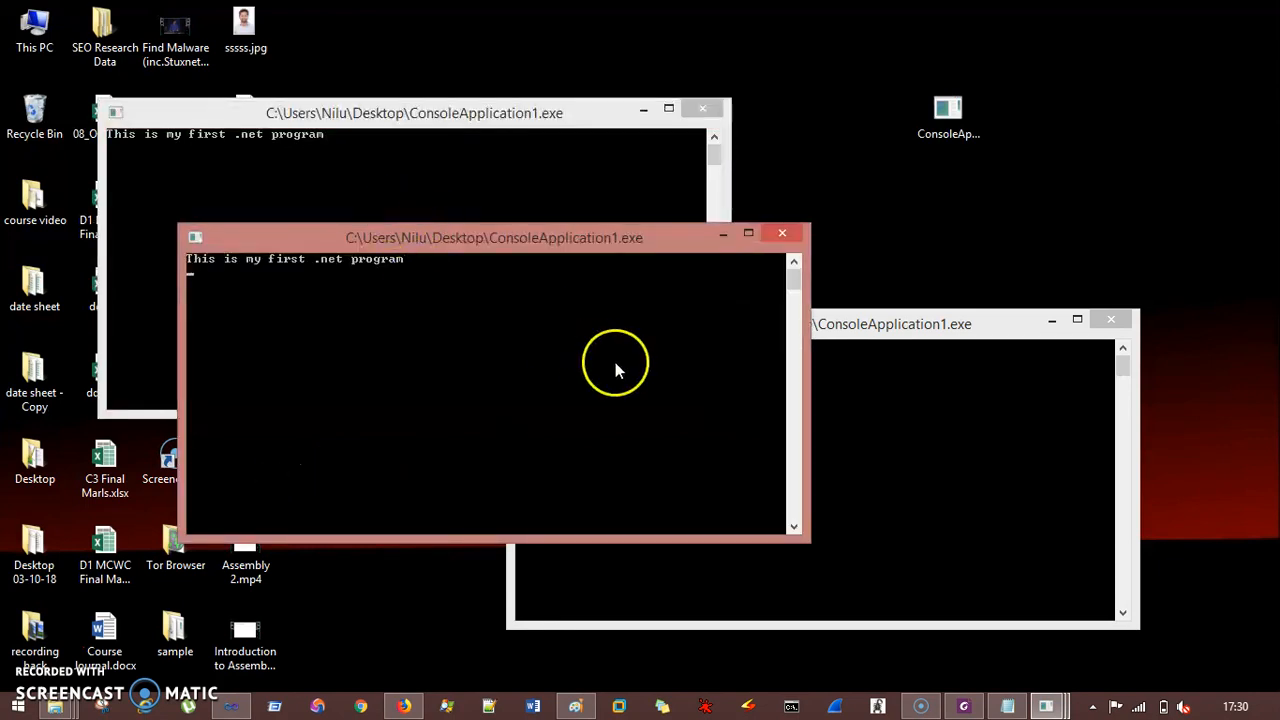
mouse_move(420, 170)
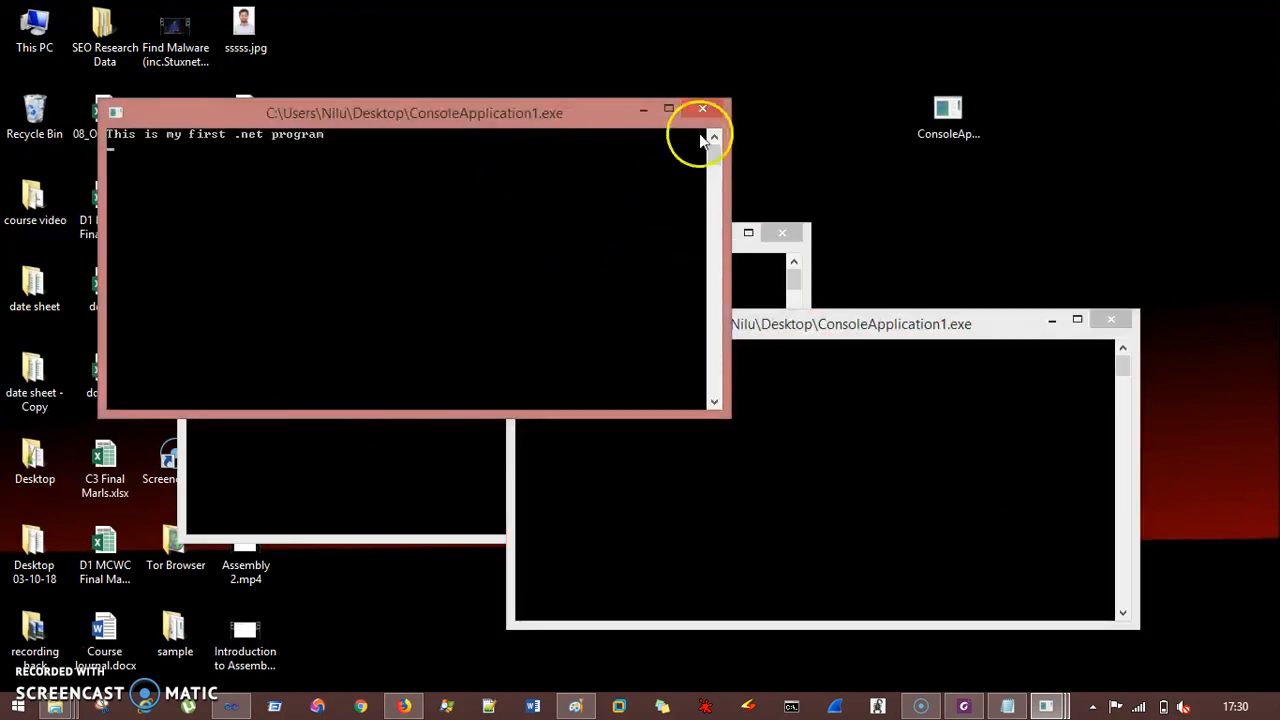
mouse_move(704, 112)
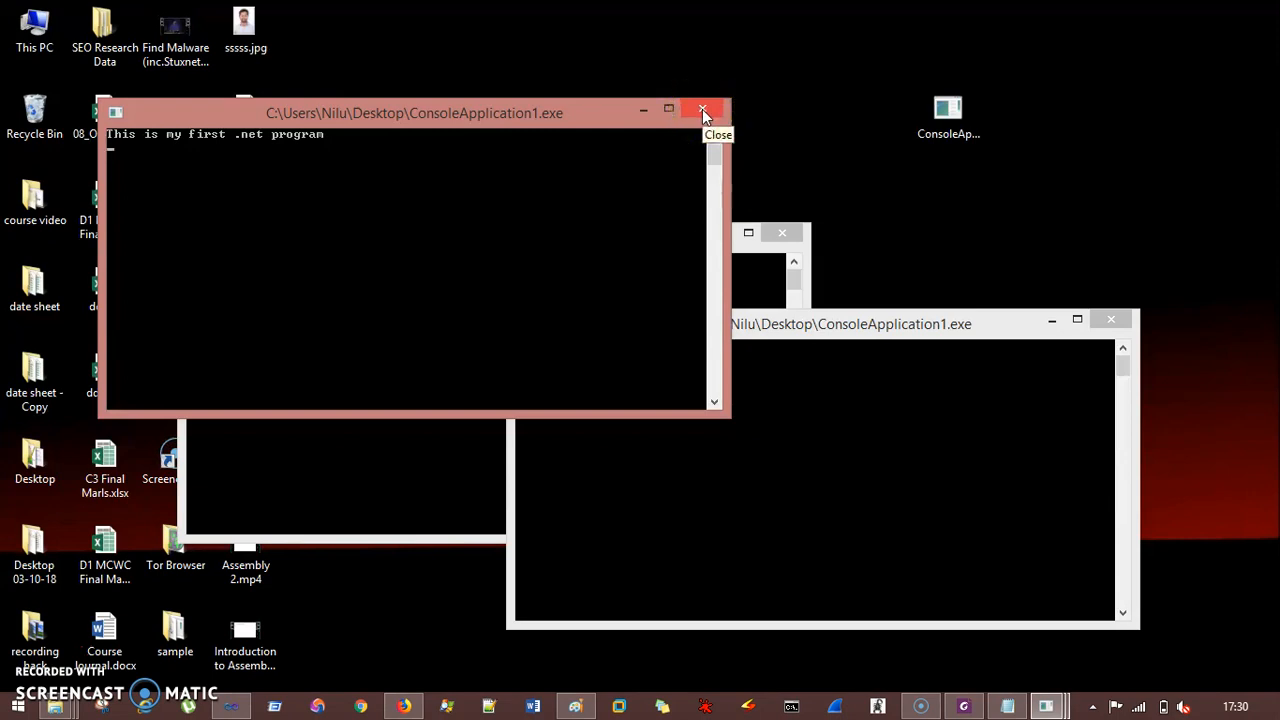
click(702, 112)
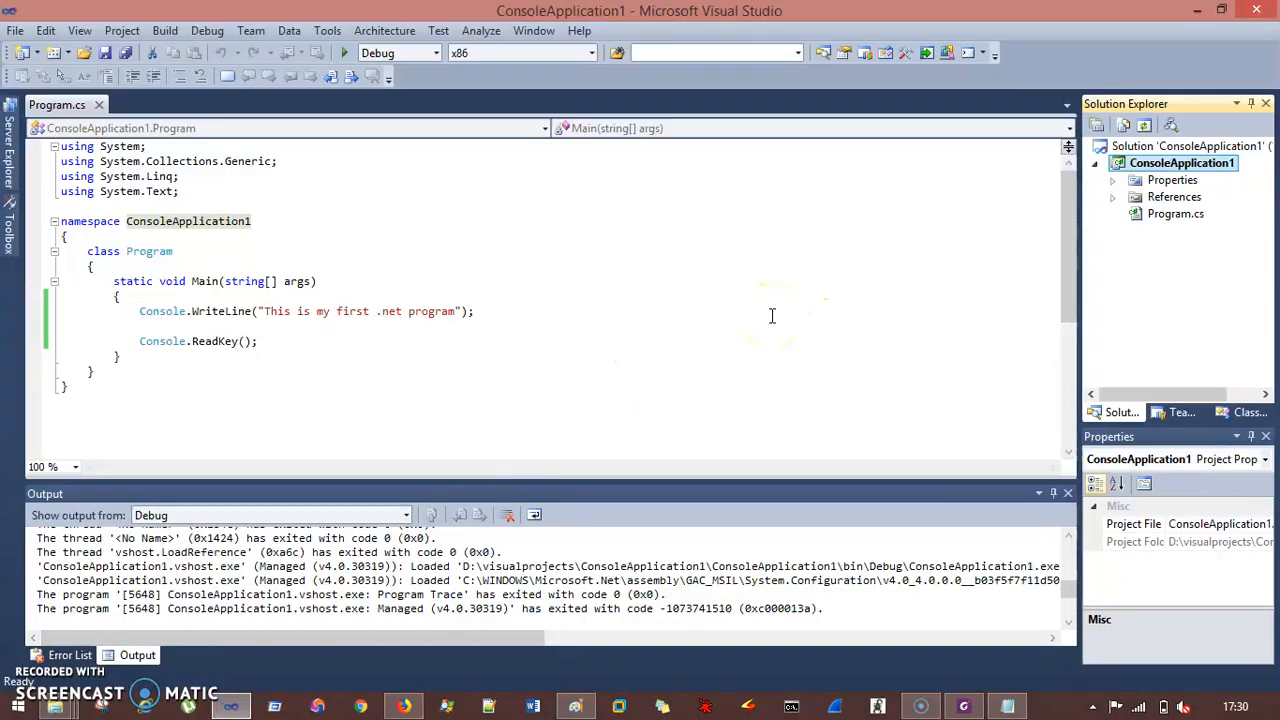
mouse_move(288, 332)
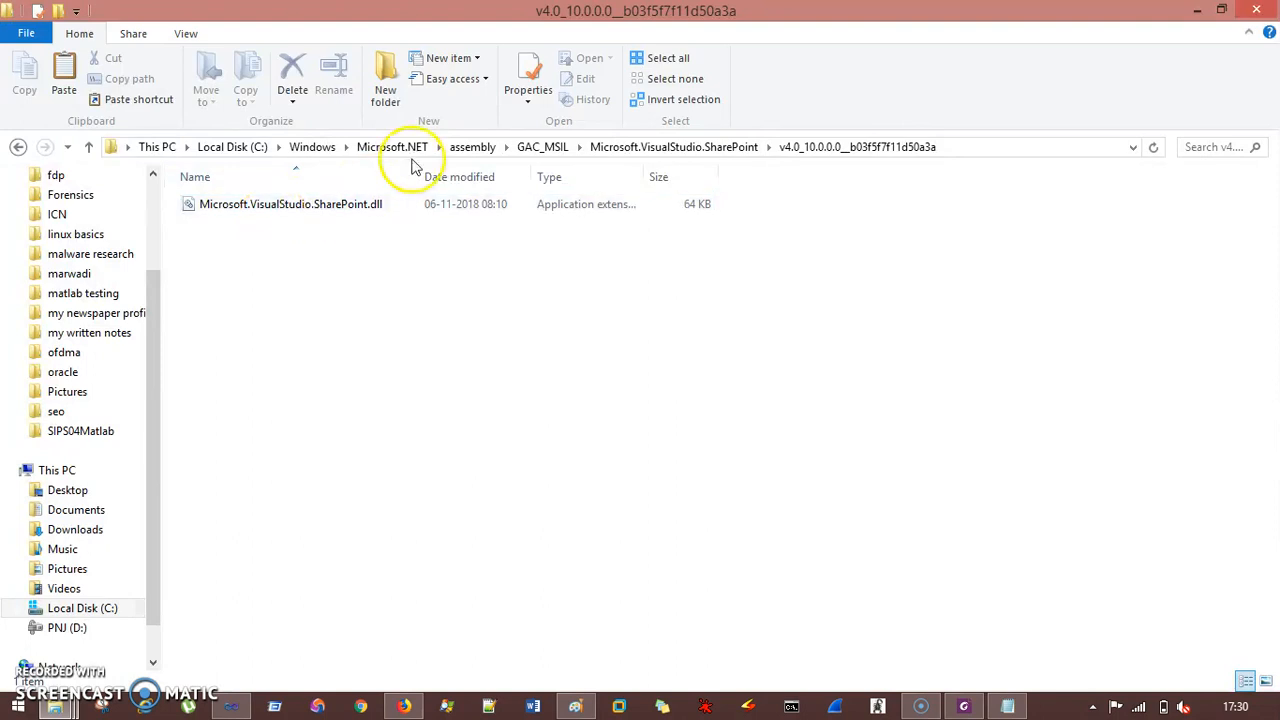
click(292, 204)
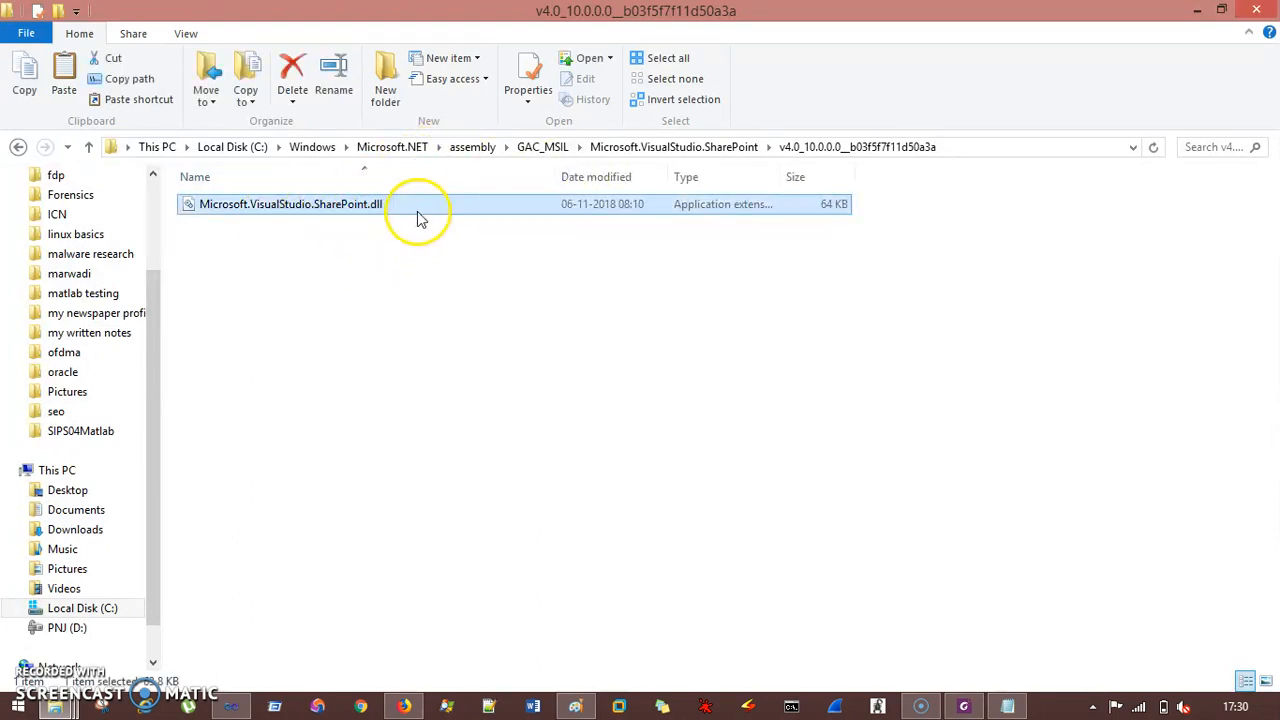
double_click(290, 204)
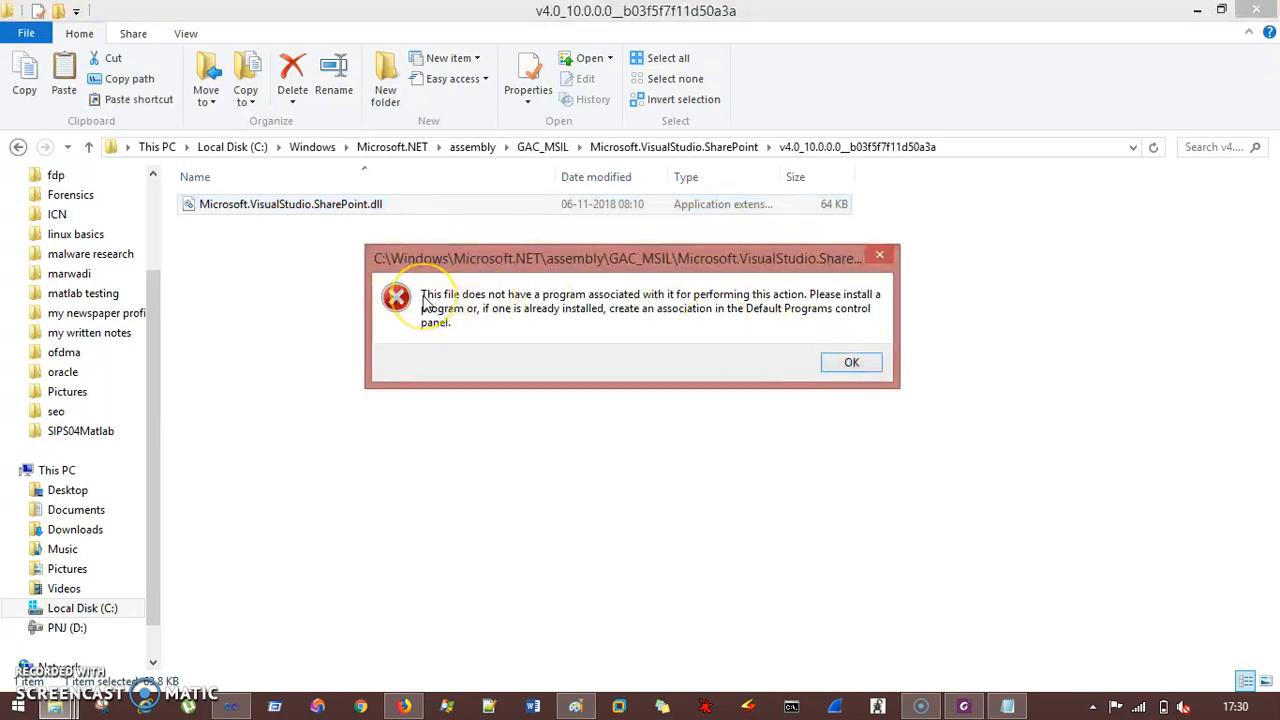
mouse_move(600, 304)
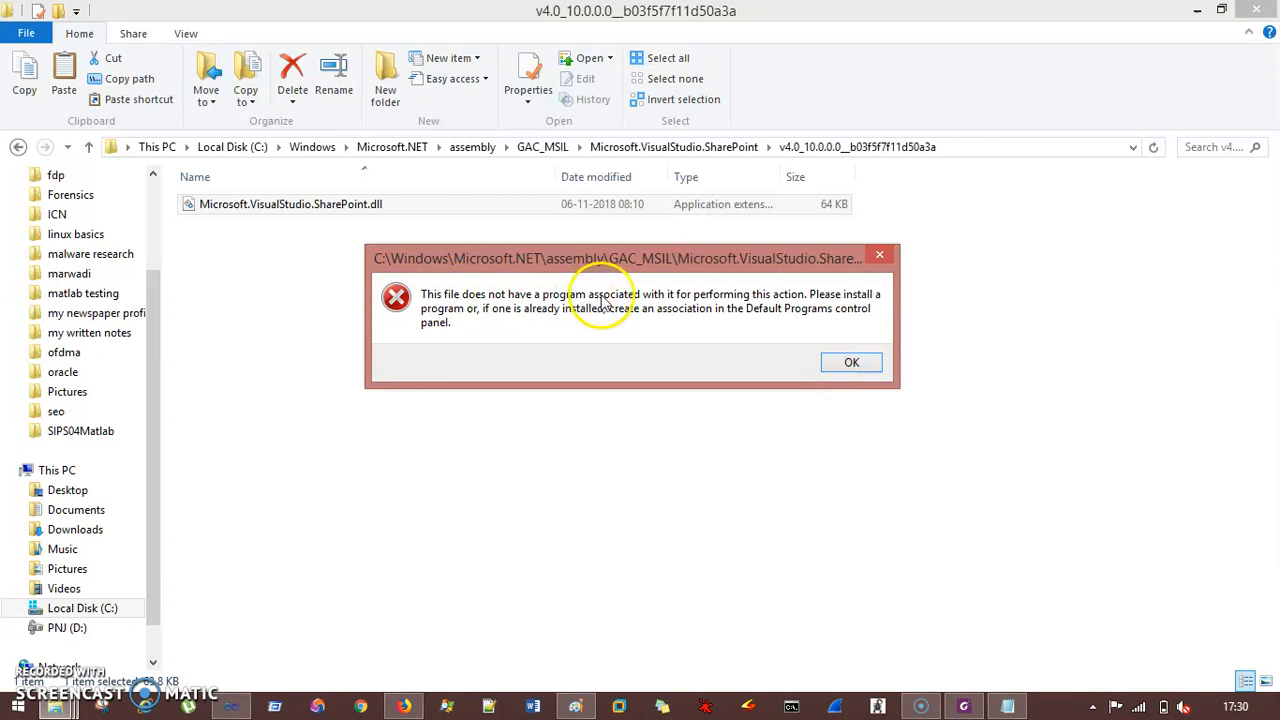
mouse_move(716, 308)
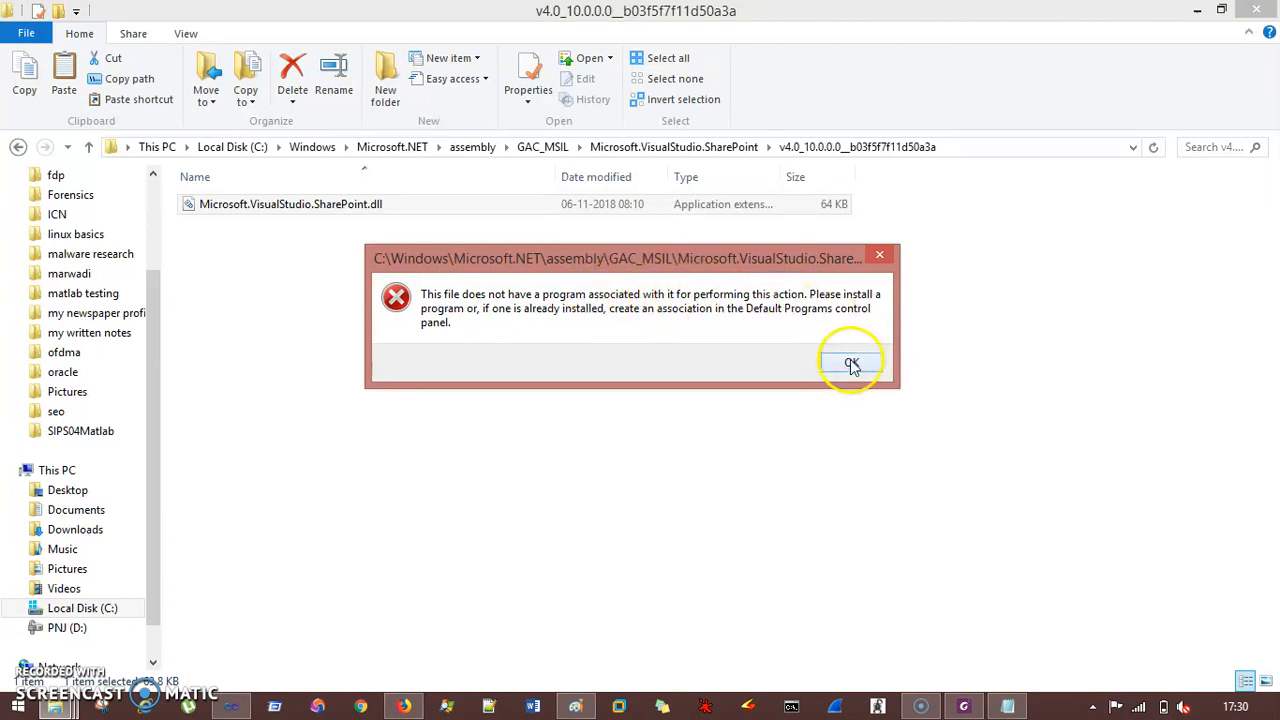
click(852, 362)
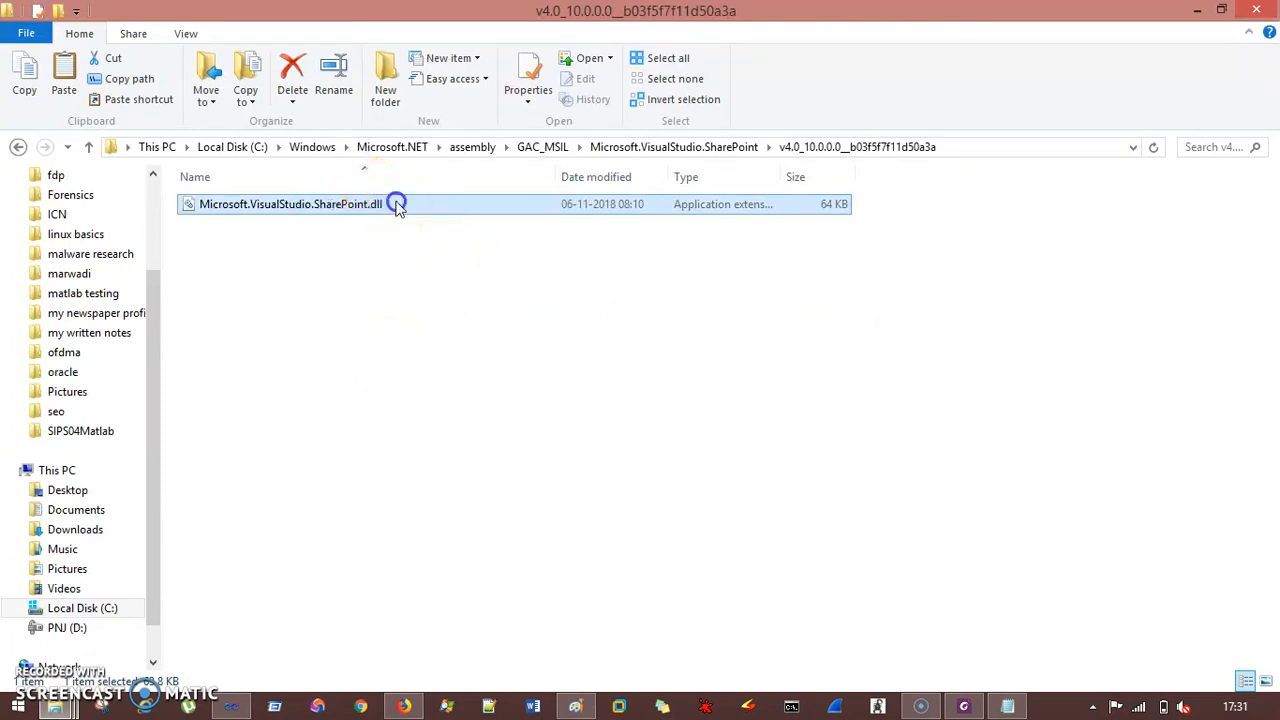
double_click(290, 204)
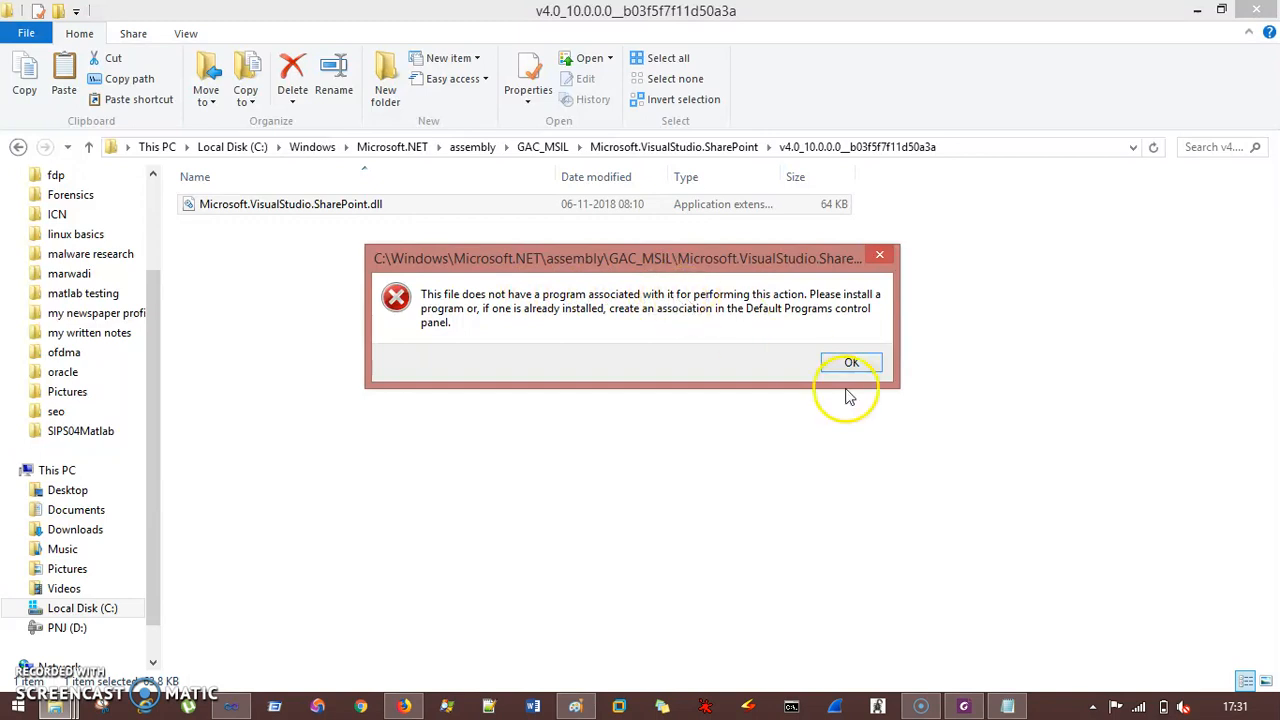
click(852, 362)
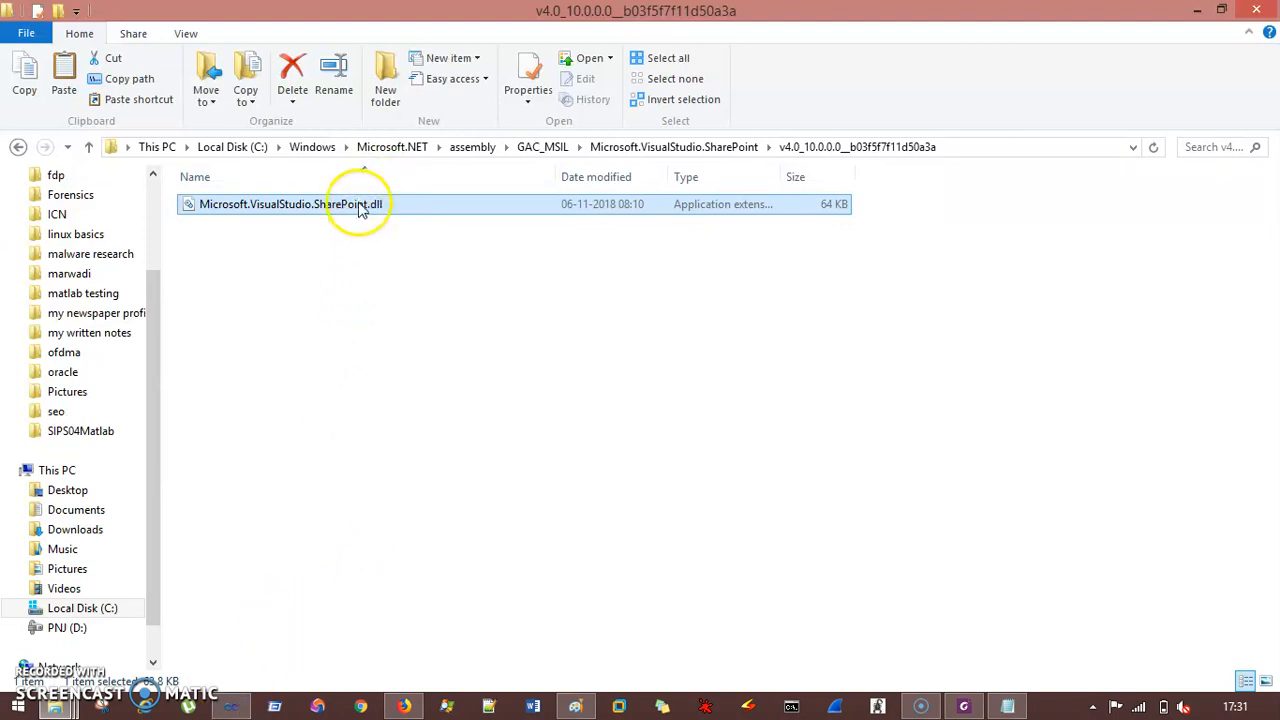
click(228, 706)
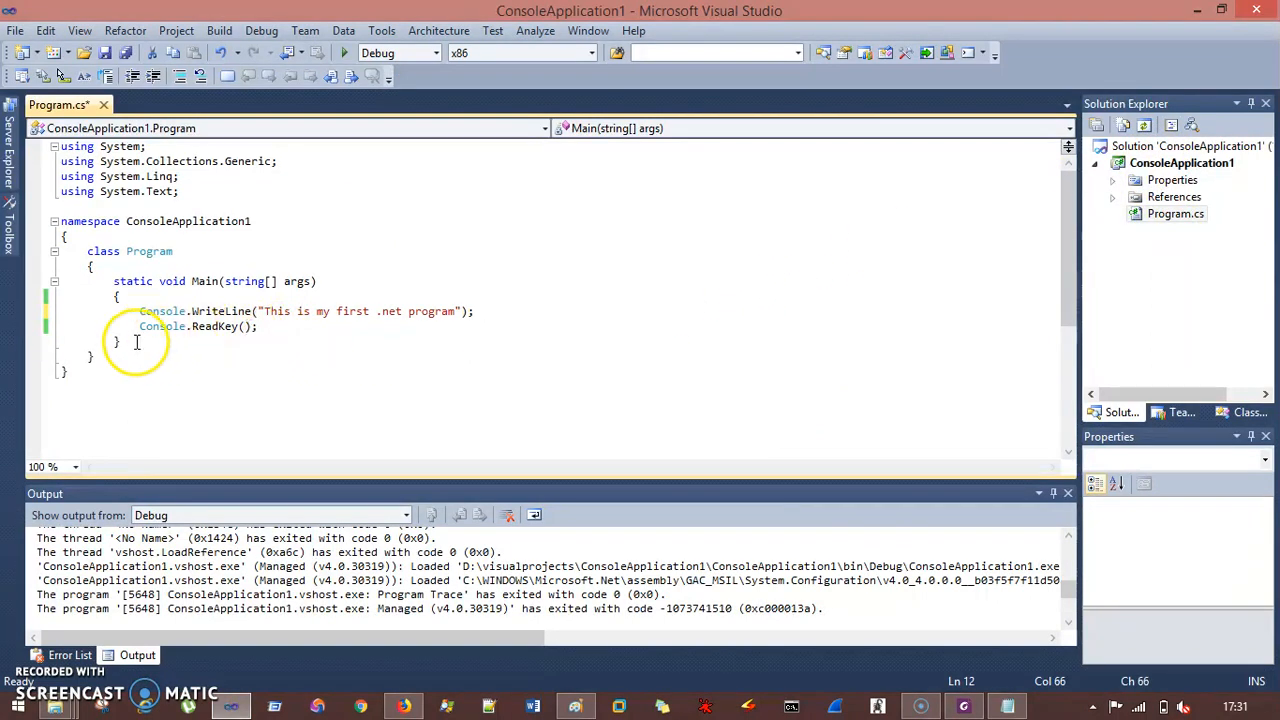
- Start adding a new project to the solution from Solution Explorer
click(1182, 164)
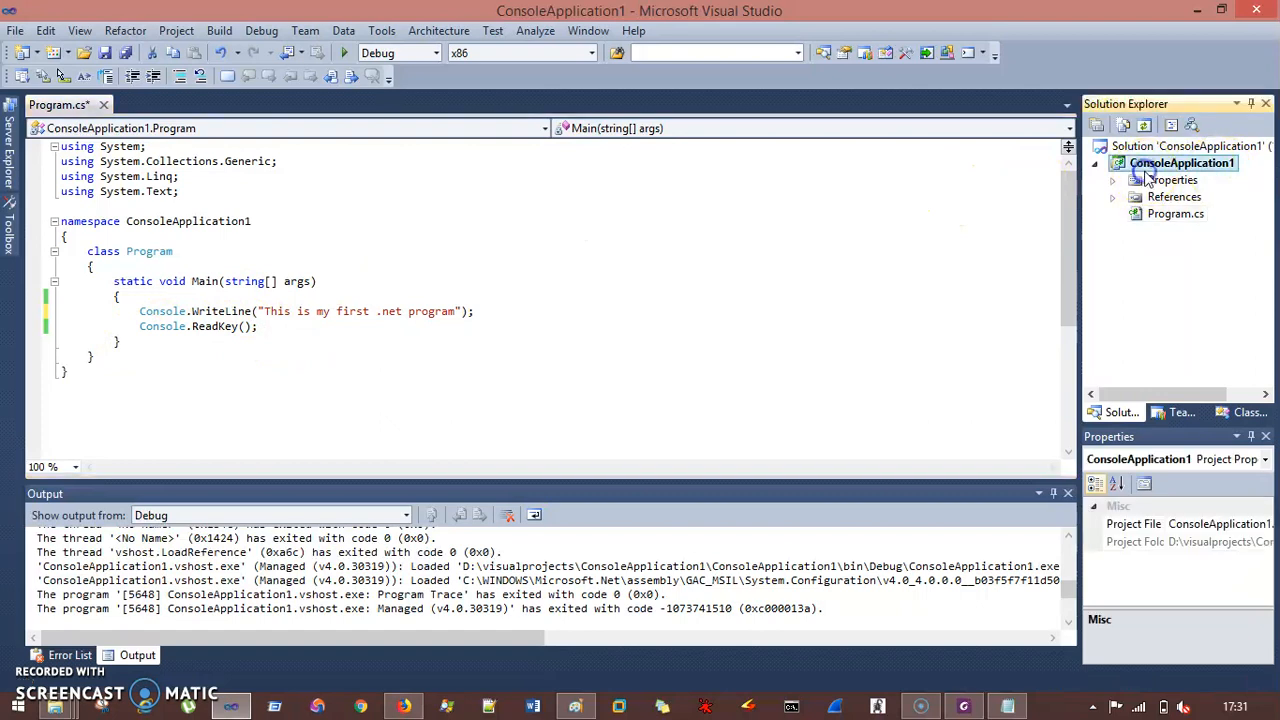
right_click(1184, 162)
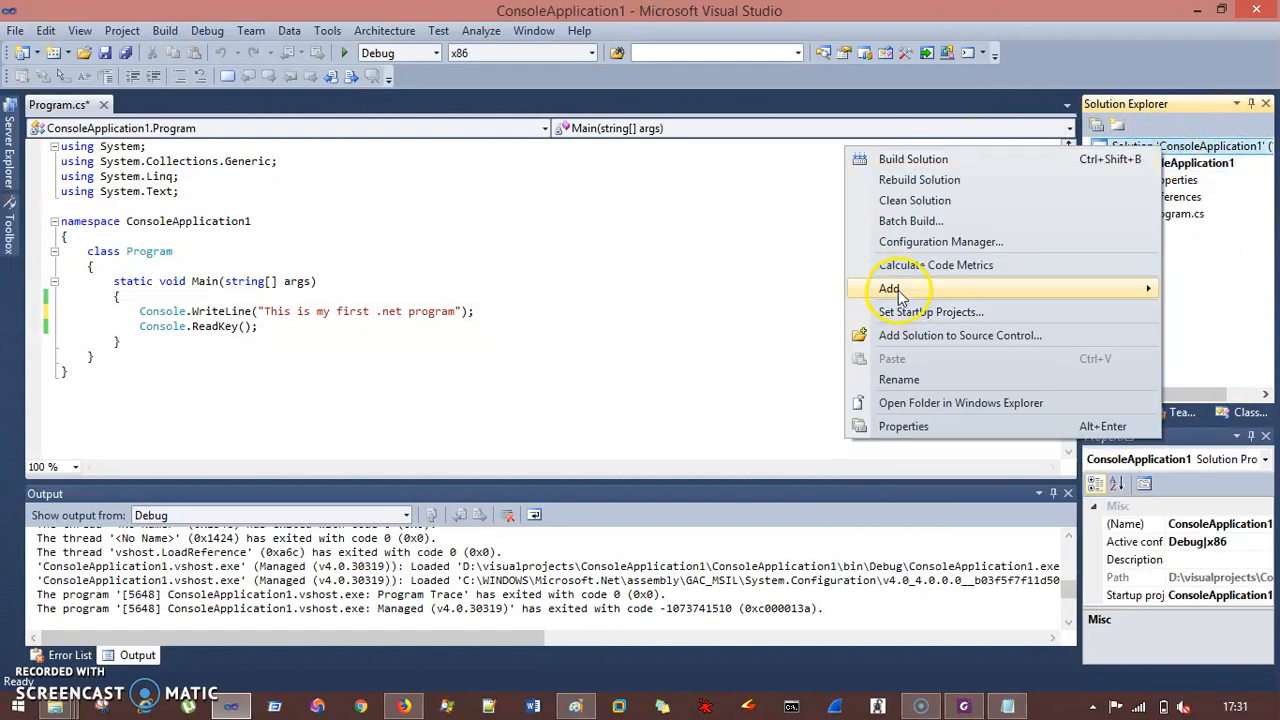
click(888, 288)
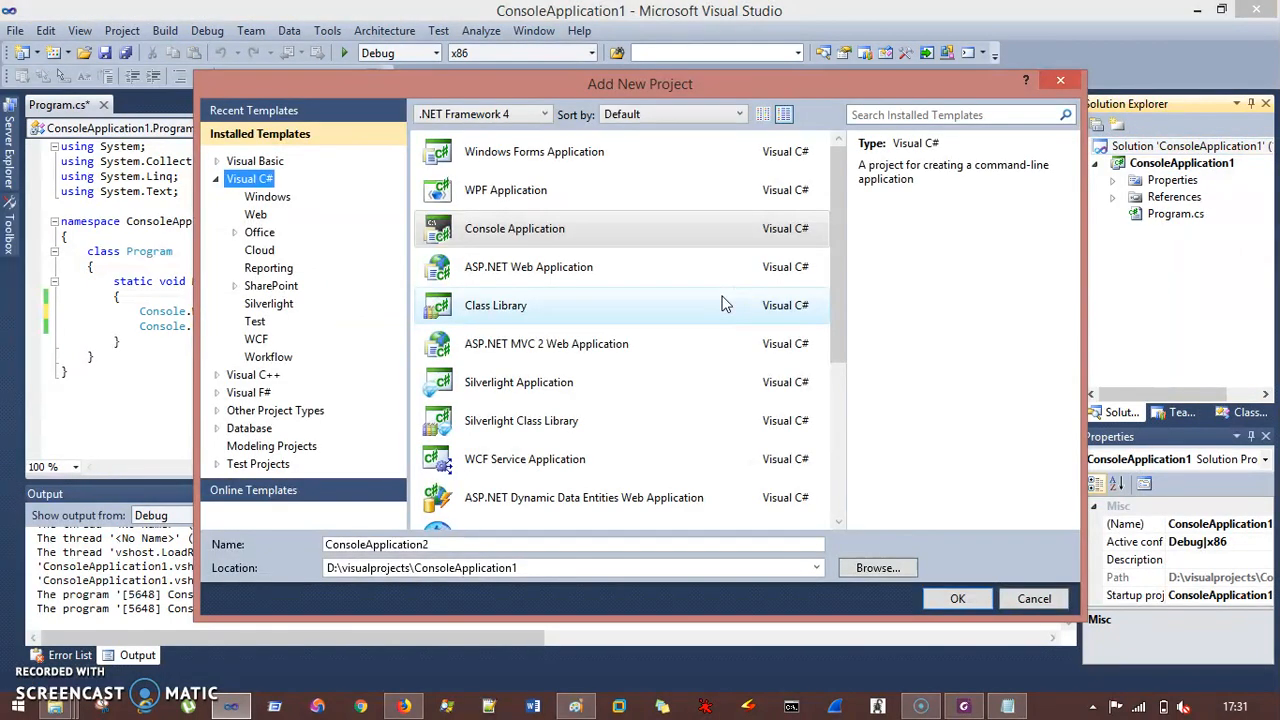
mouse_move(532, 268)
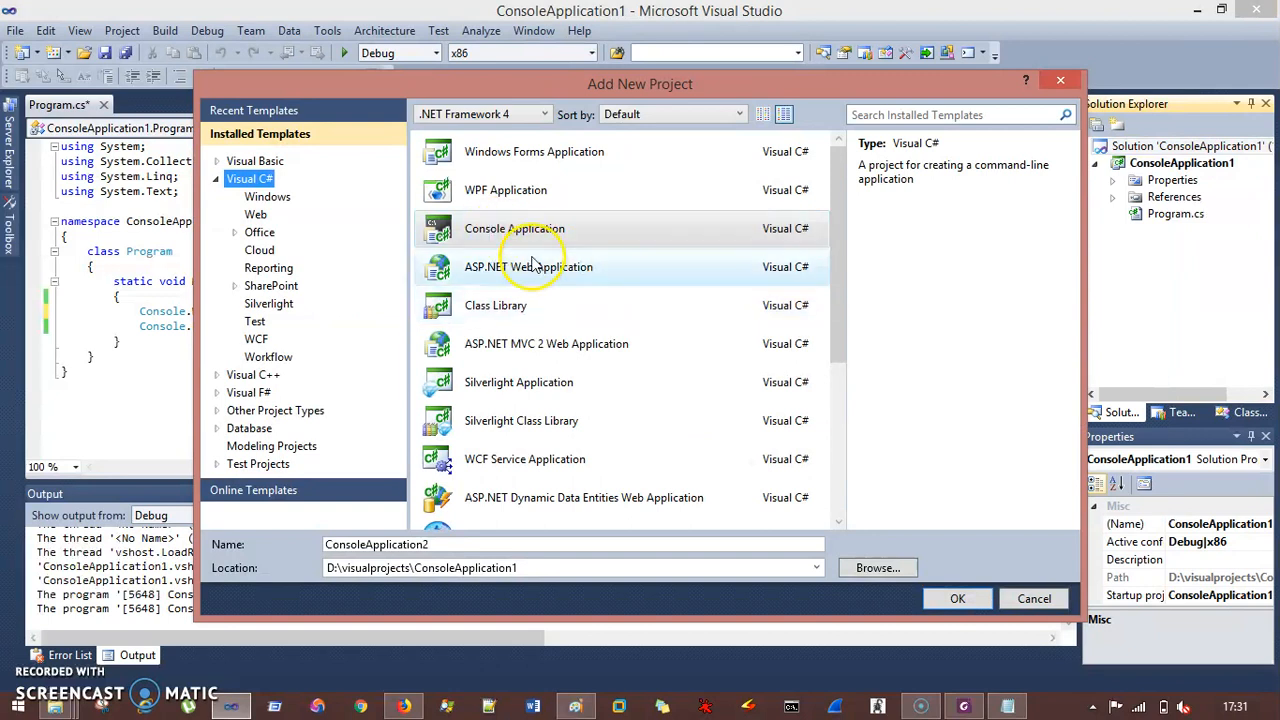
- Create a Visual C# Class Library project named ClassLibrary1 in the solution
click(496, 304)
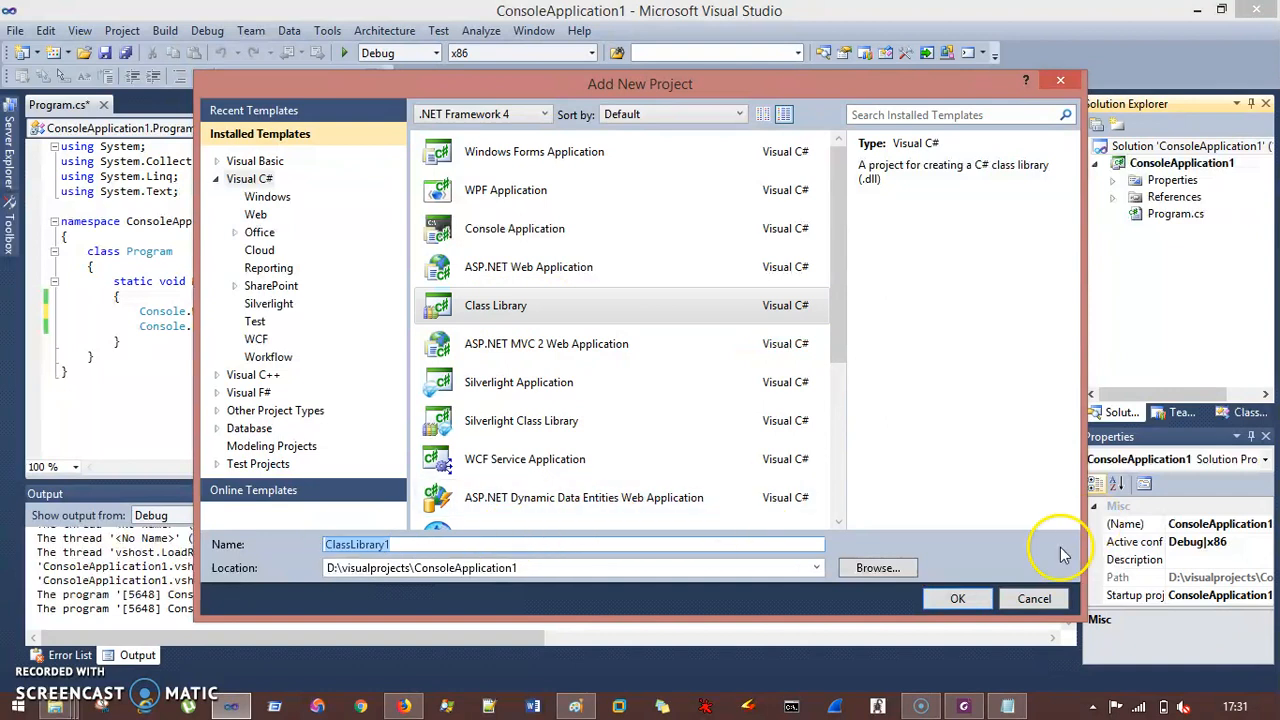
click(956, 598)
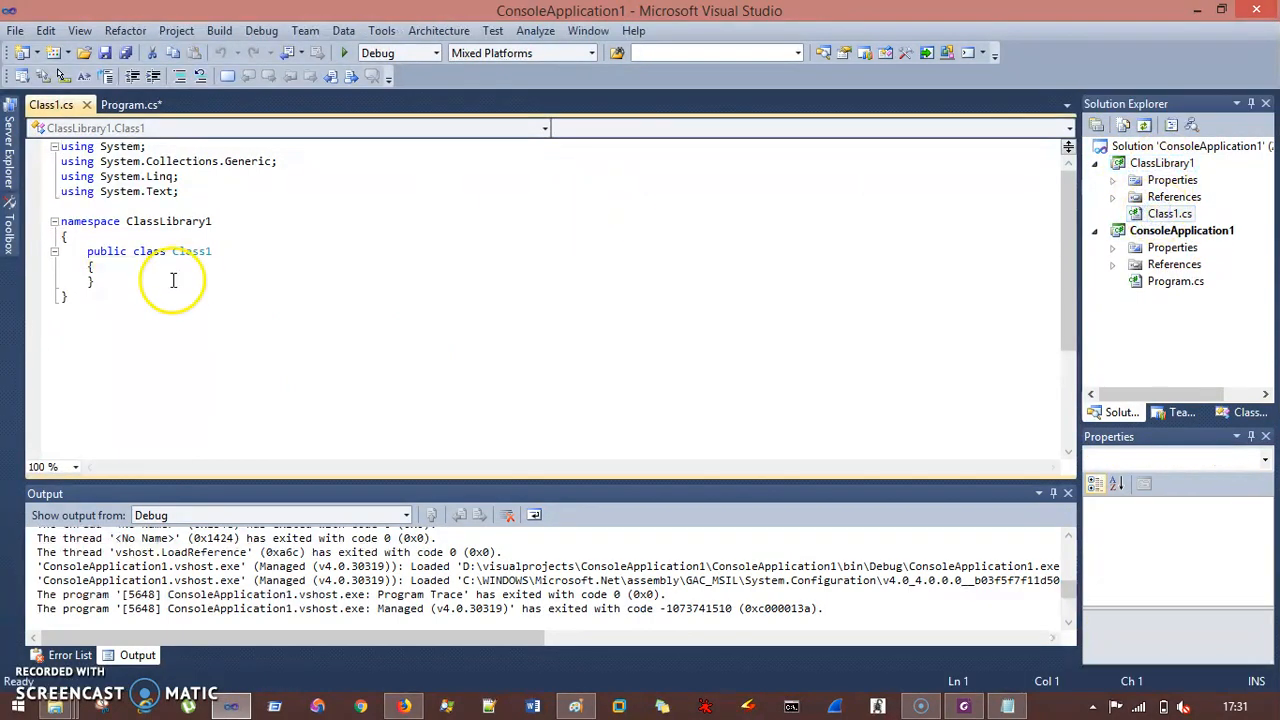
- Write public string method() returning "THis is from DLL" inside Class1
text(public)
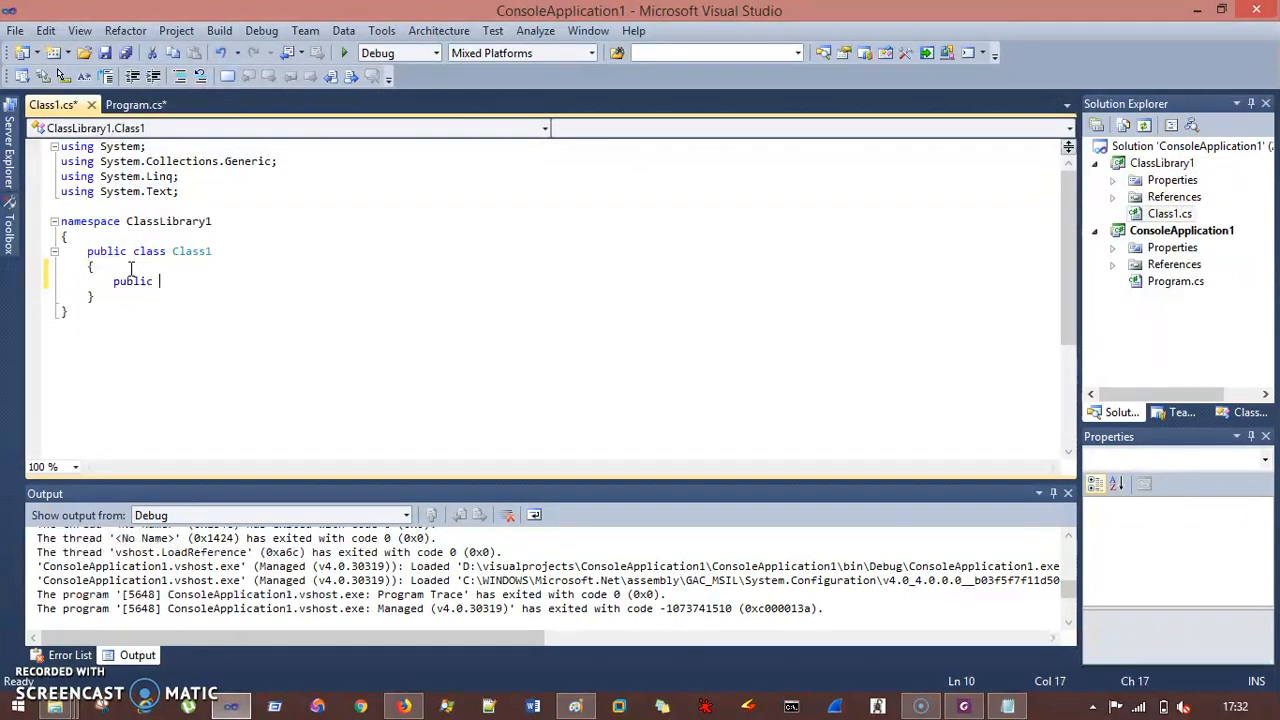
text(string method)
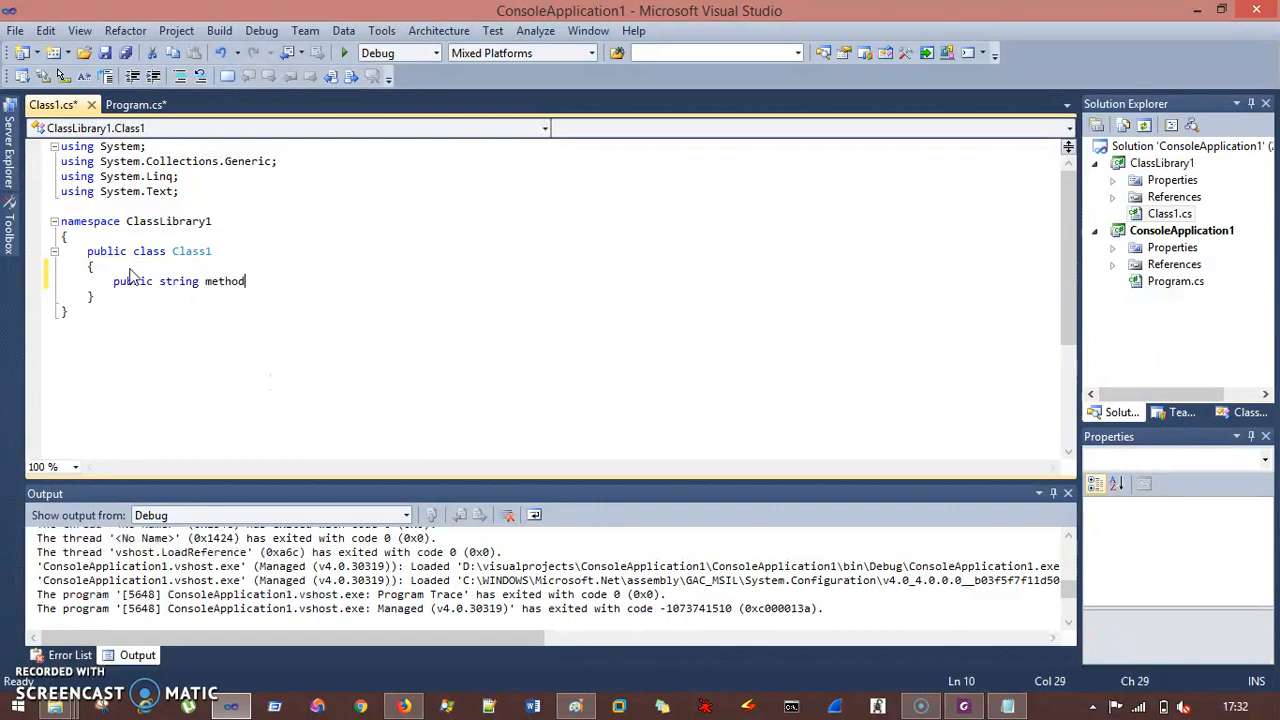
text(())
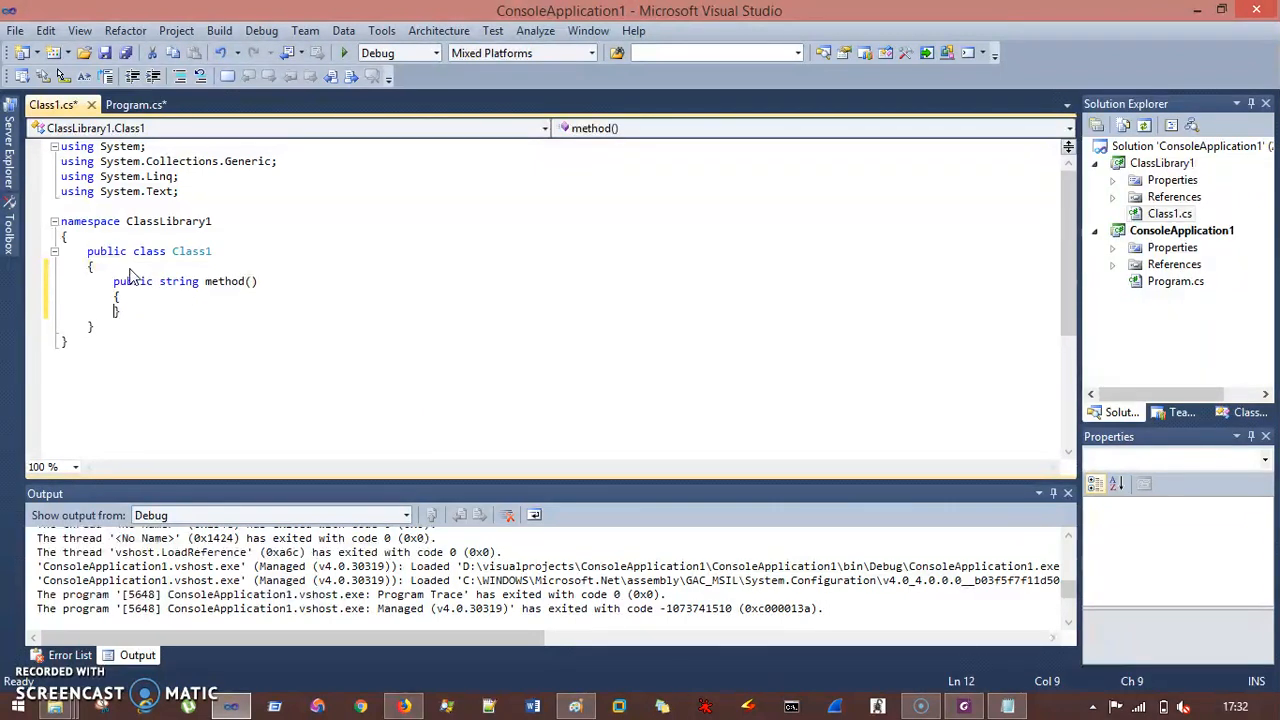
text(return(T)
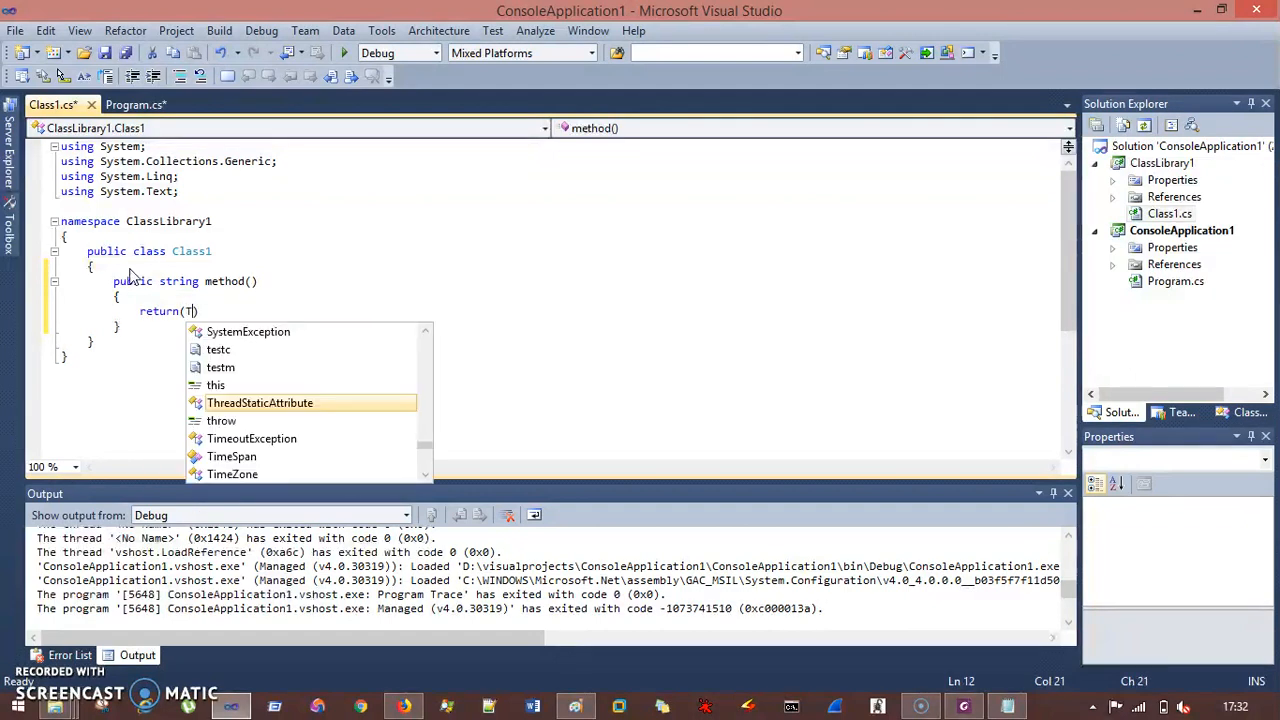
text(his is fro)
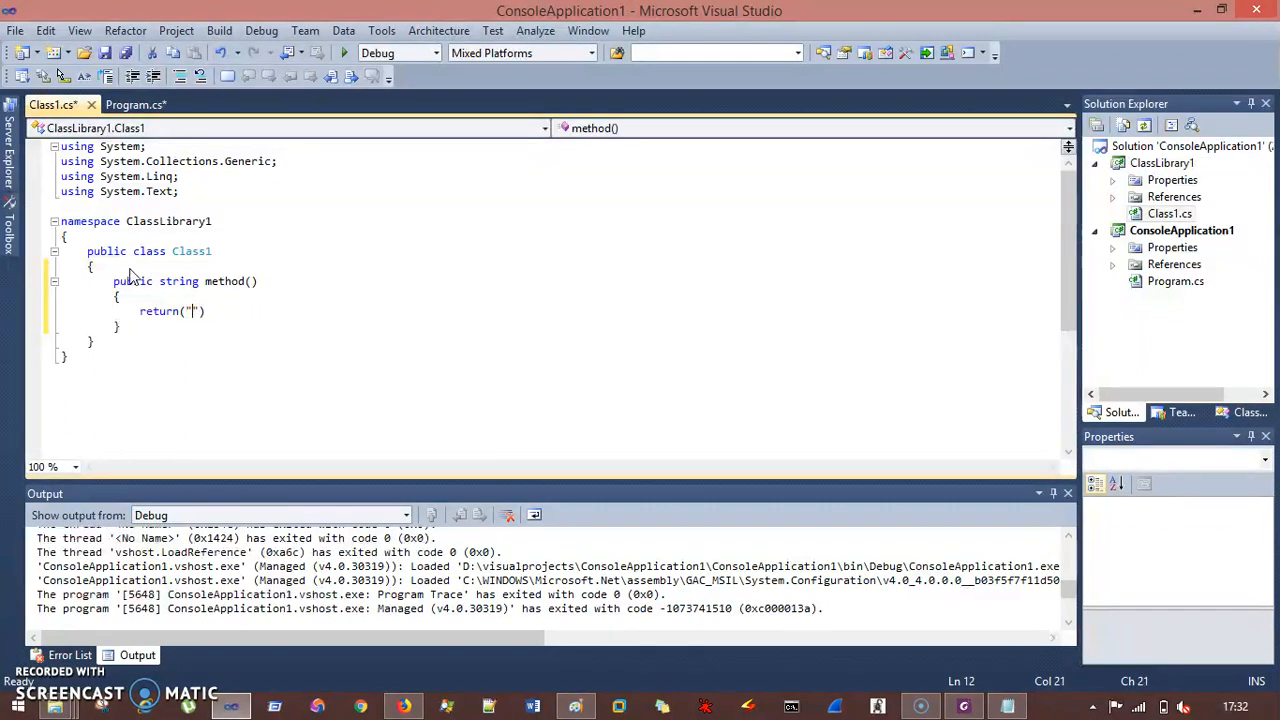
text(THis is from DLL)
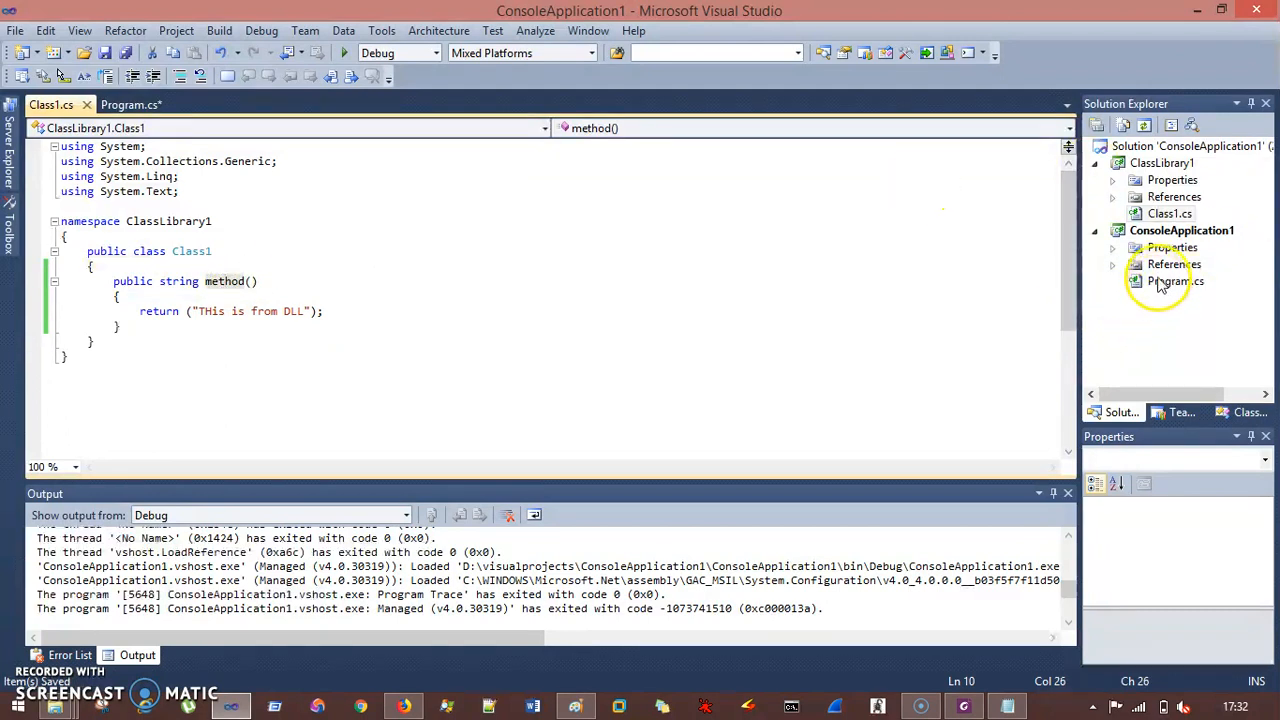
- Build ClassLibrary1 and add it as a project reference to ConsoleApplication1
right_click(1162, 162)
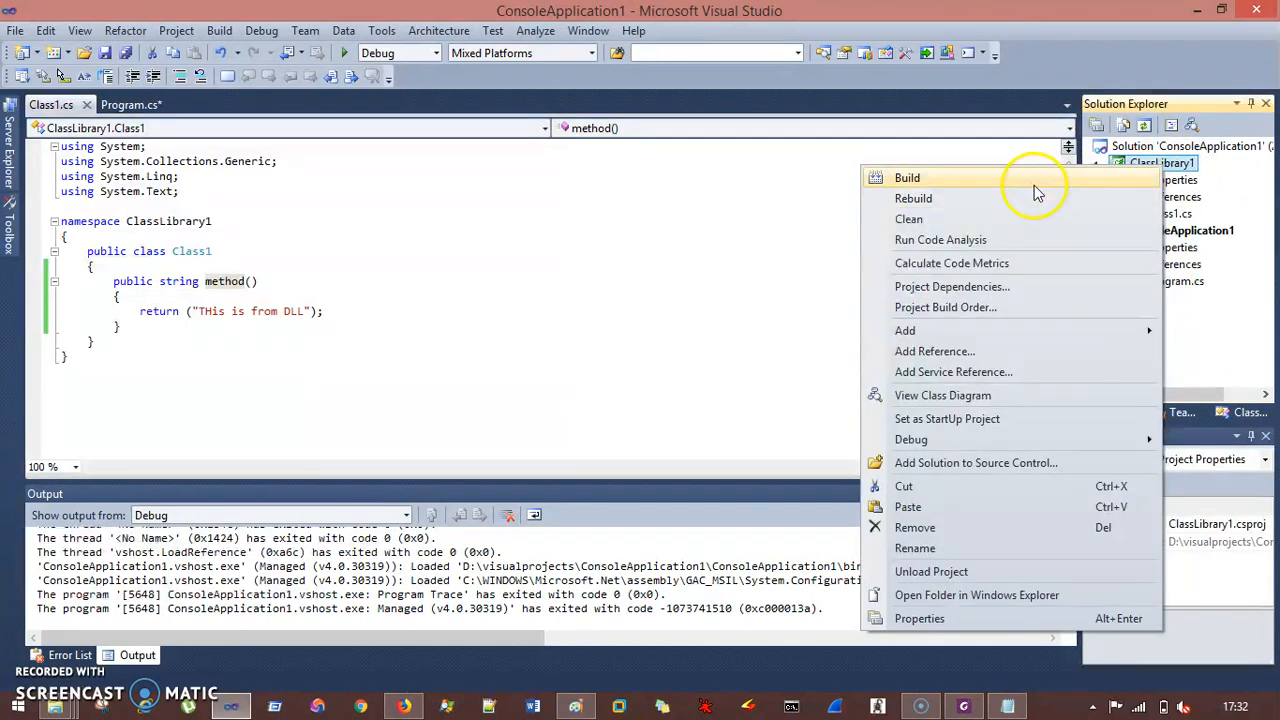
click(908, 178)
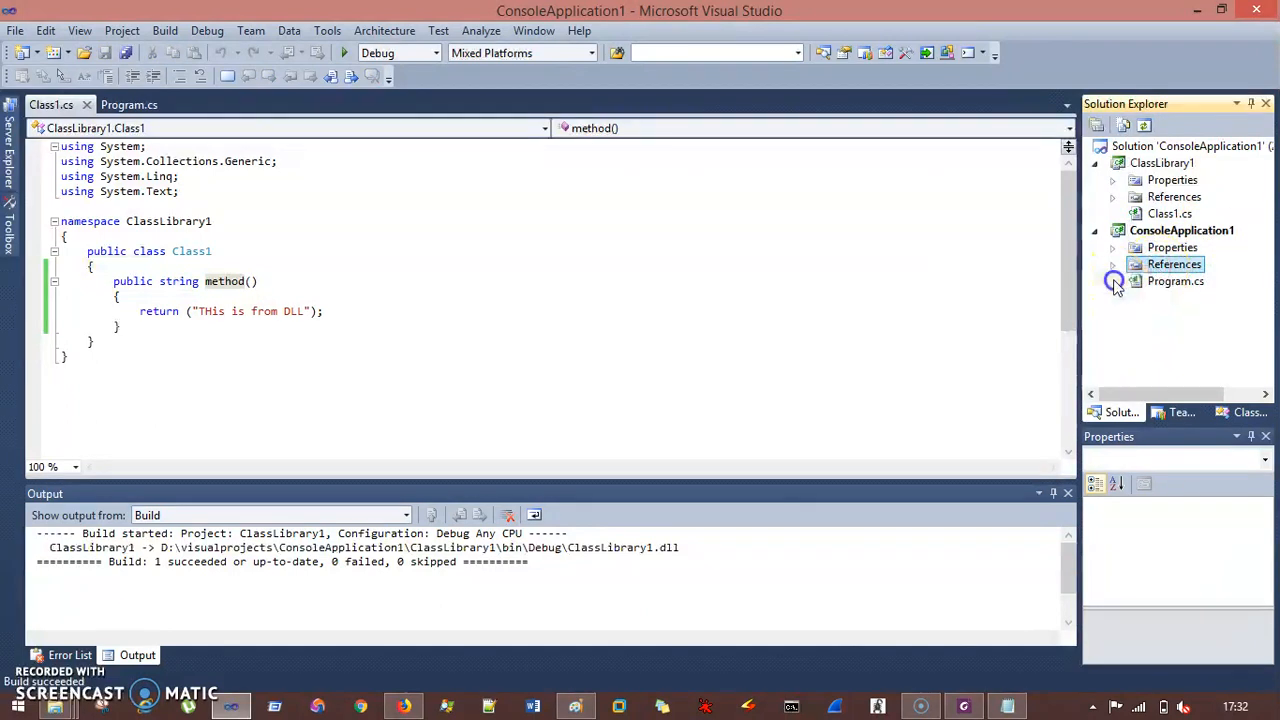
click(1174, 264)
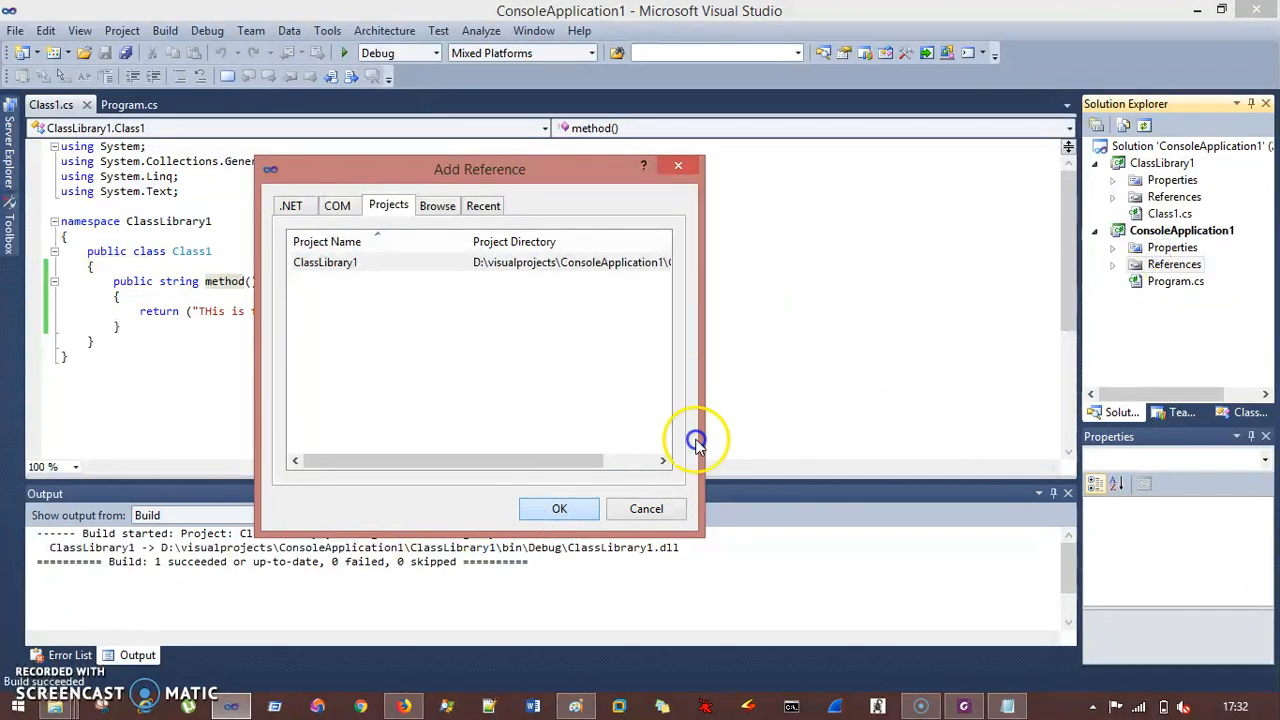
click(560, 508)
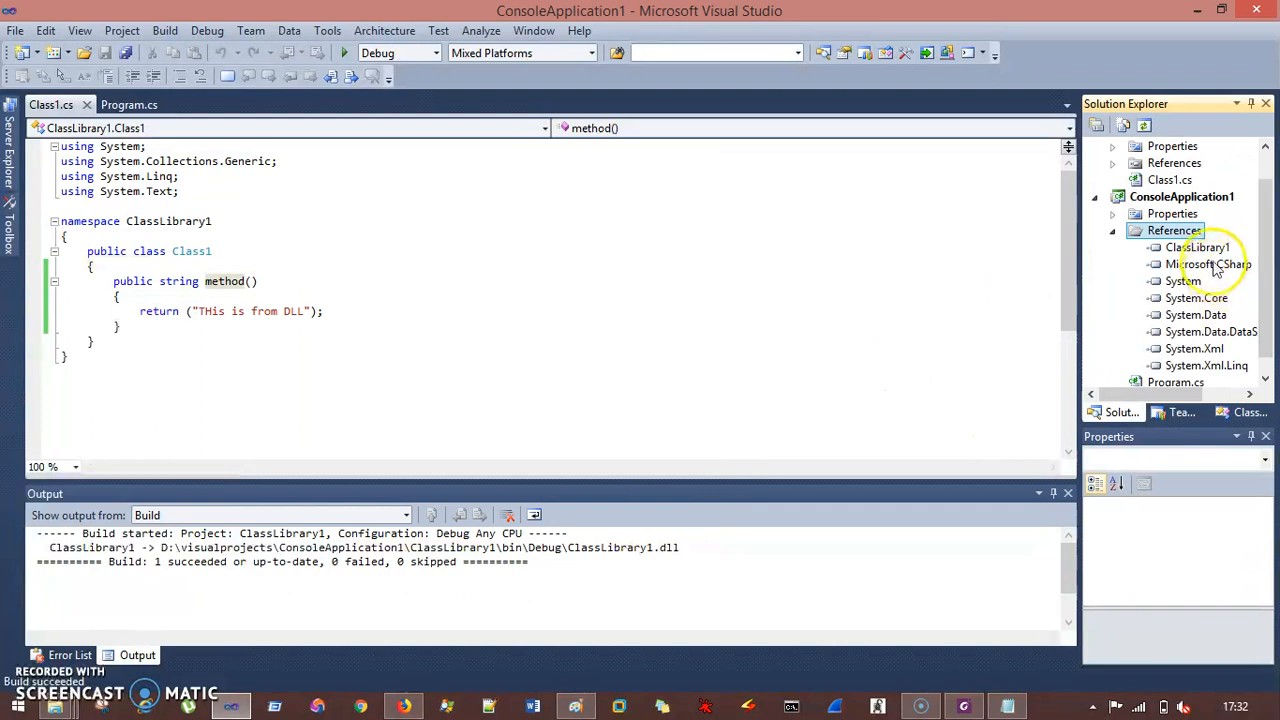
click(1198, 248)
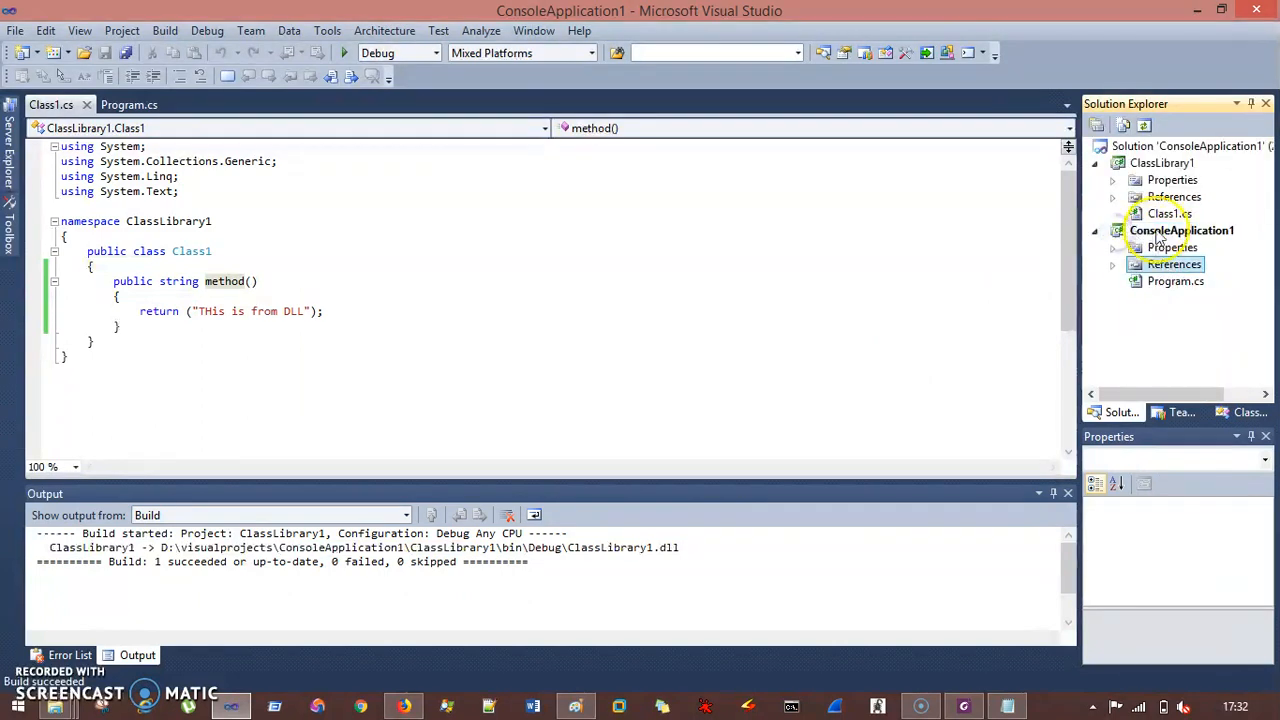
- Add a 'using ClassLibrary1;' directive below the existing usings in Program.cs
click(128, 104)
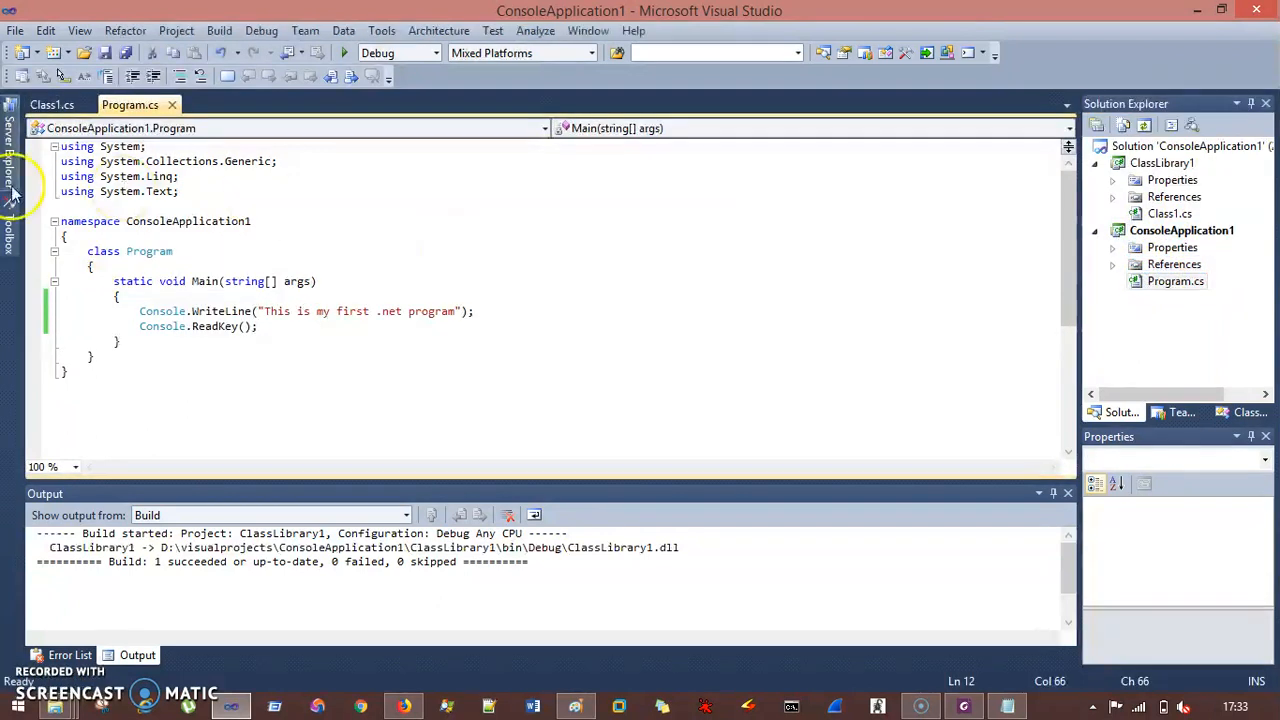
click(180, 192)
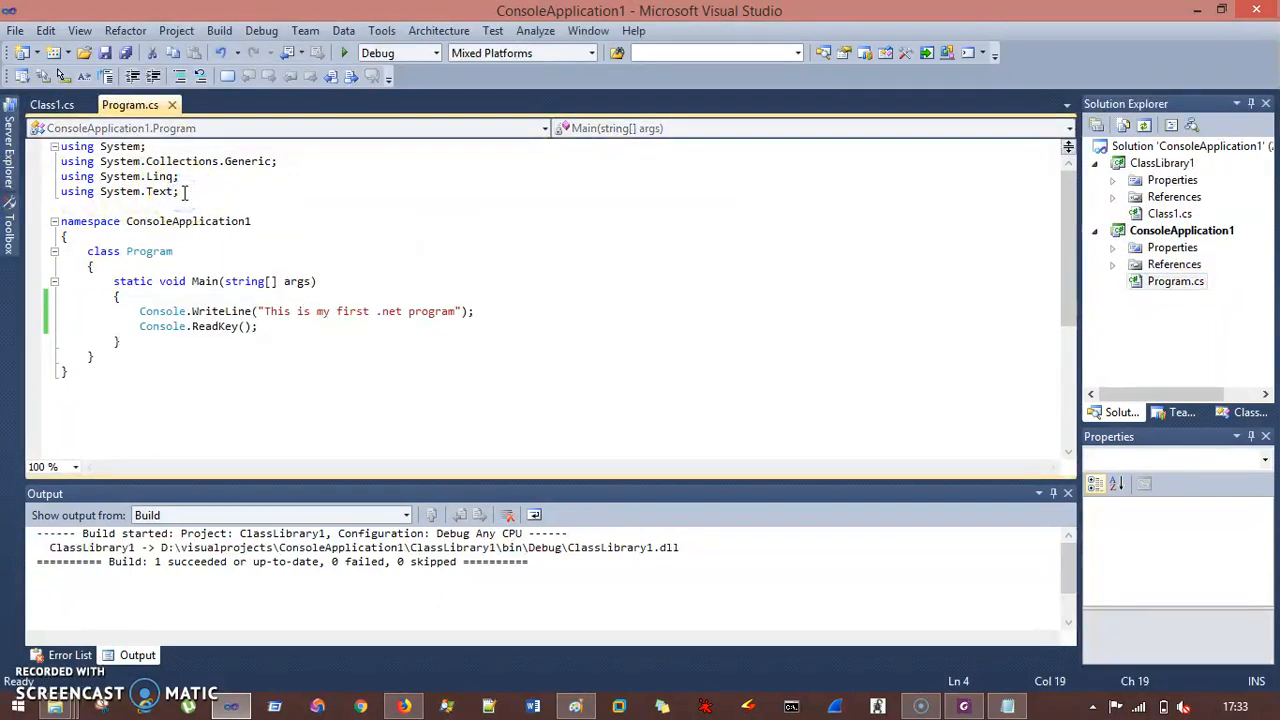
text(us)
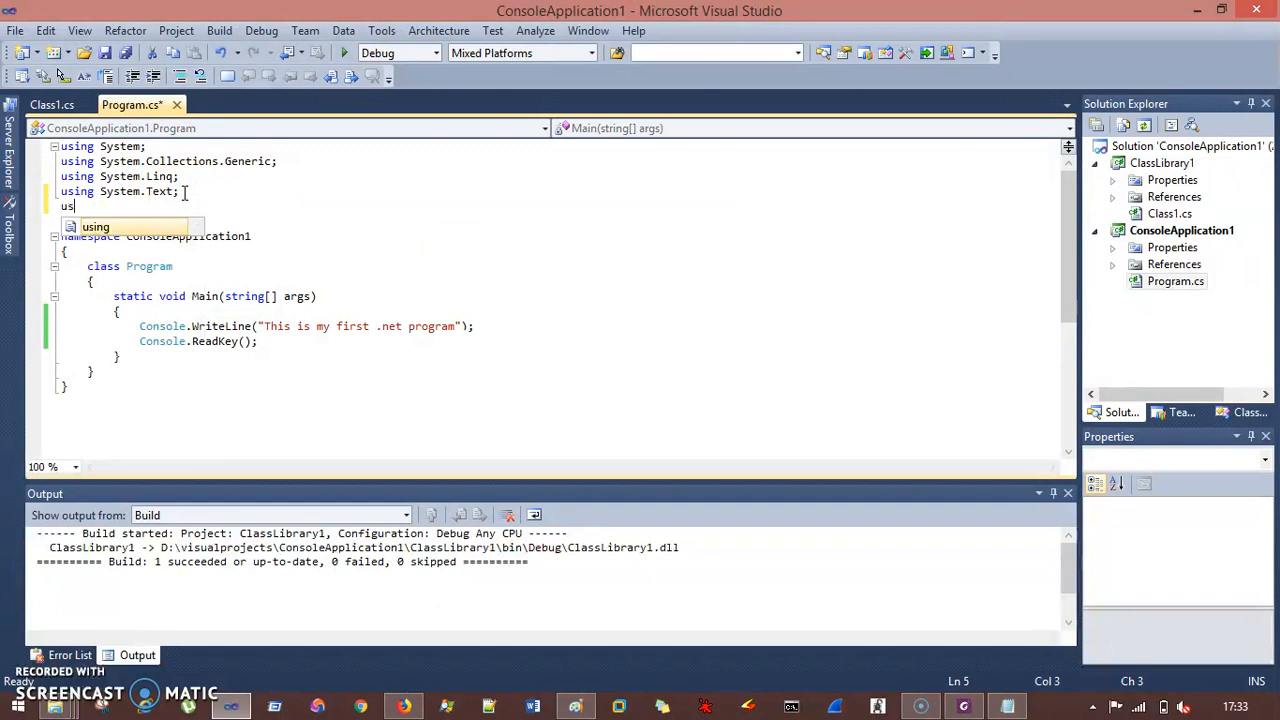
text(C)
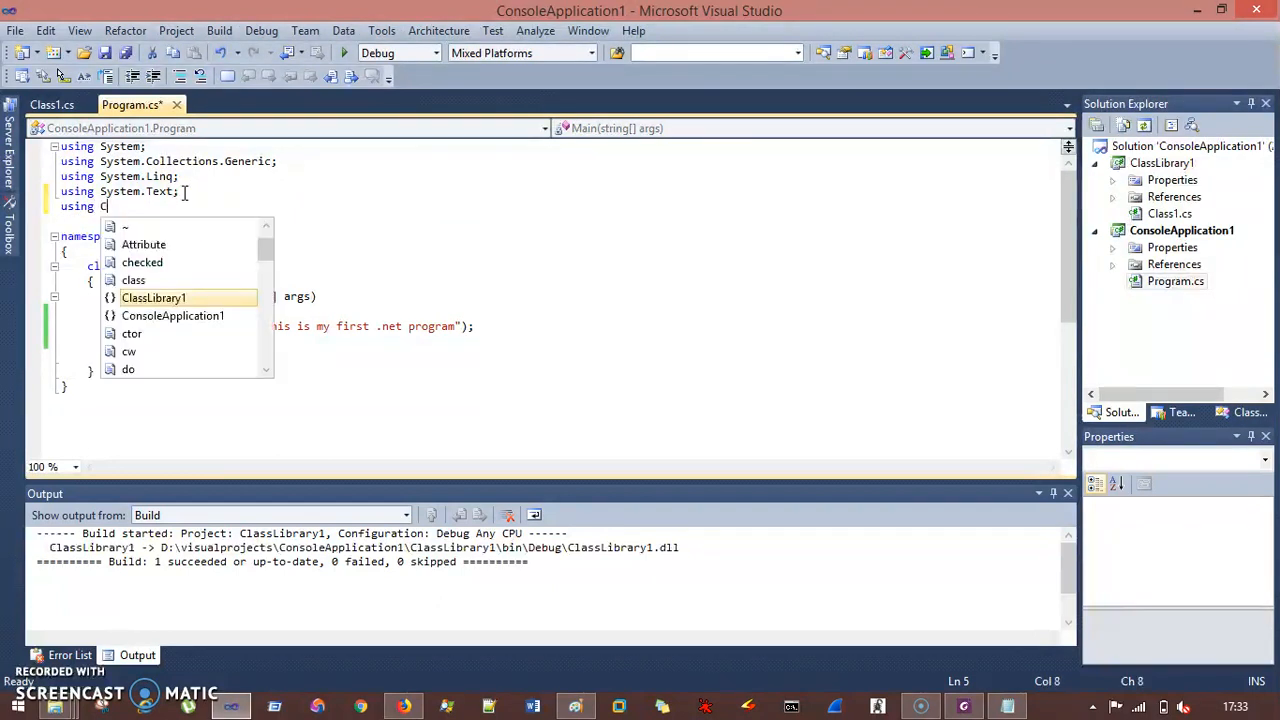
text(lassLibrary1;)
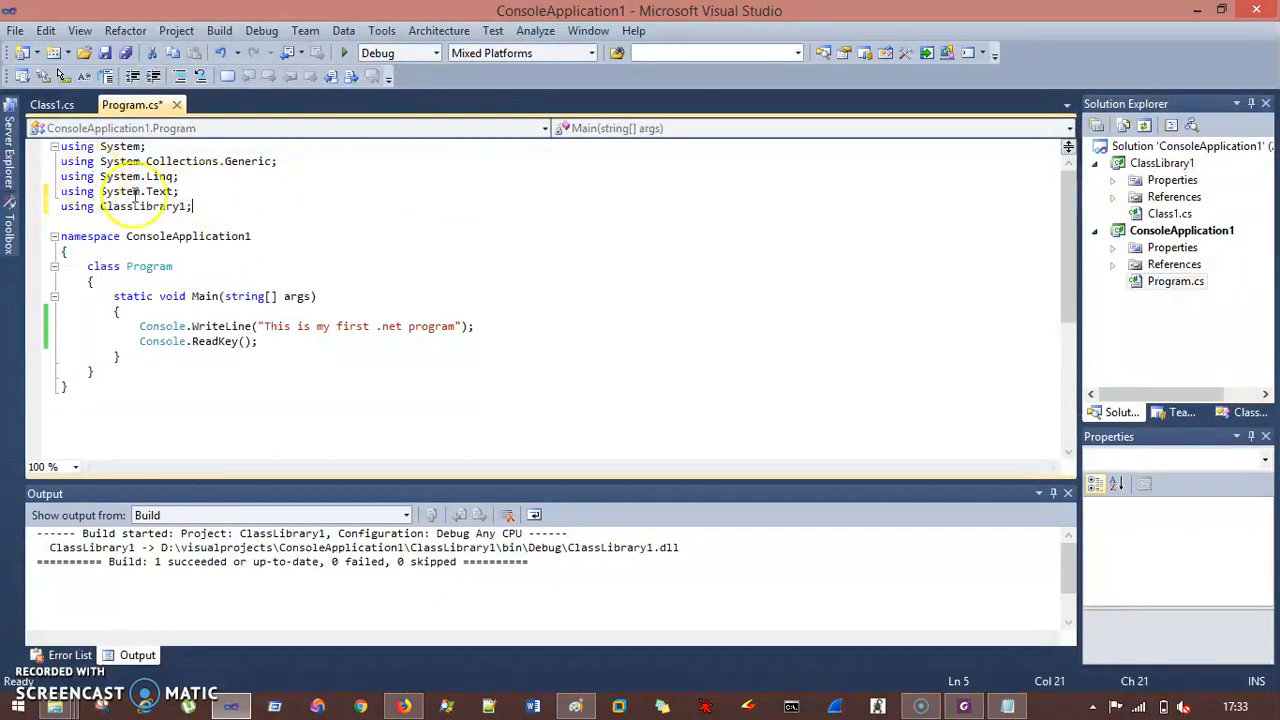
double_click(142, 206)
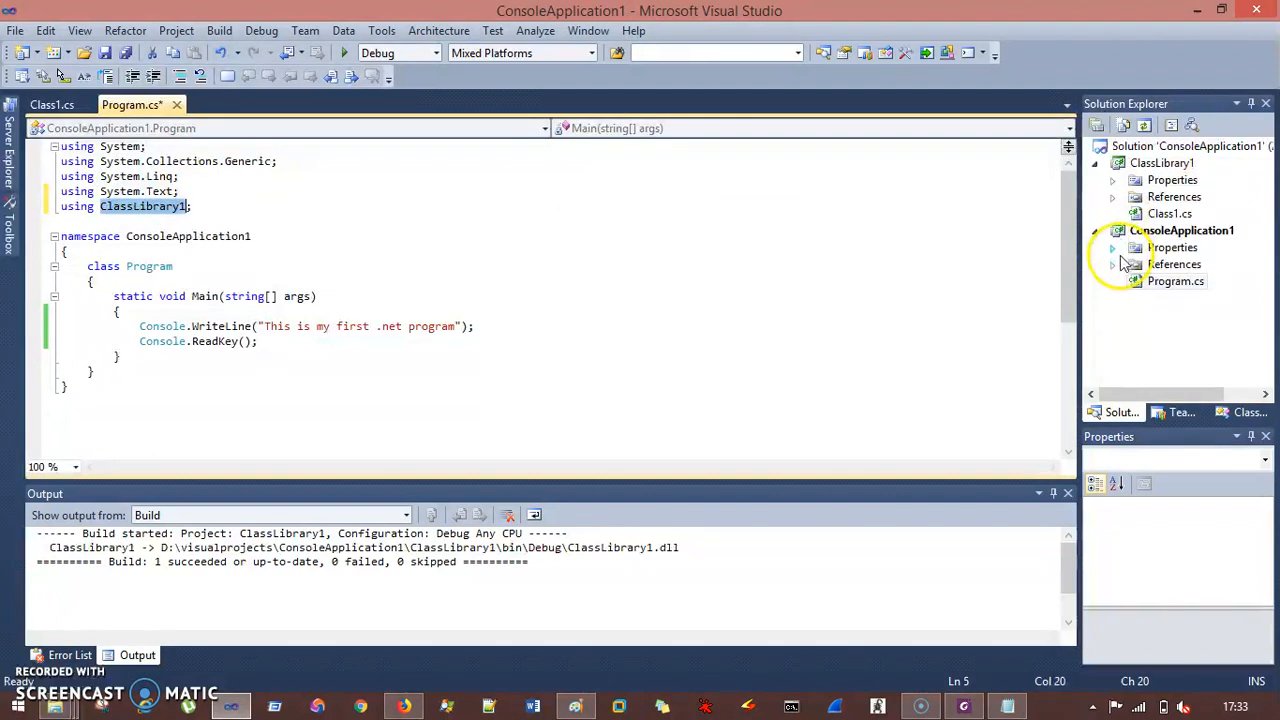
click(1112, 230)
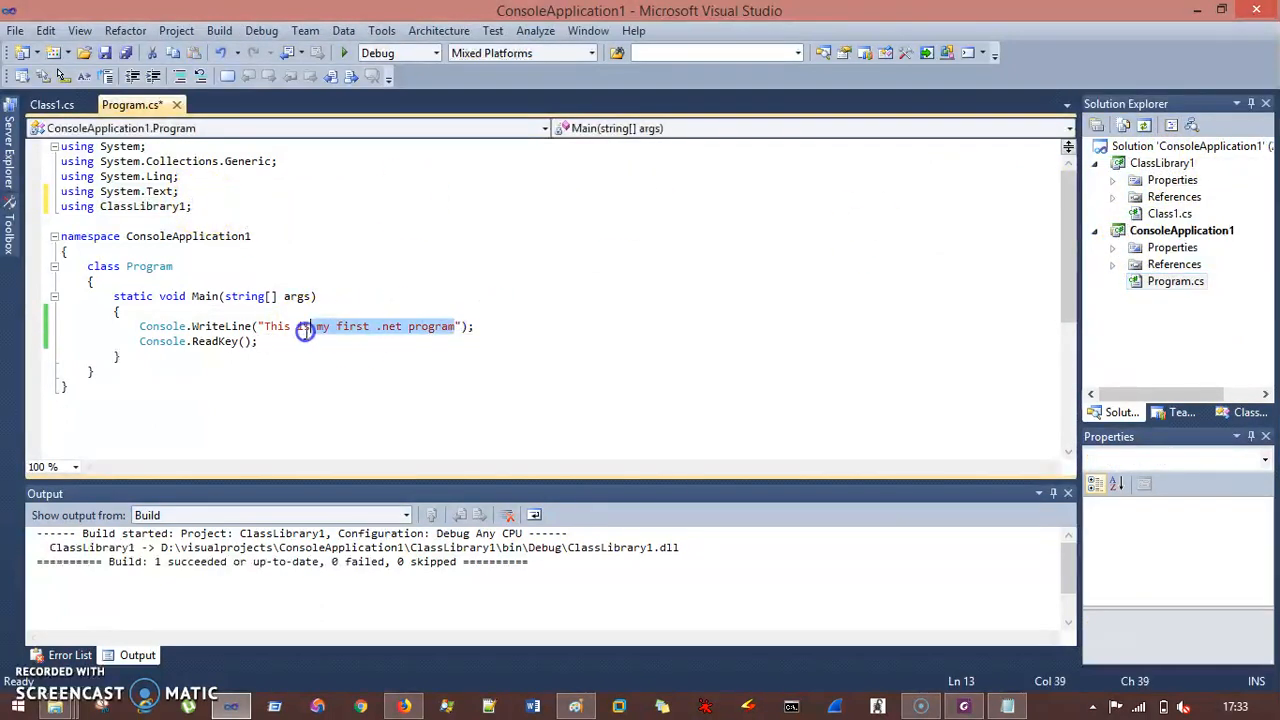
- Change the WriteLine text to "This is from .exe" and begin declaring a Class1 variable
key(Delete)
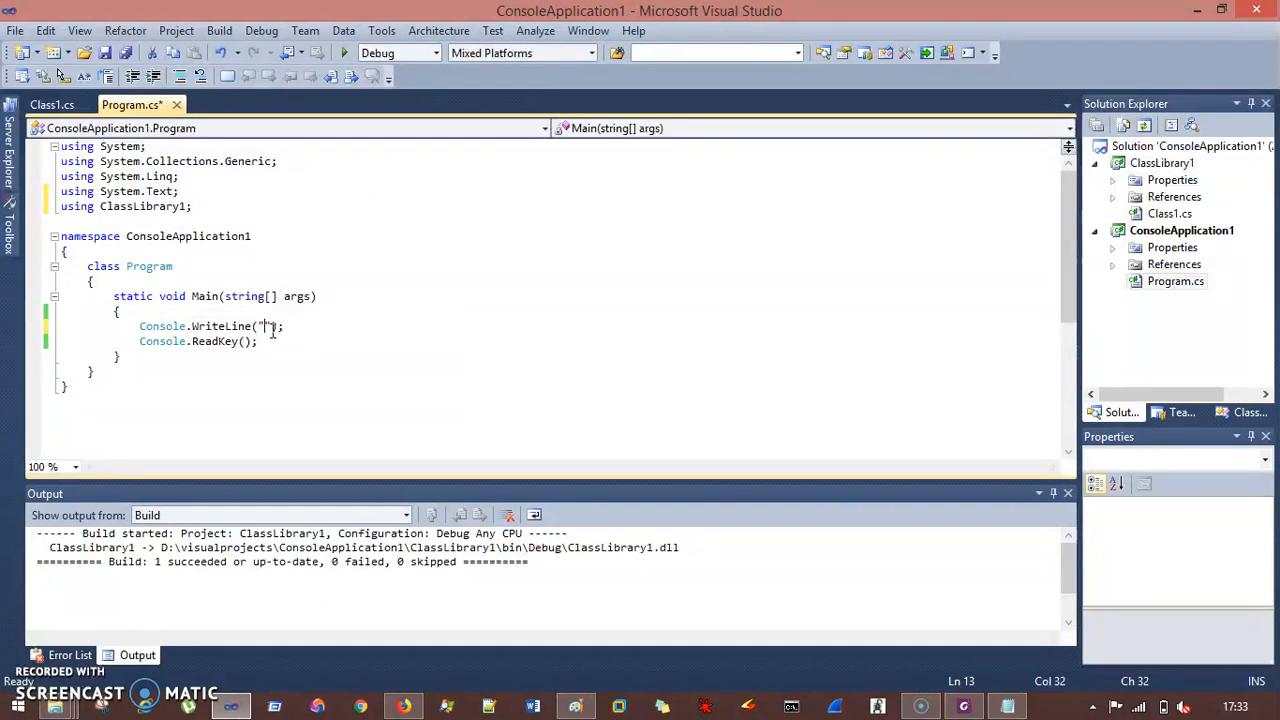
text(This is from .e)
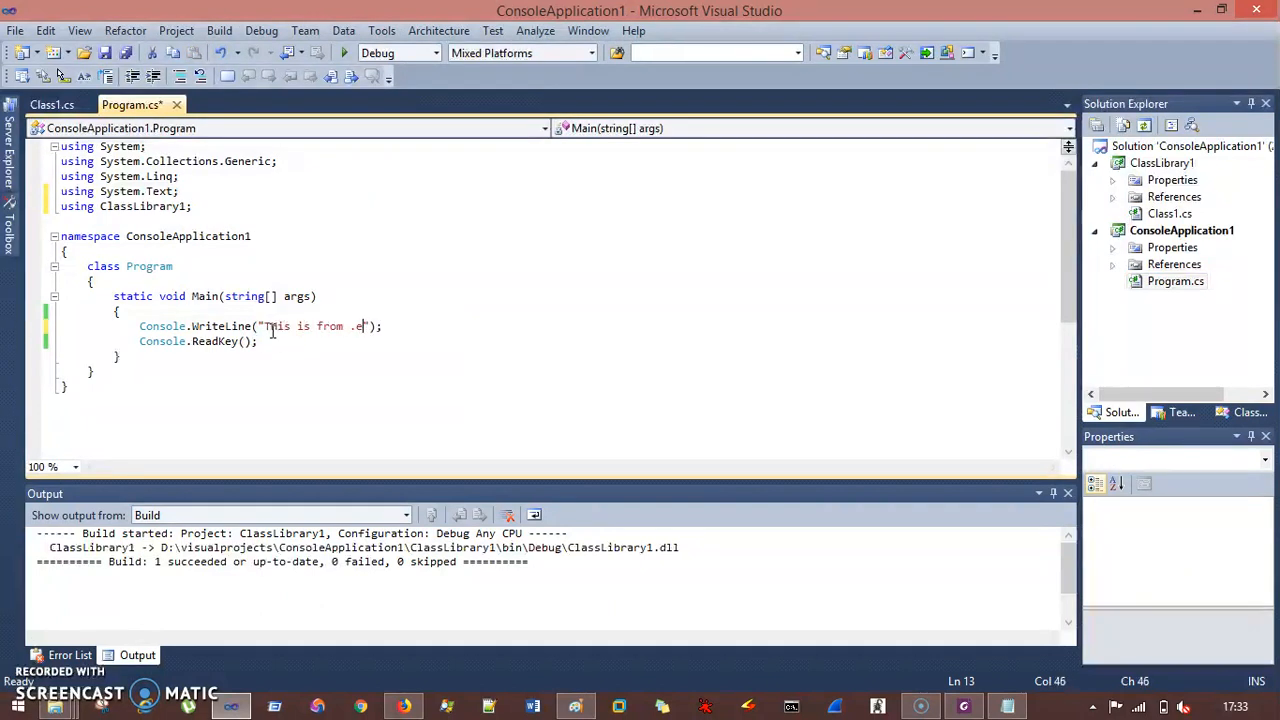
text(e)
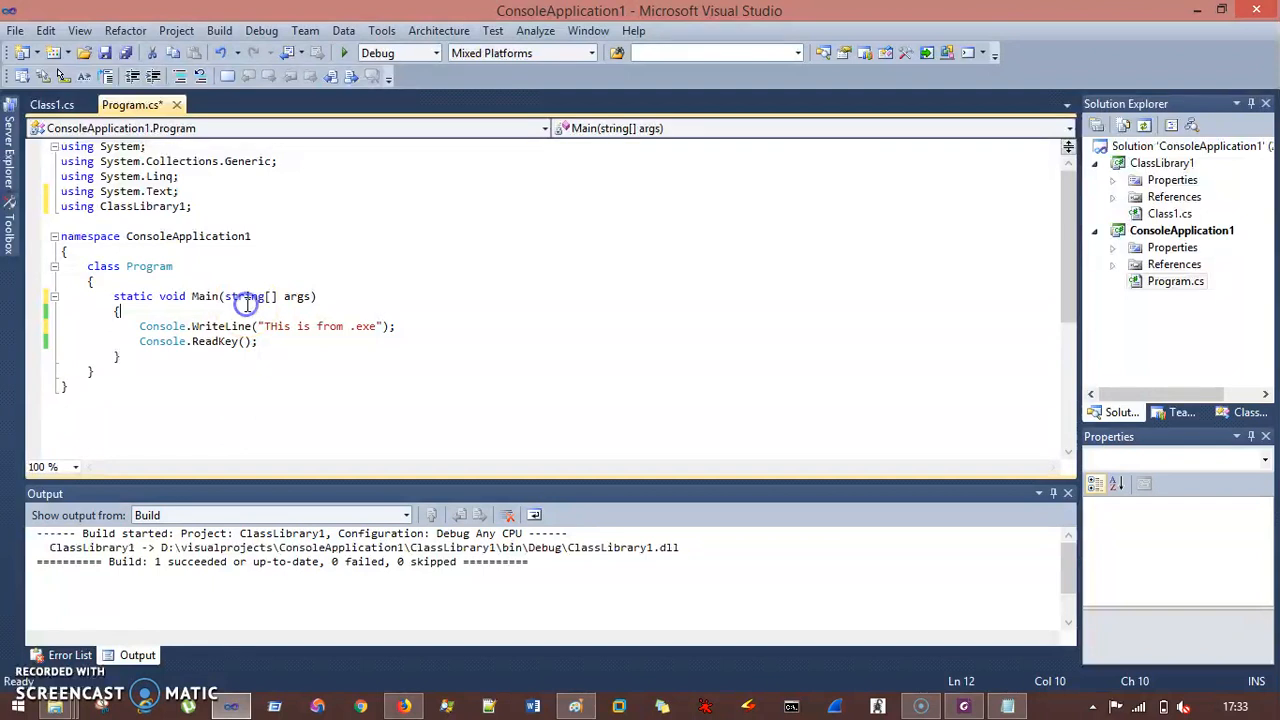
text(Cal)
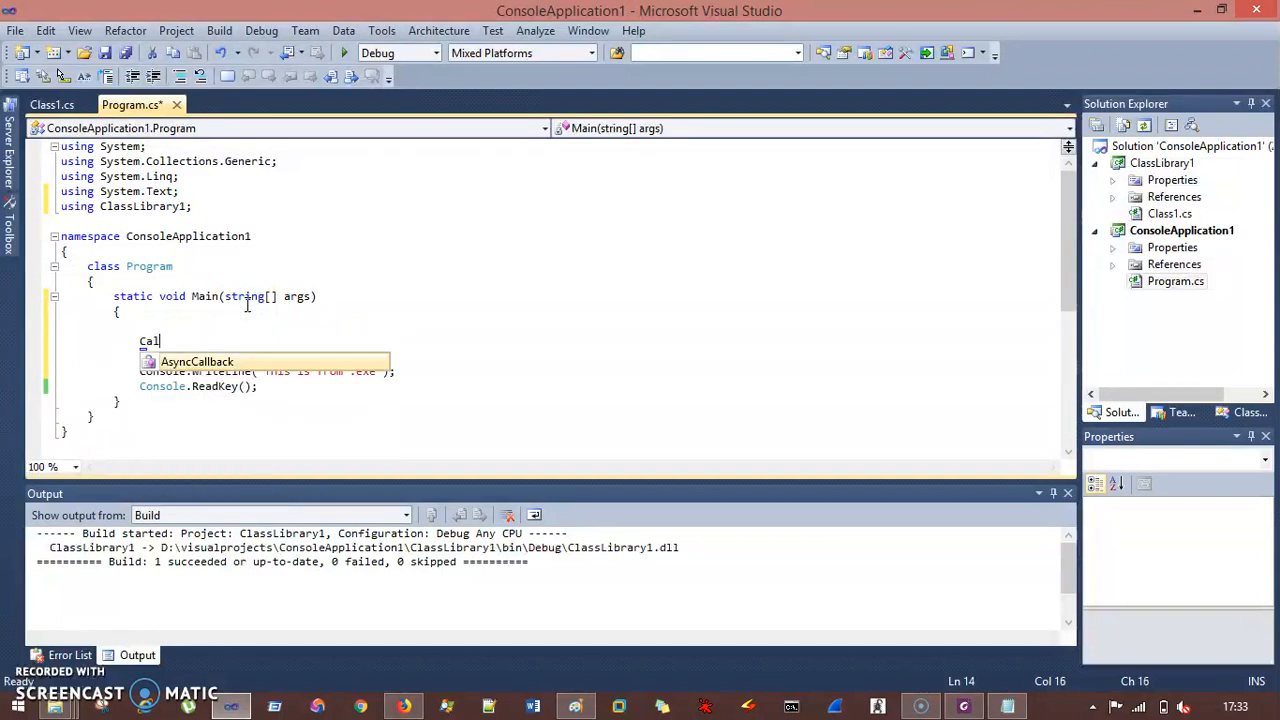
text(Class1)
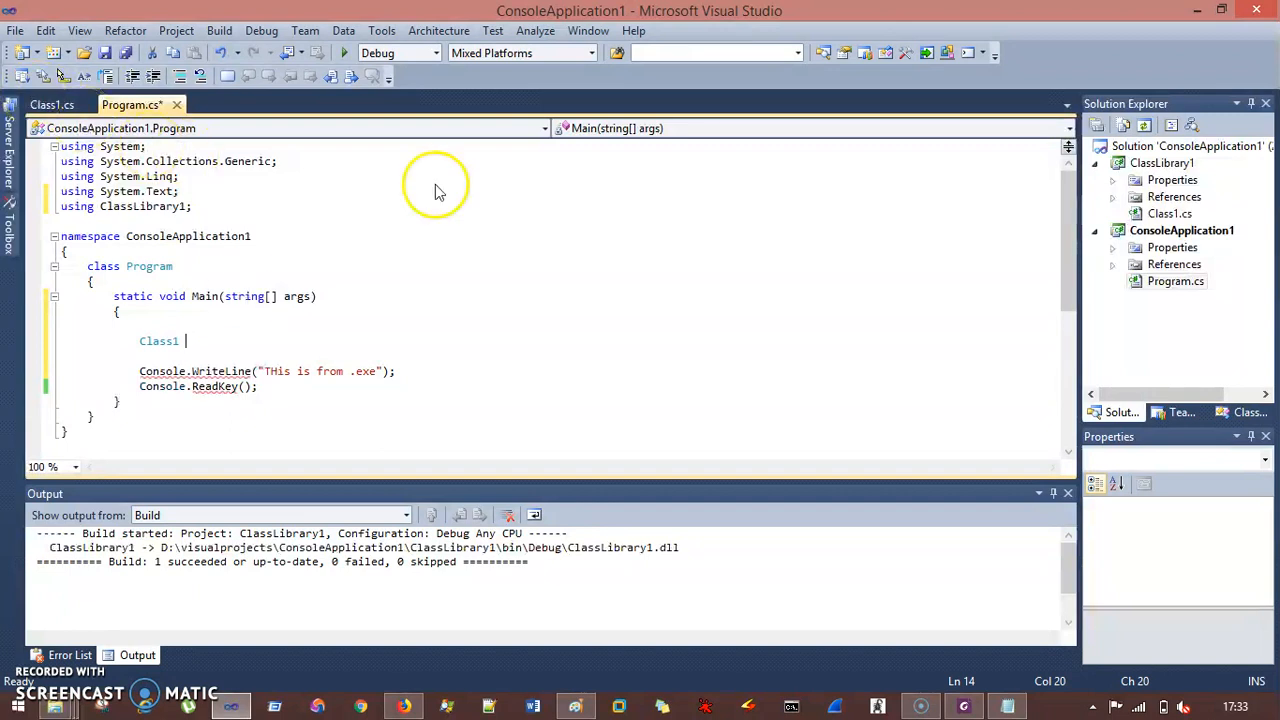
- Complete 'Class1 obj = new Class1();' and add Console.WriteLine(obj.method()); in Main
click(52, 104)
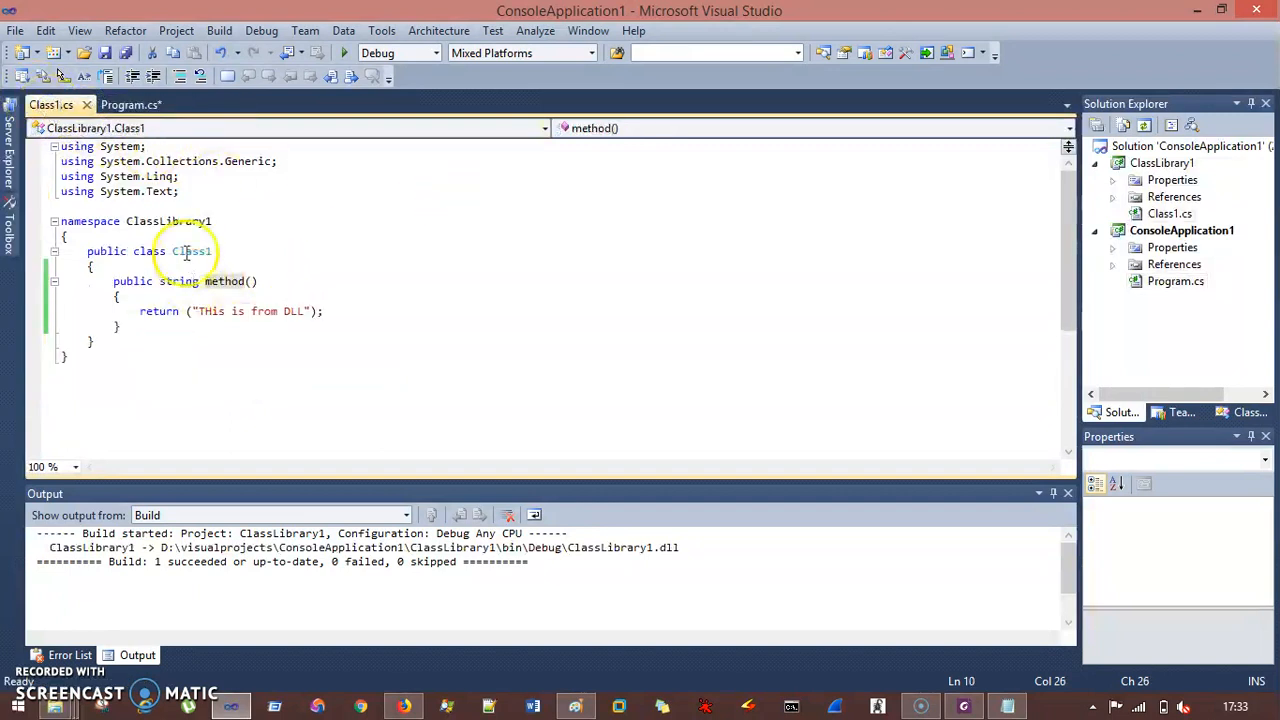
click(130, 104)
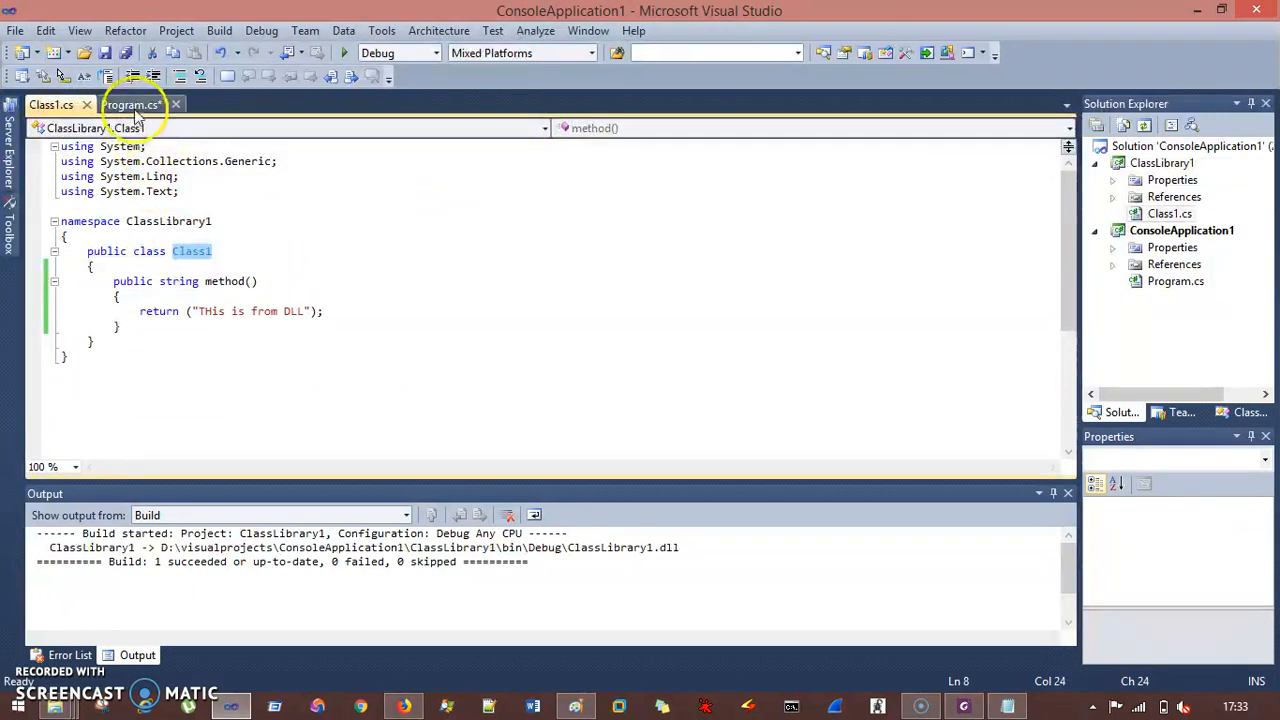
click(132, 104)
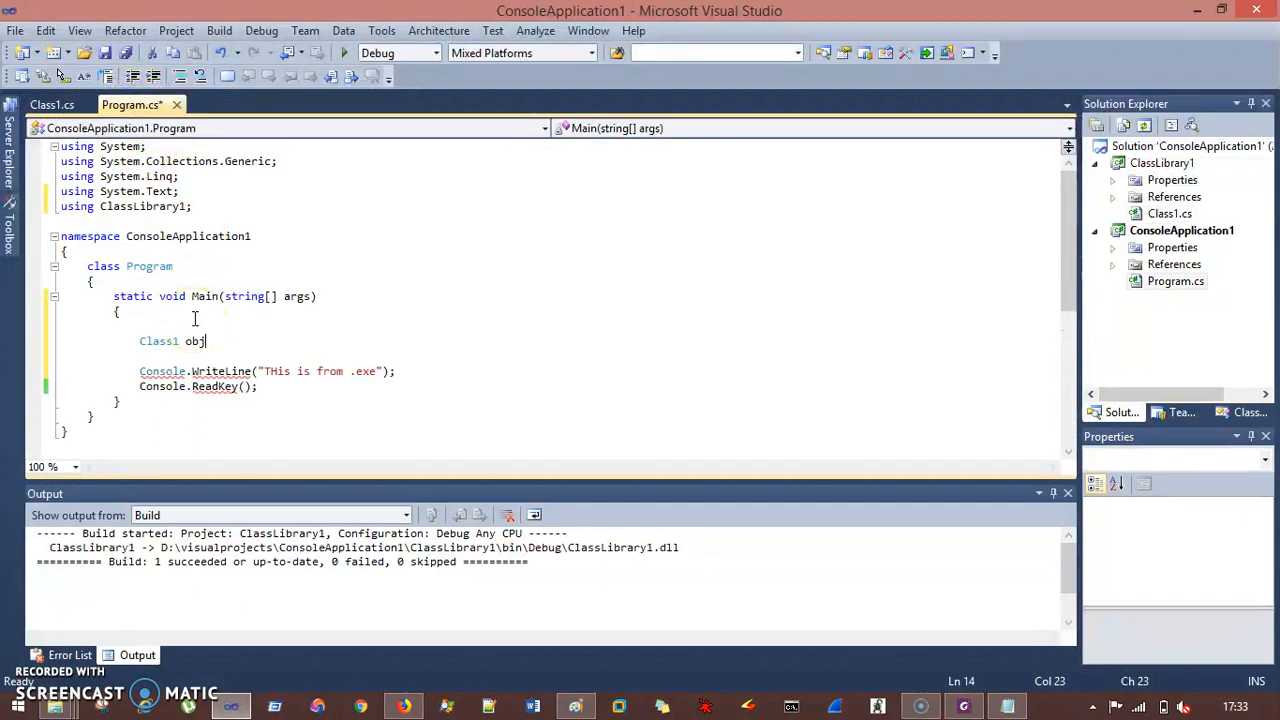
text(= new C)
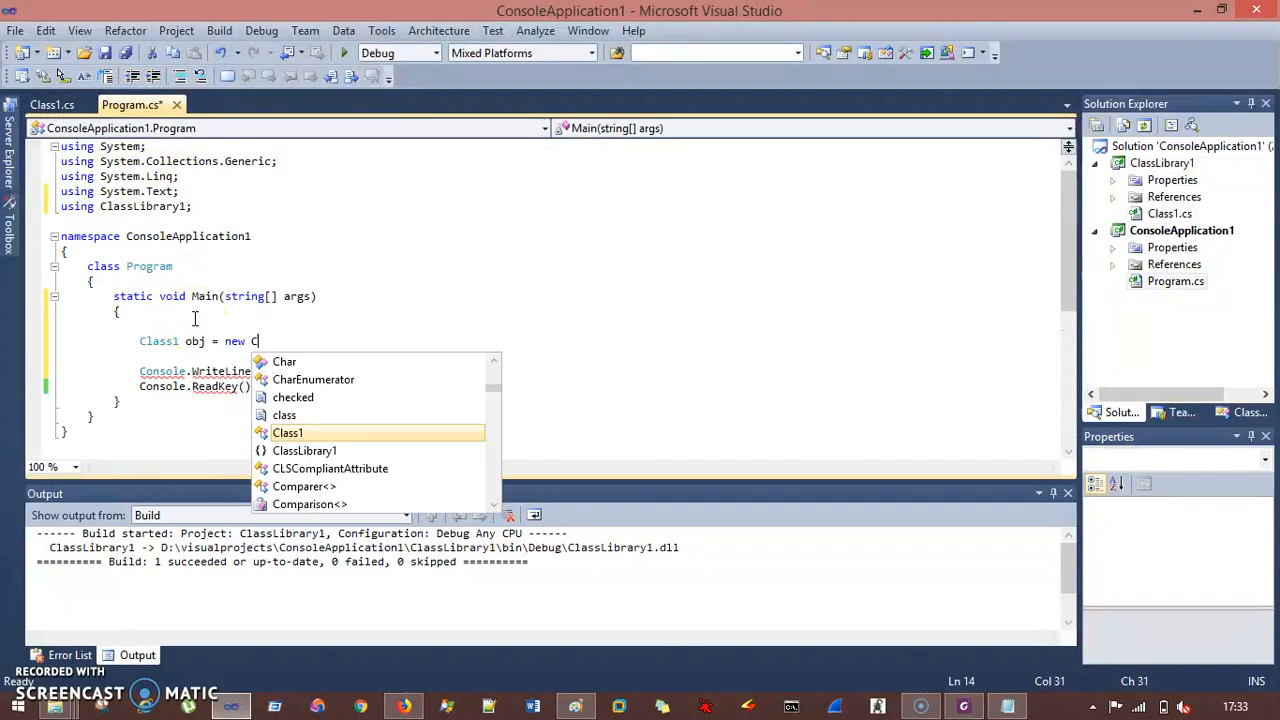
text(Class1();)
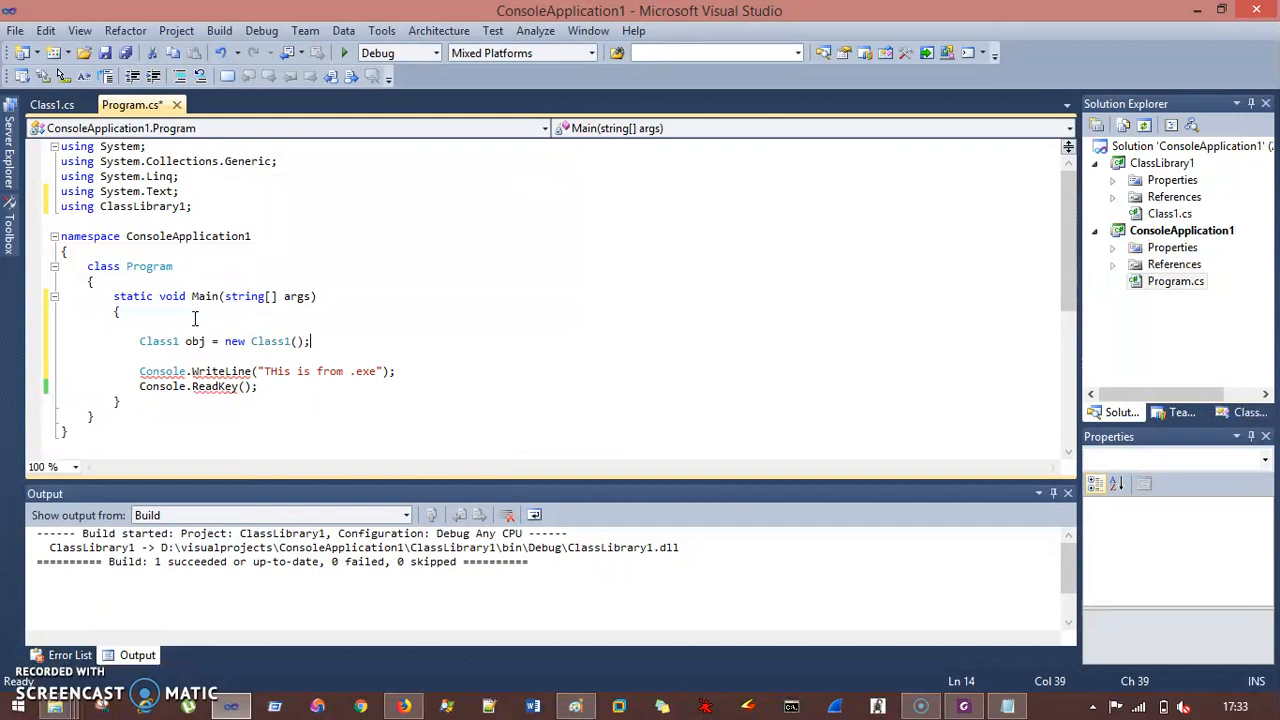
text(Co)
text(obj)
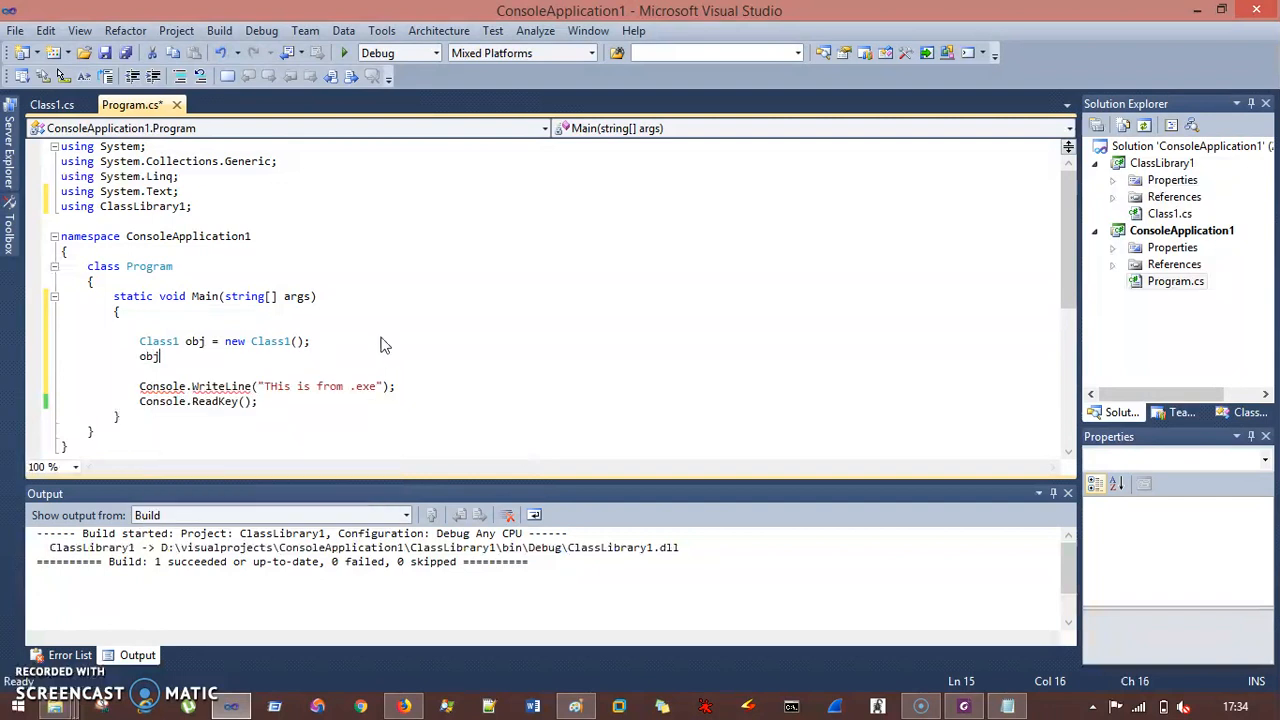
text(.ne)
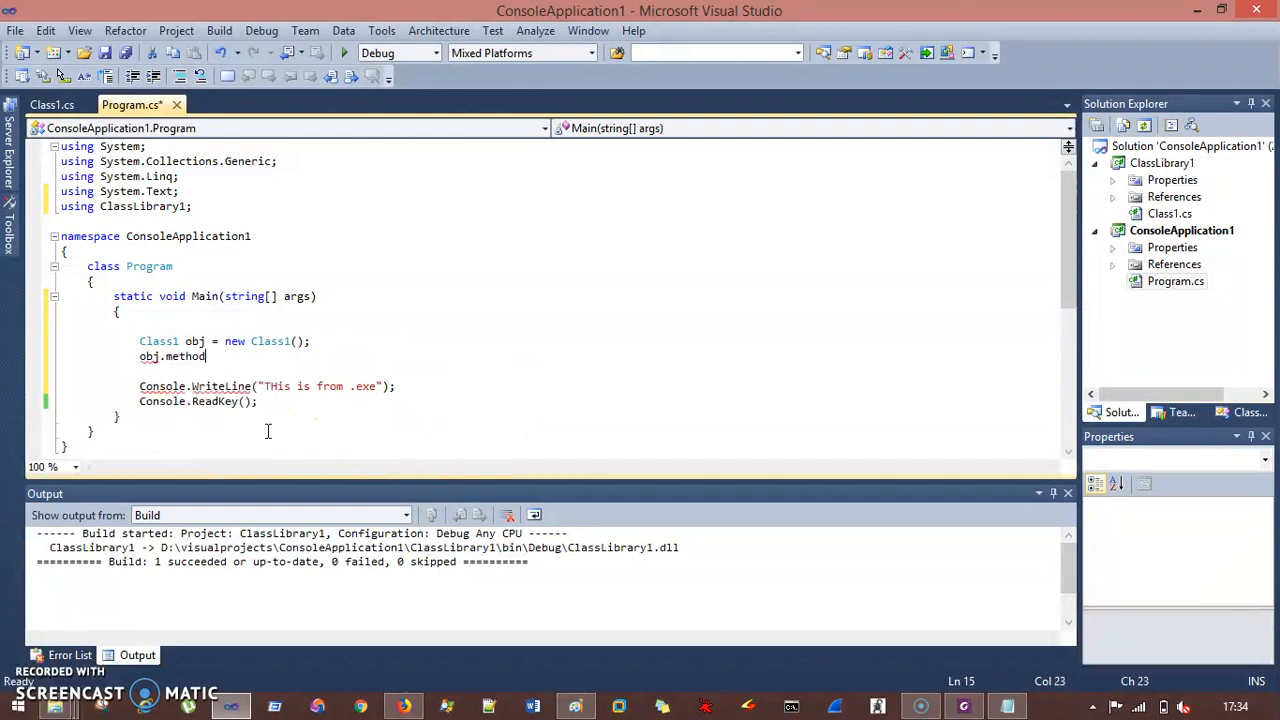
text(();)
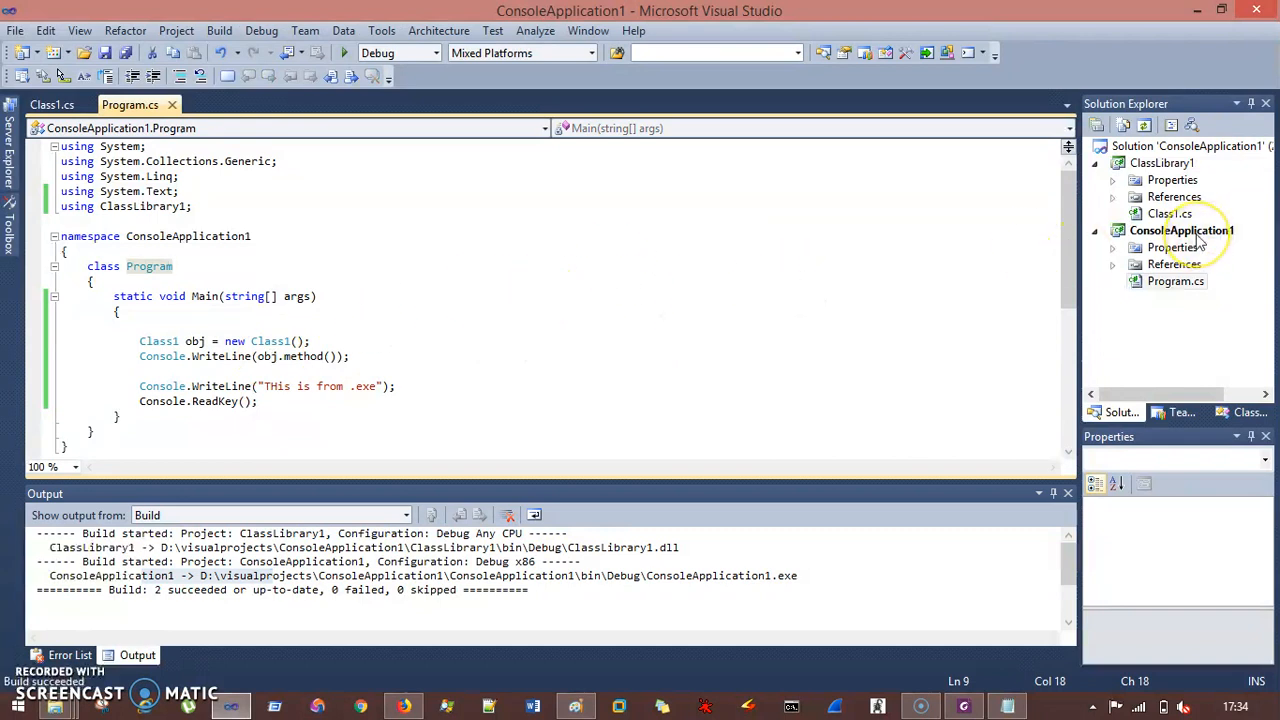
- Select ConsoleApplication1 and the solution to see the project file path after building
click(1182, 230)
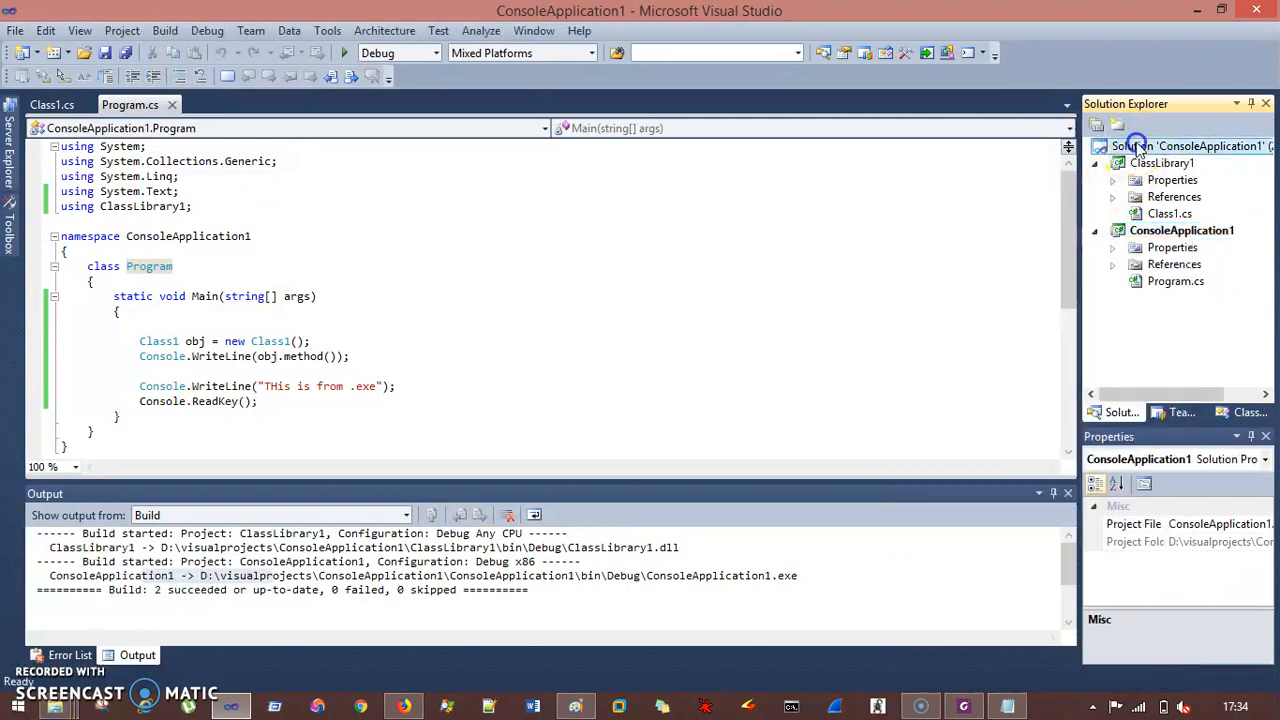
click(1180, 146)
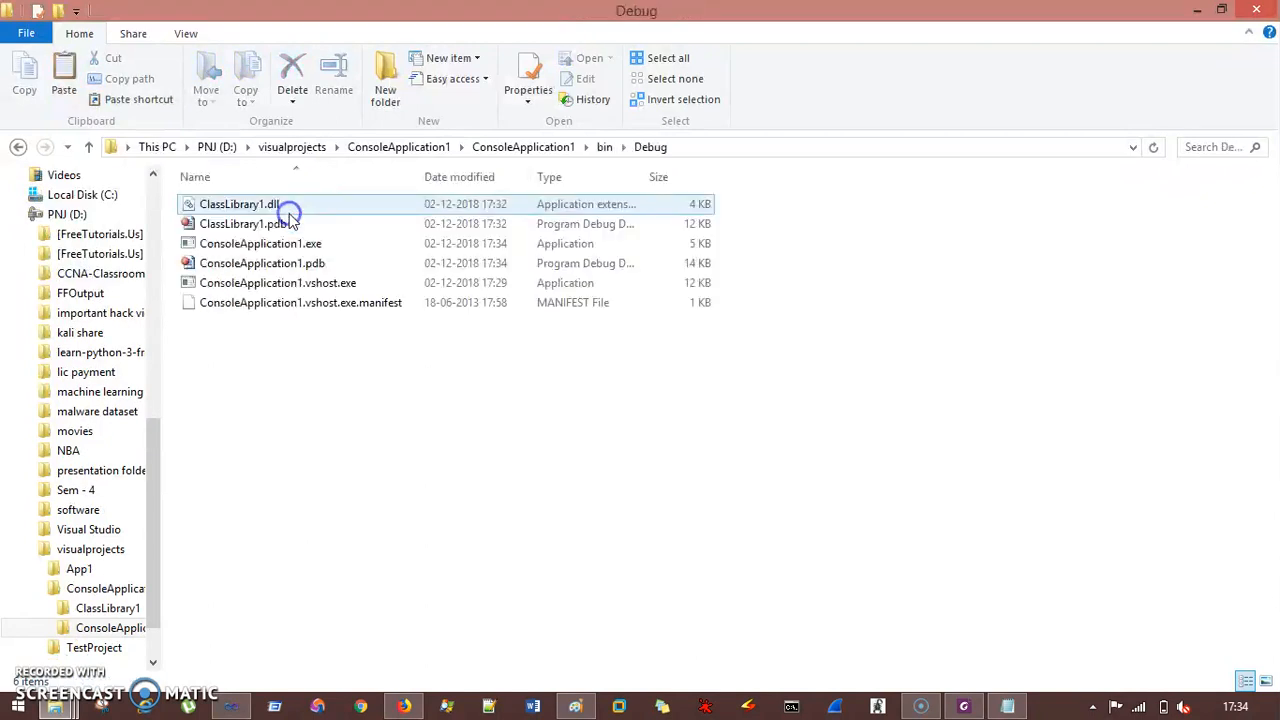
- Point out ClassLibrary1.dll (4 KB) beside ConsoleApplication1.exe (5 KB, version 1.0.0.0) in bin\Debug
click(260, 244)
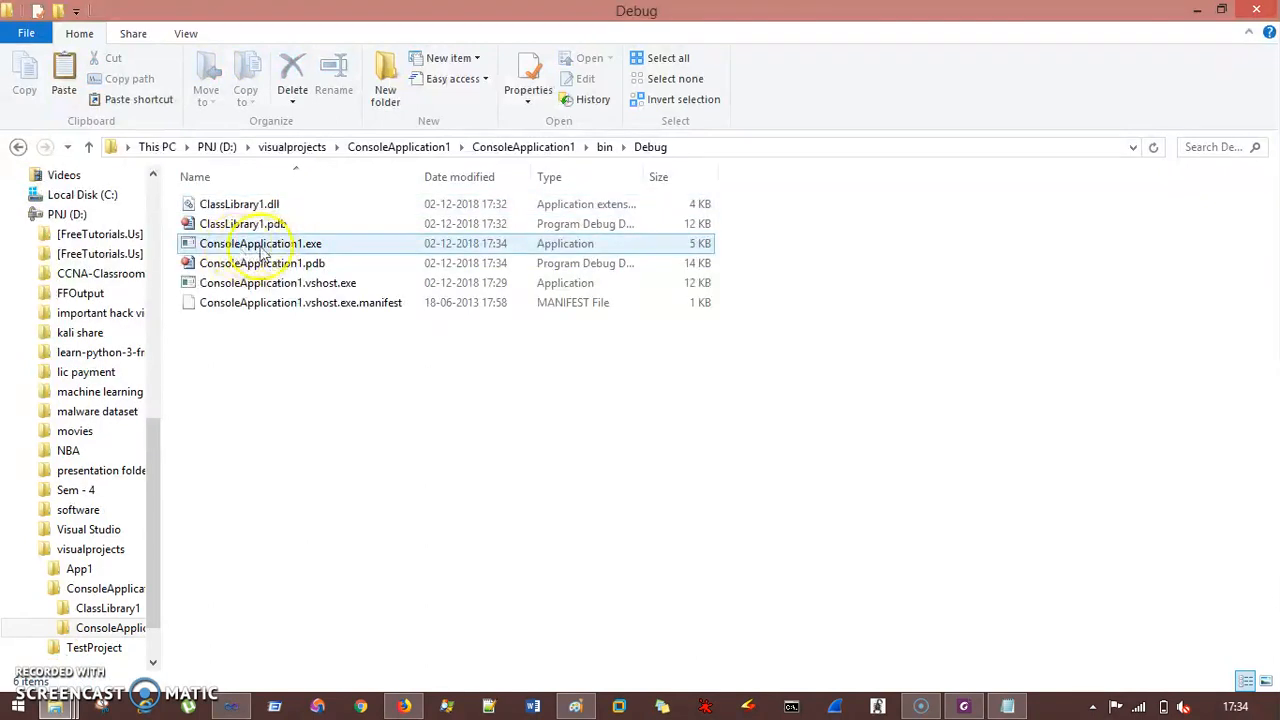
click(240, 204)
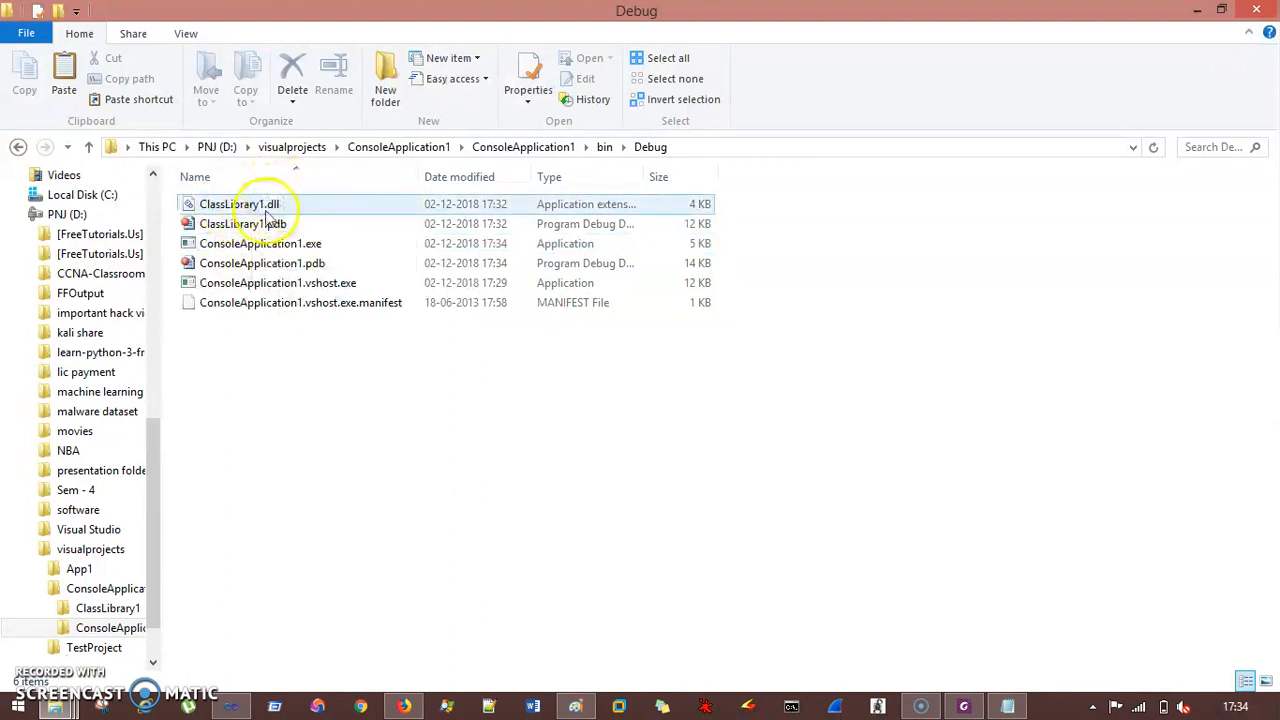
click(260, 244)
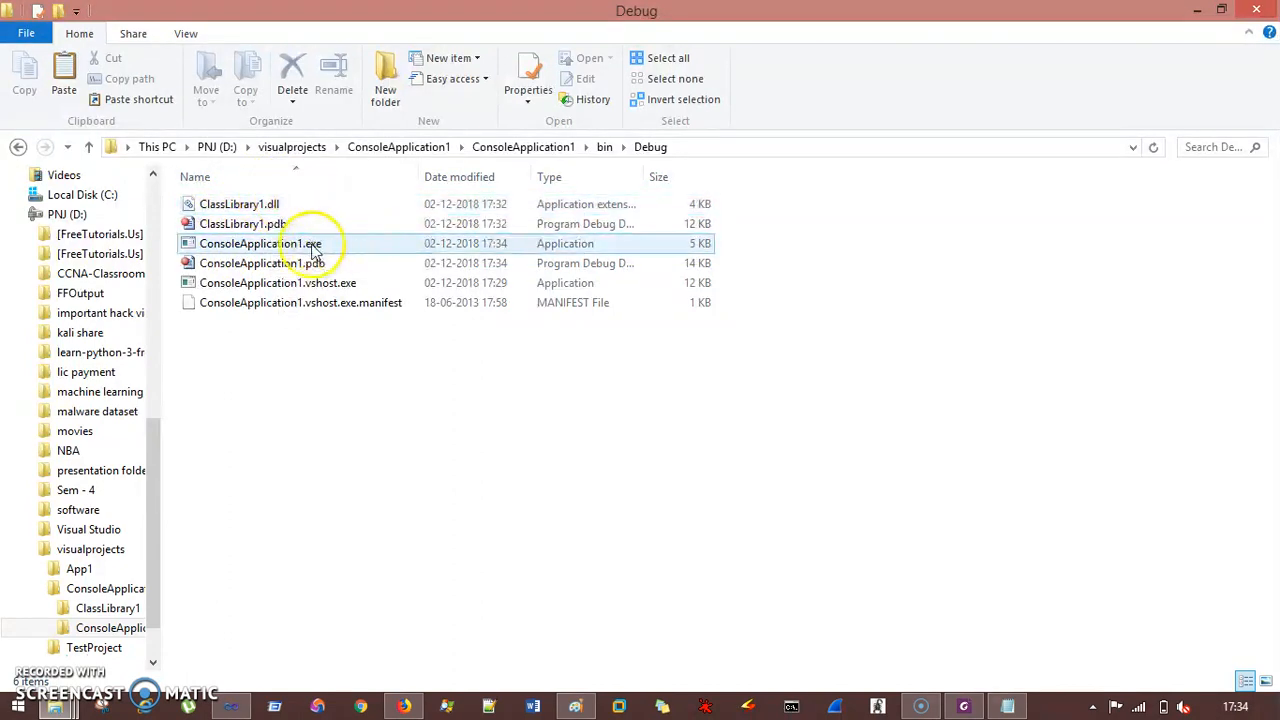
mouse_move(290, 244)
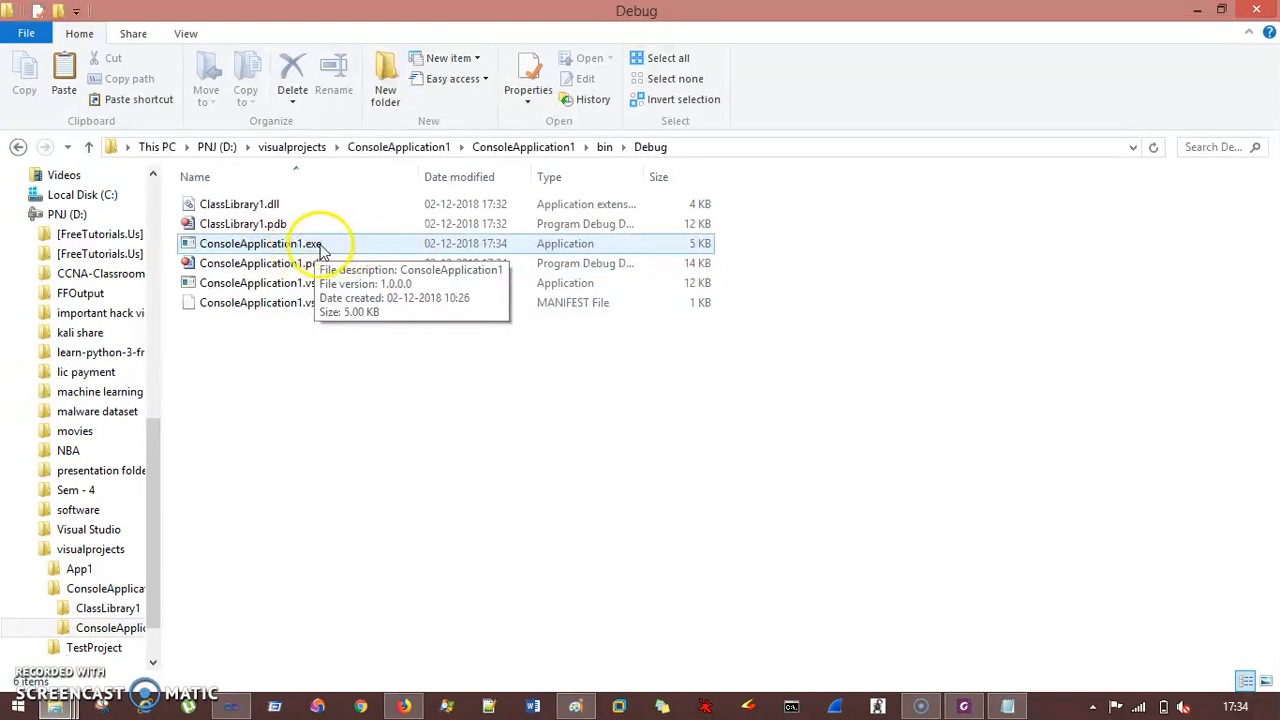
click(240, 204)
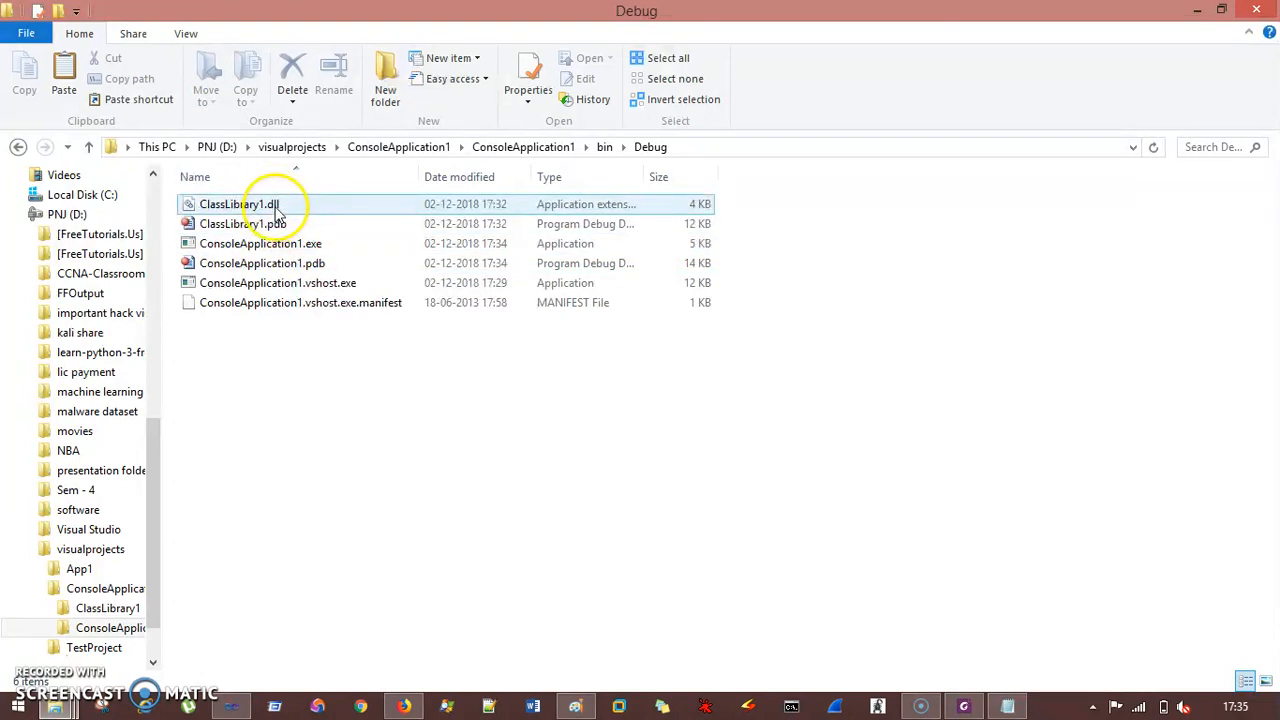
mouse_move(240, 204)
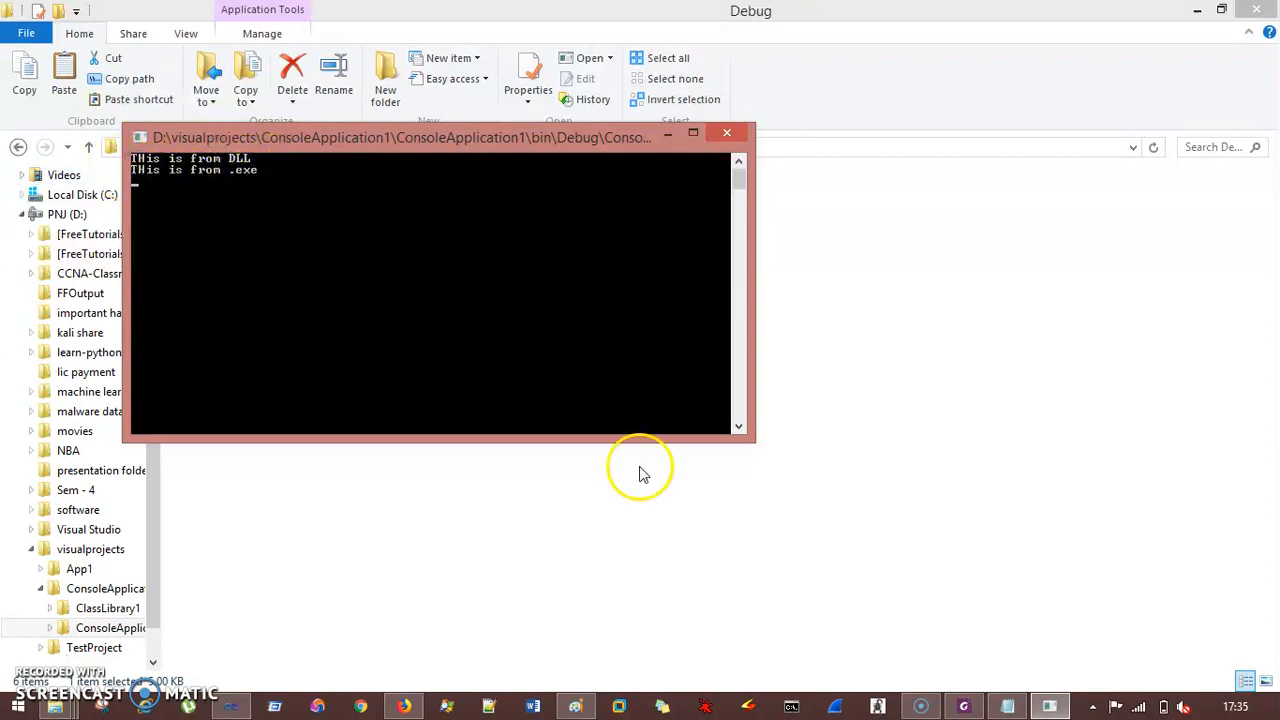
mouse_move(276, 90)
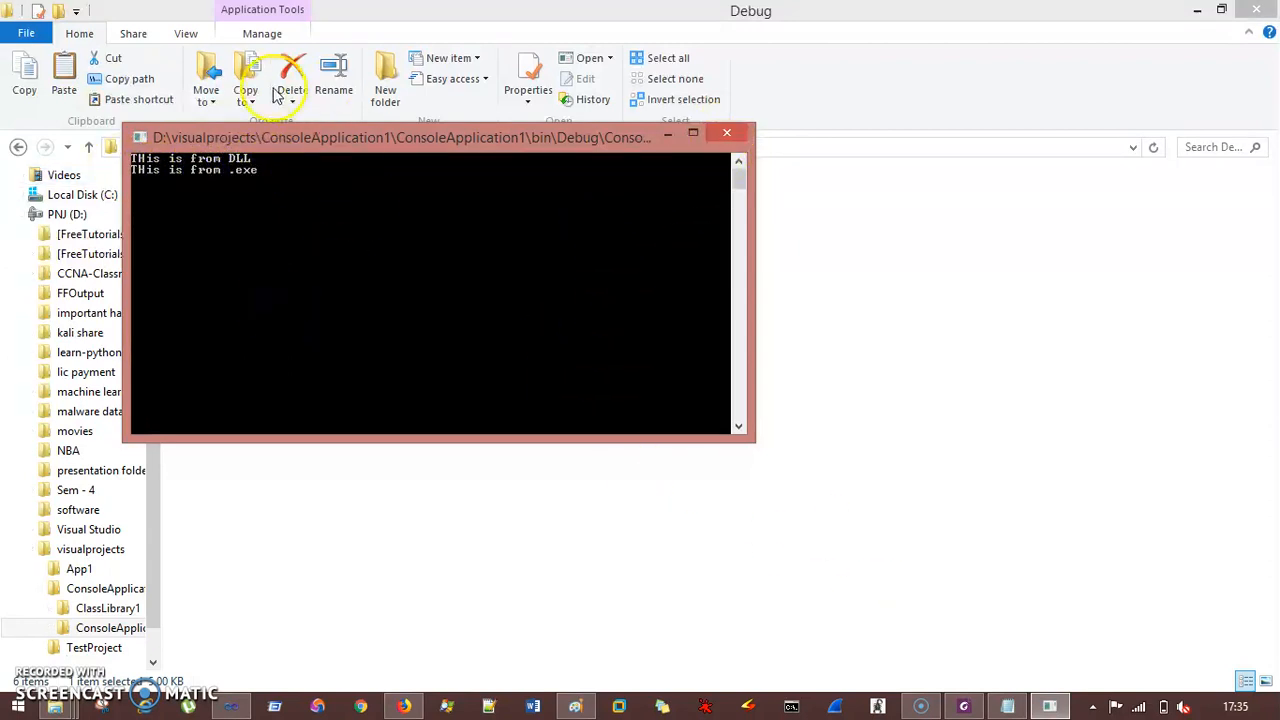
mouse_move(284, 148)
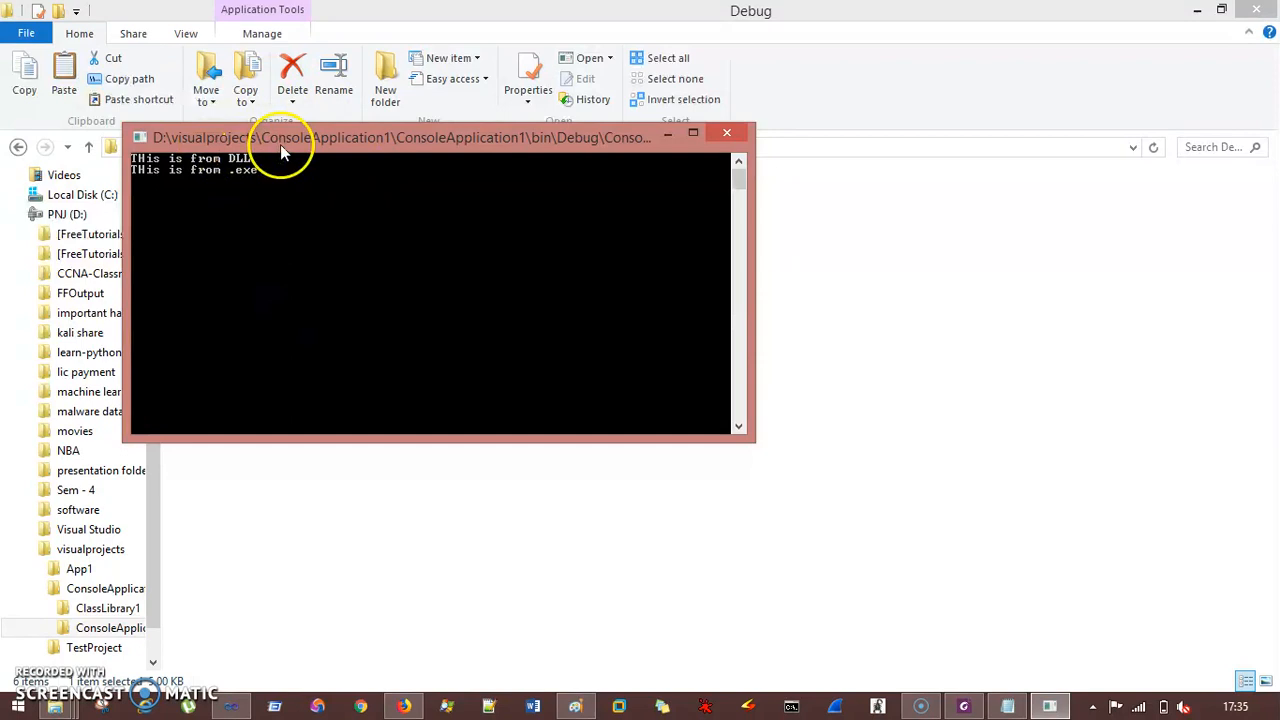
- View the console printing 'THis is from DLL' and 'THis is from .exe', then close it
drag(280, 136, 504, 344)
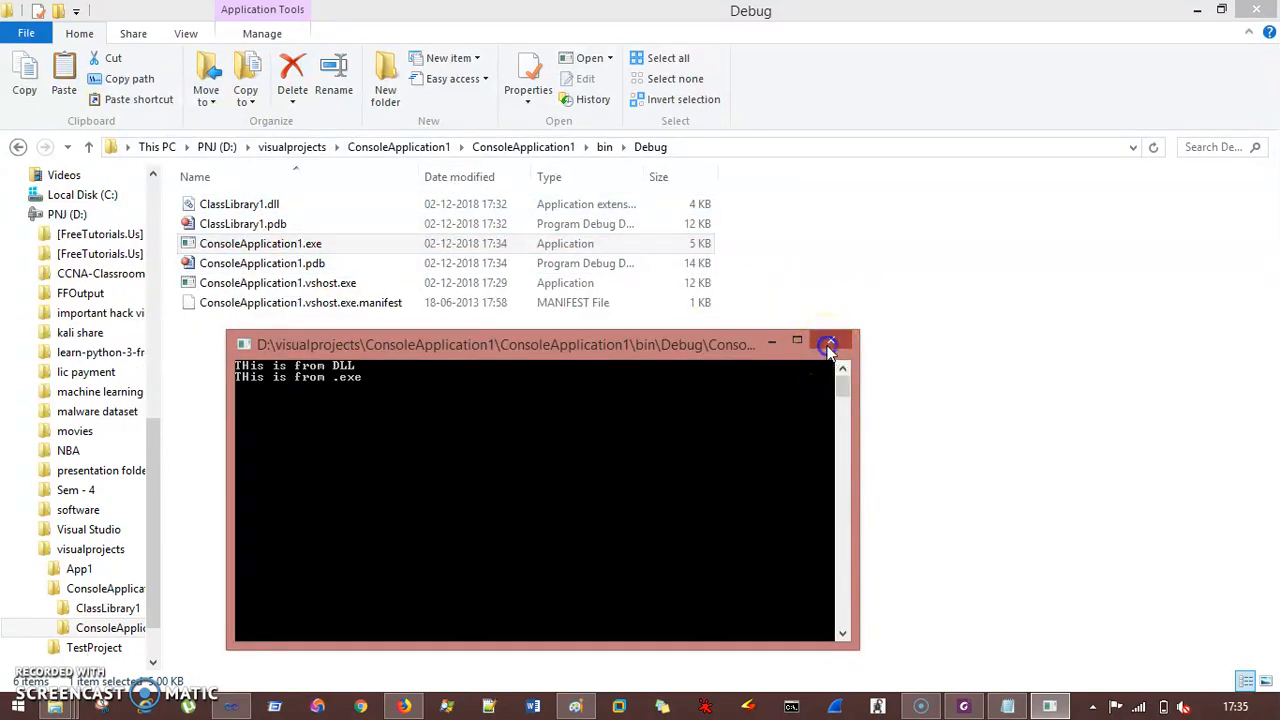
click(830, 344)
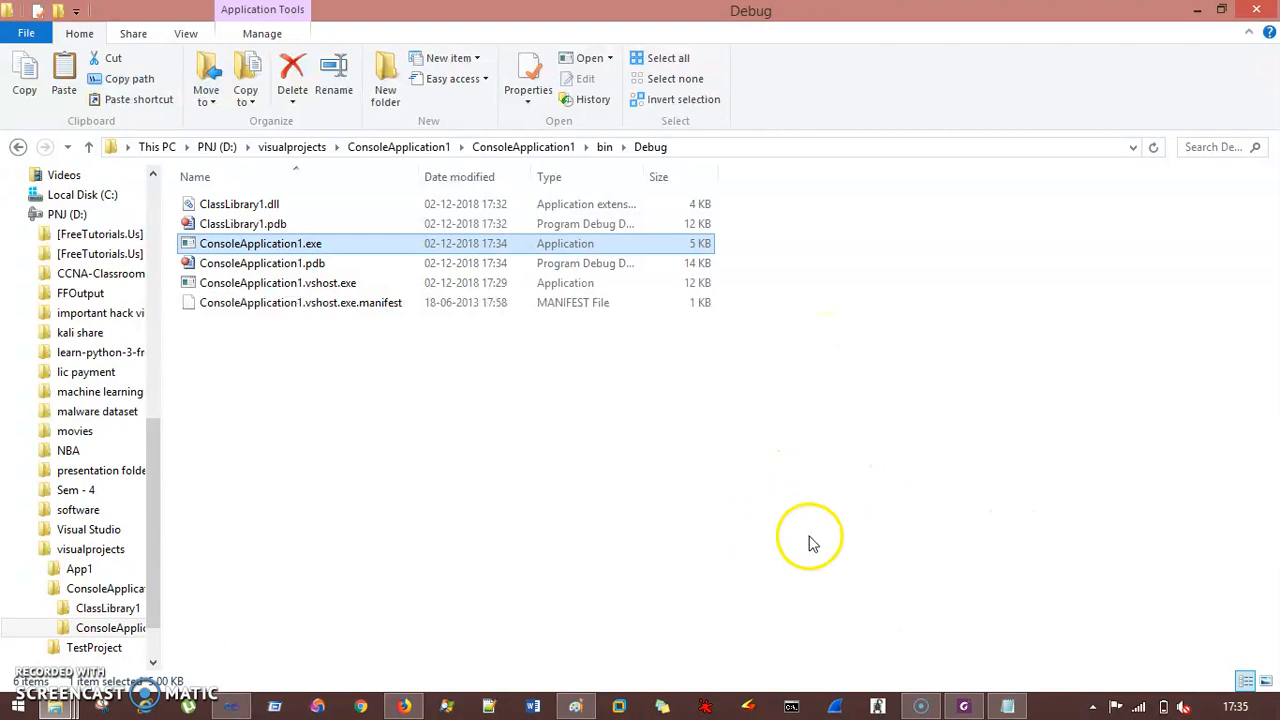